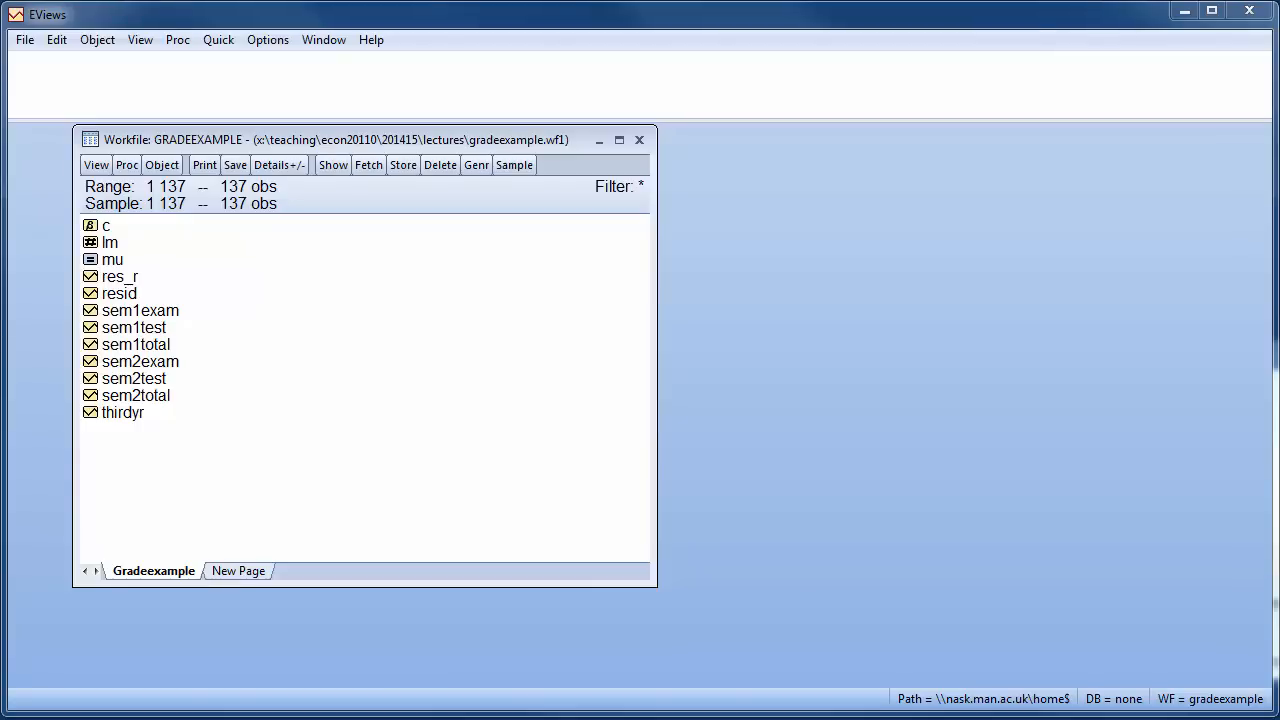
mouse_move(176, 498)
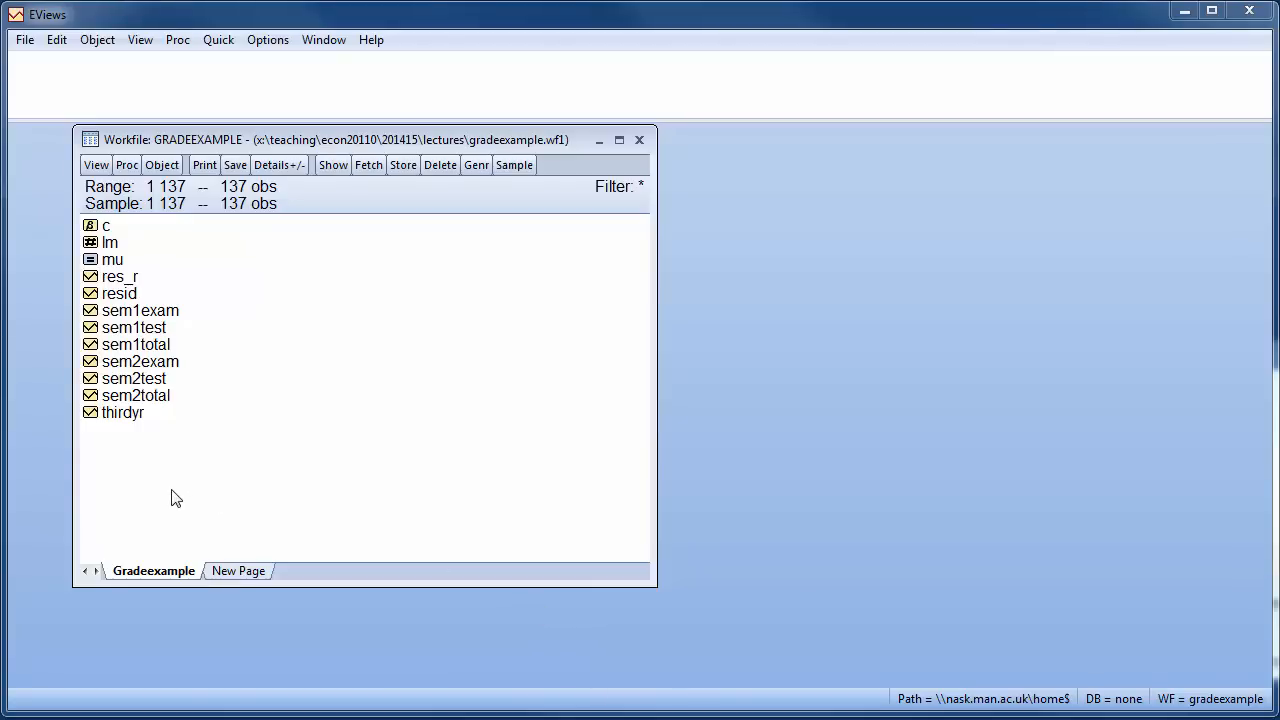
mouse_move(516, 364)
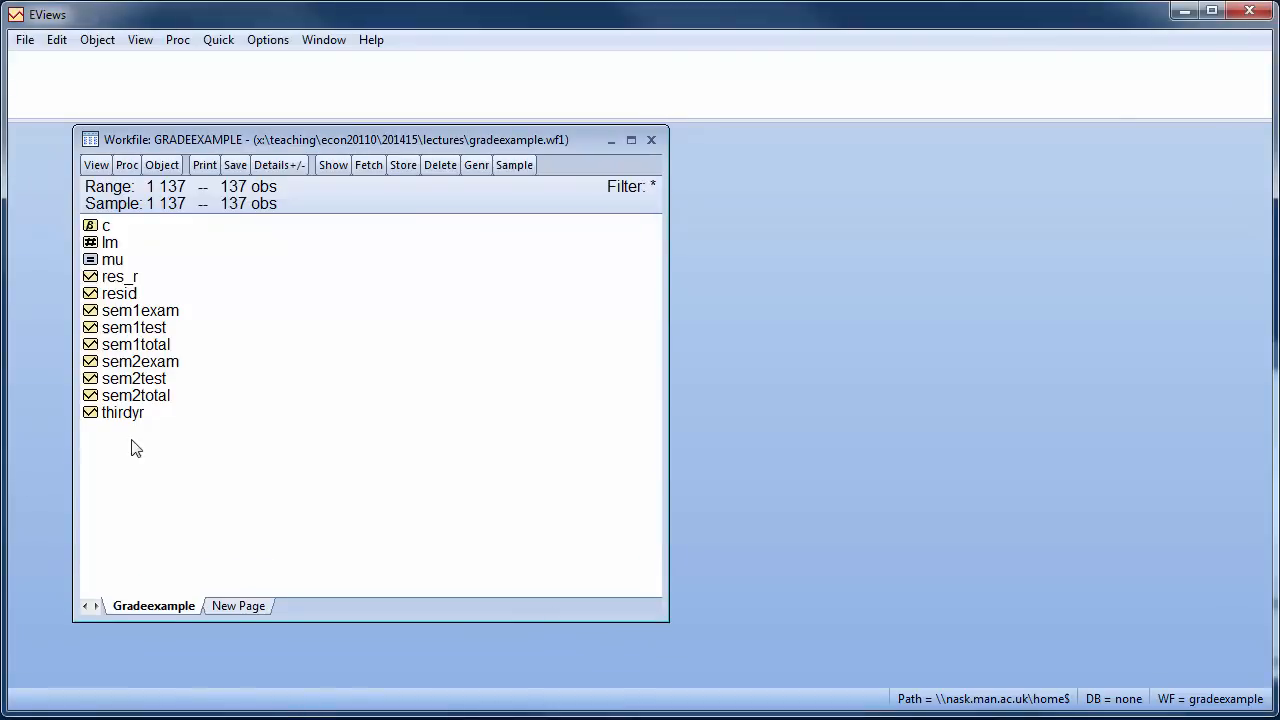
mouse_move(230, 388)
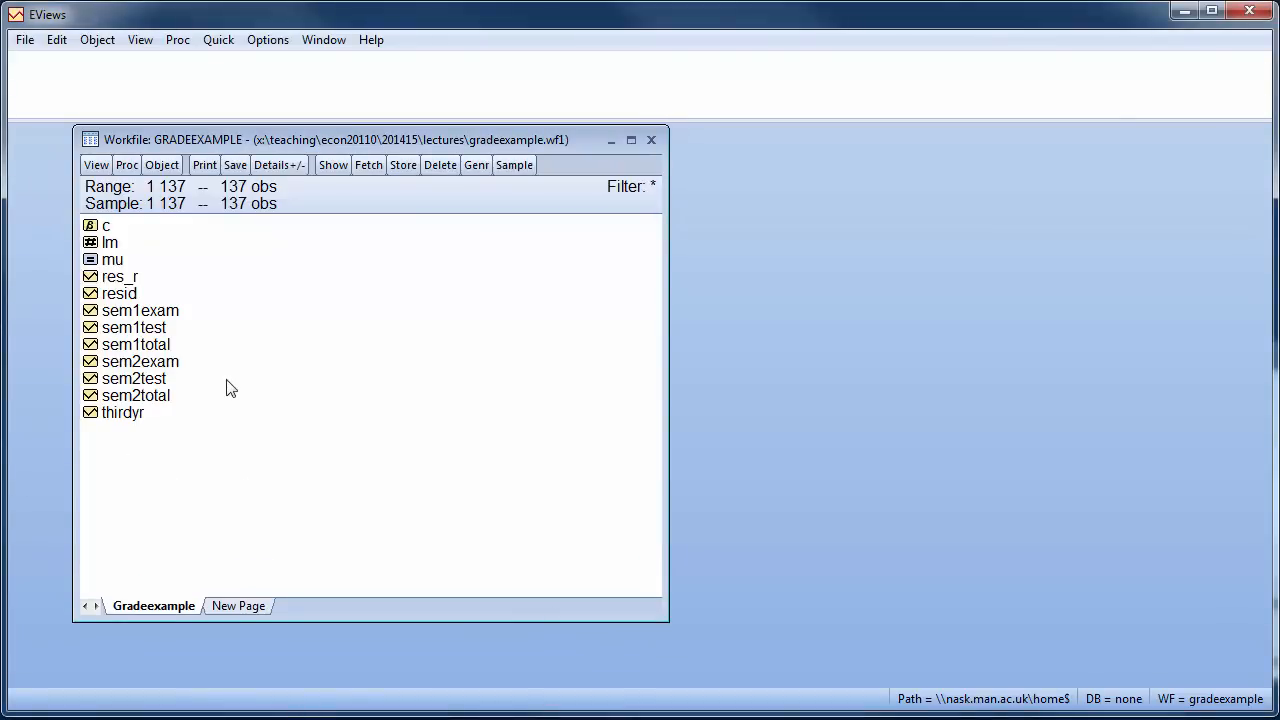
mouse_move(230, 374)
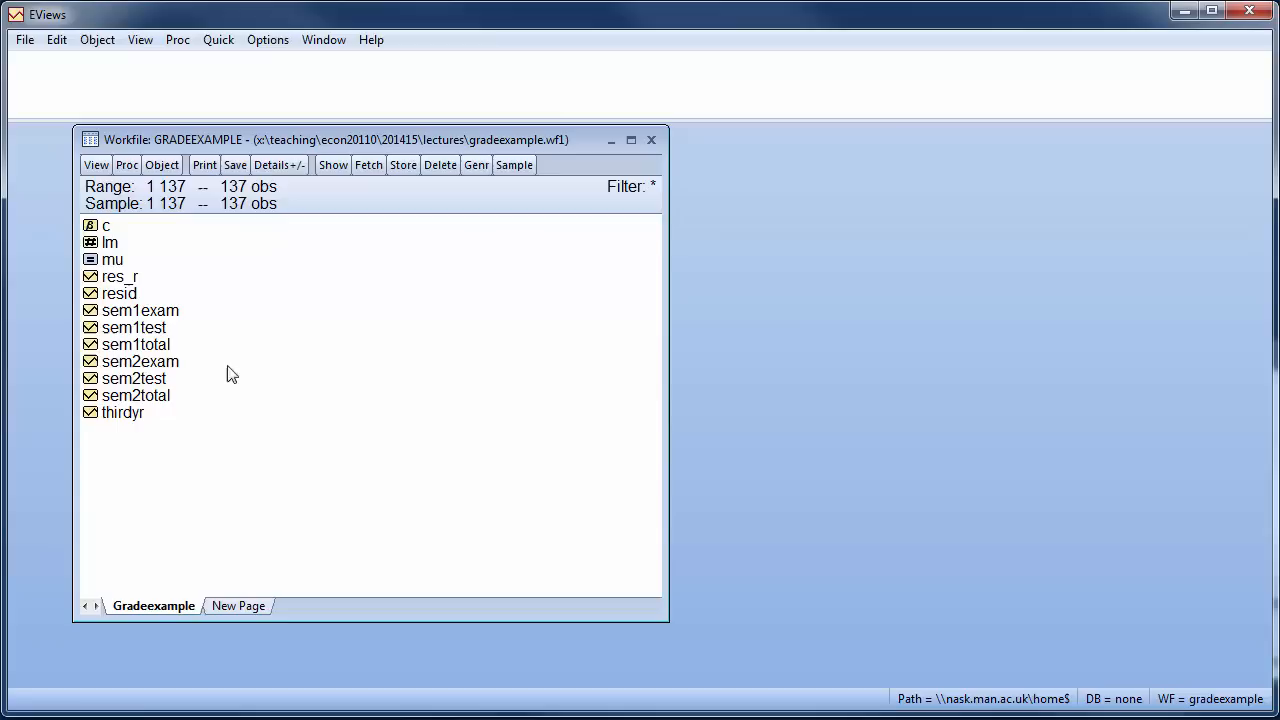
Select the sem2total and sem1total series together in the GRADEEXAMPLE workfile.
click(136, 396)
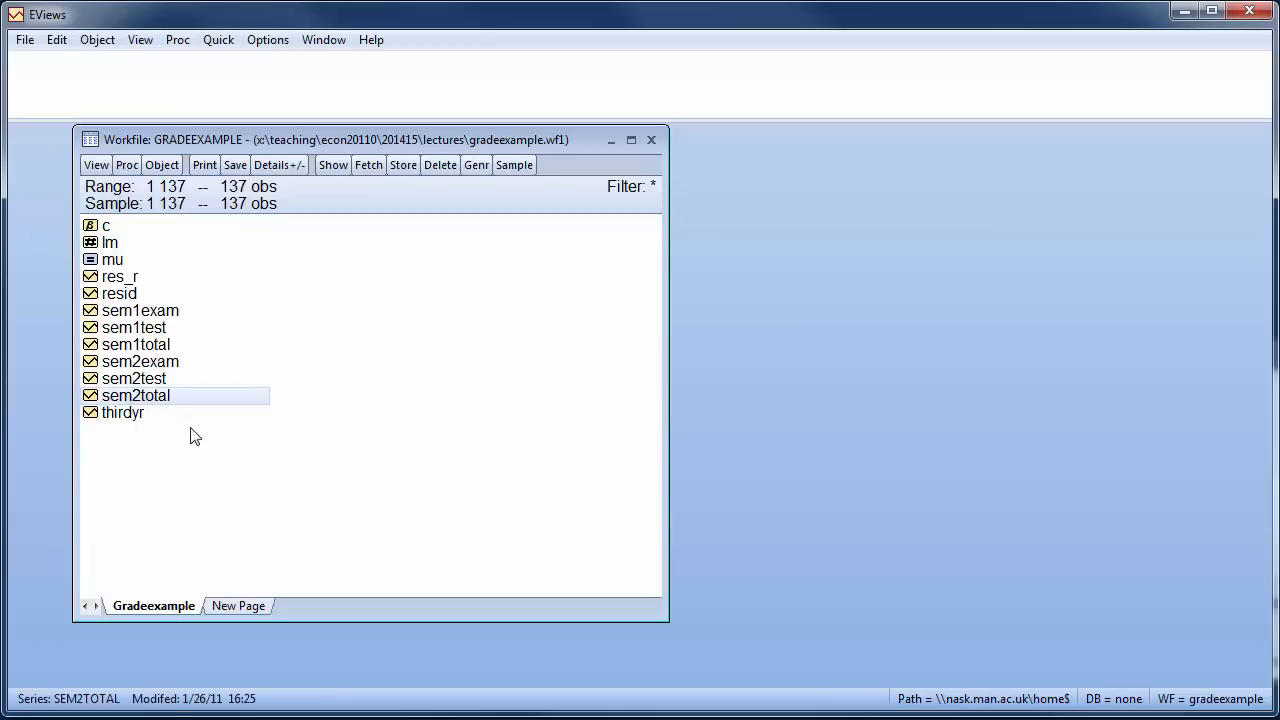
click(136, 344)
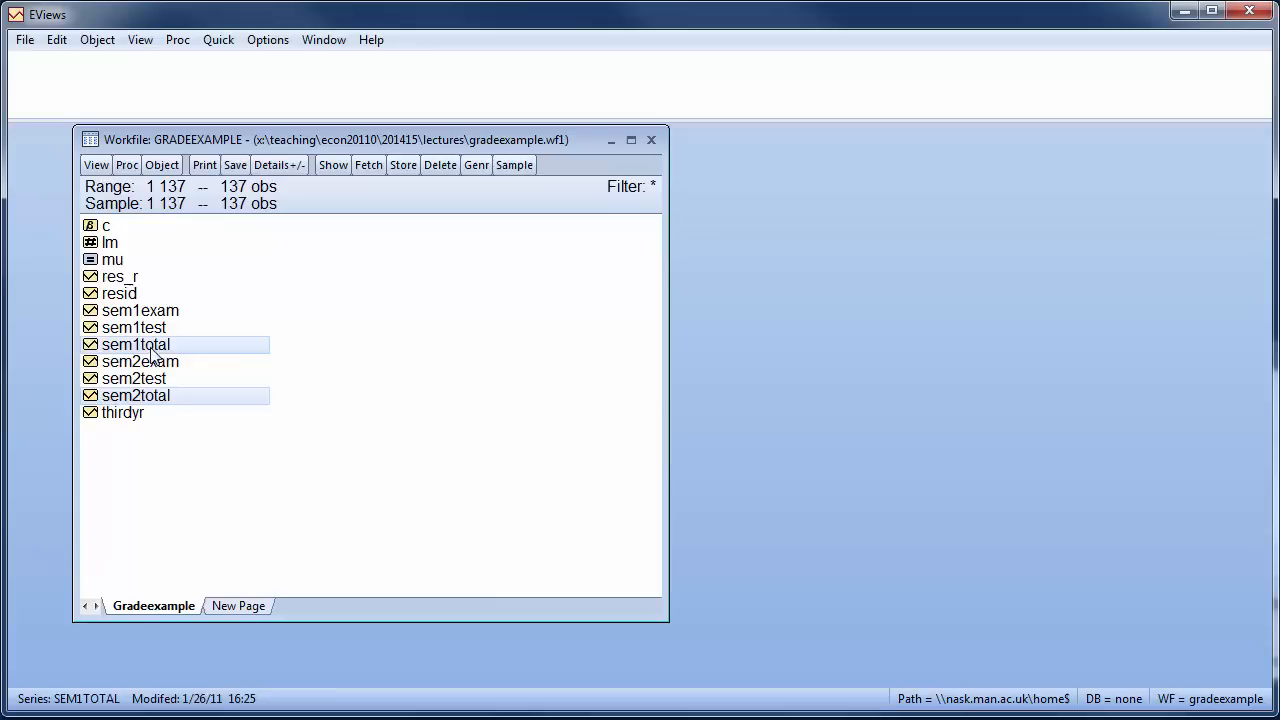
mouse_move(170, 360)
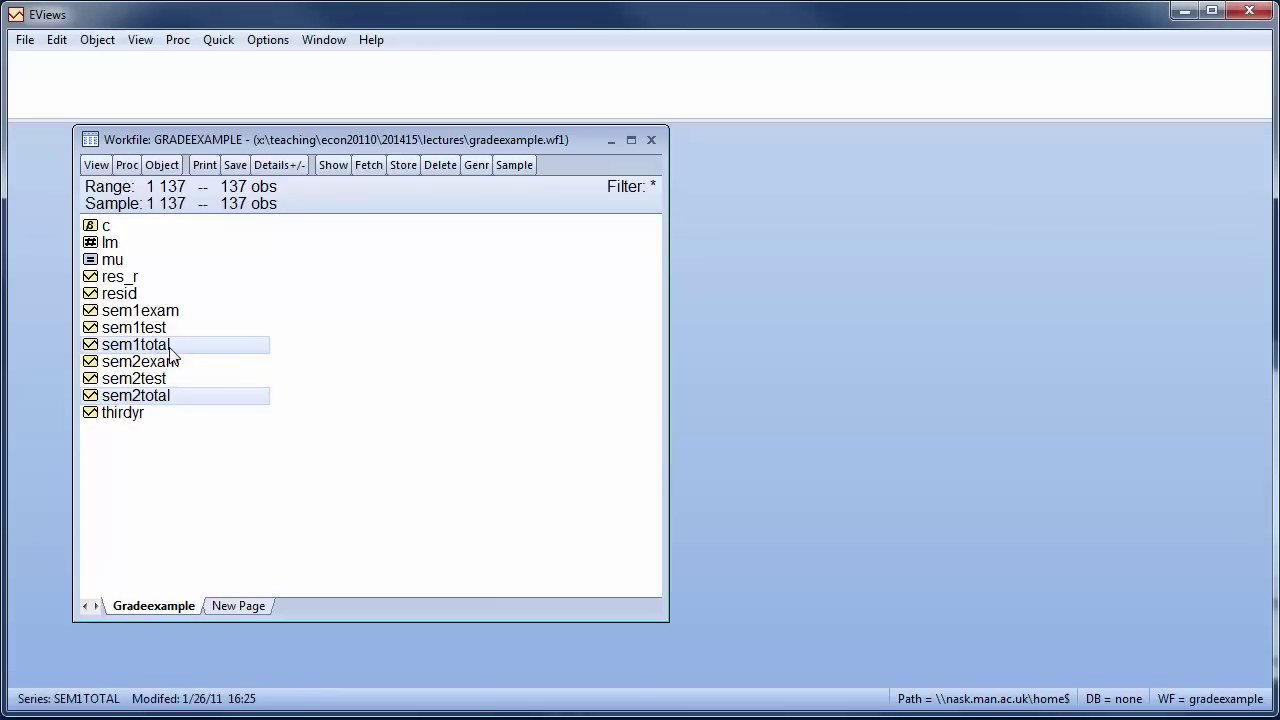
Estimate a least squares regression of sem2total on sem1total and a constant over all 137 observations.
right_click(136, 344)
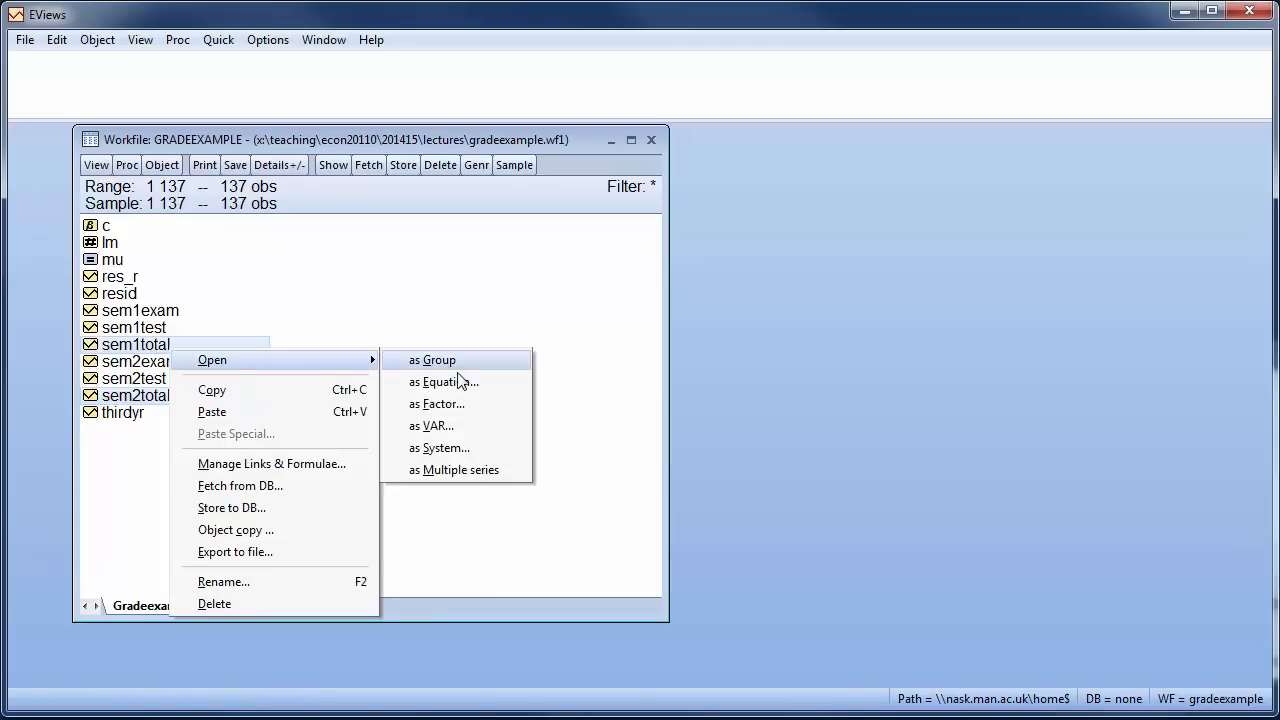
click(444, 380)
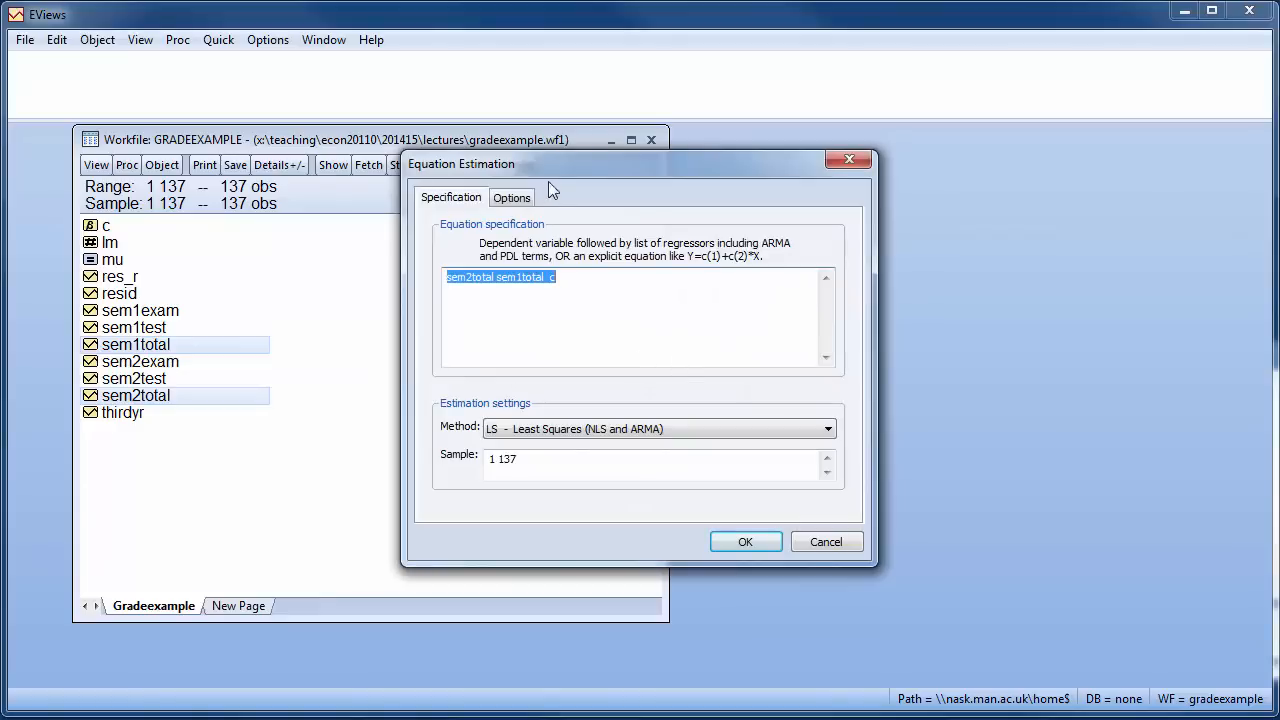
click(744, 540)
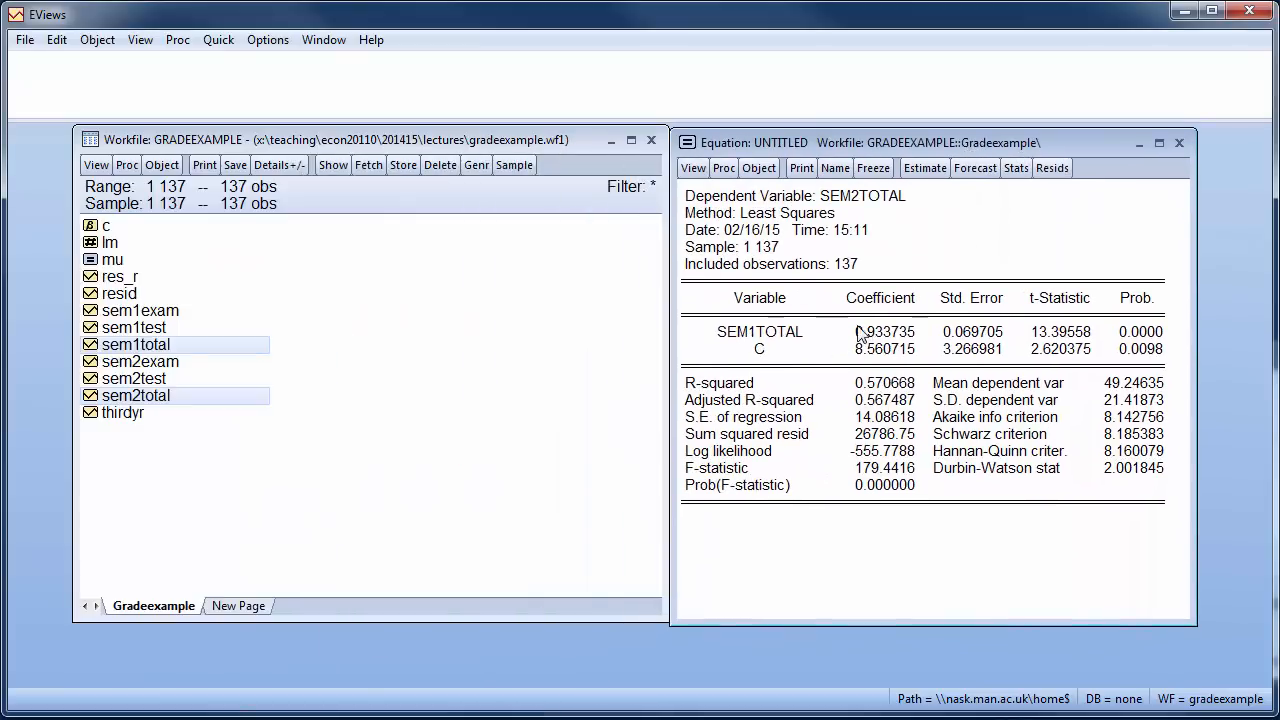
mouse_move(904, 350)
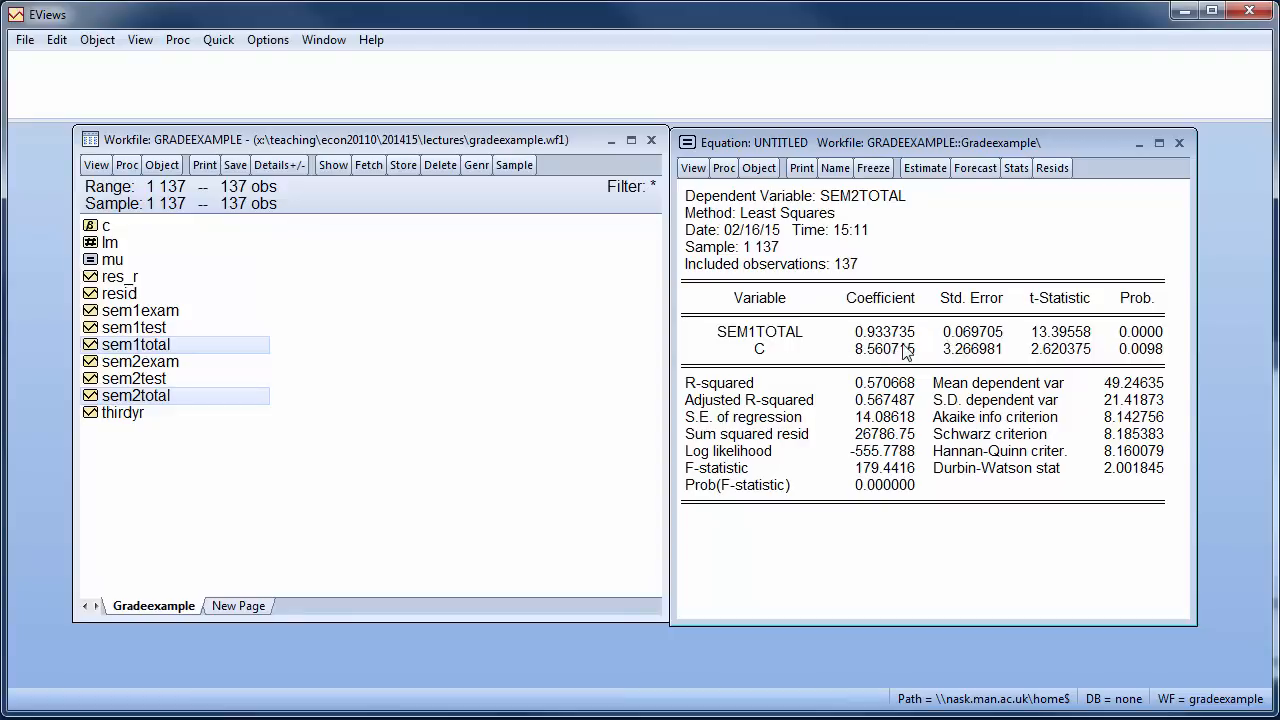
mouse_move(868, 424)
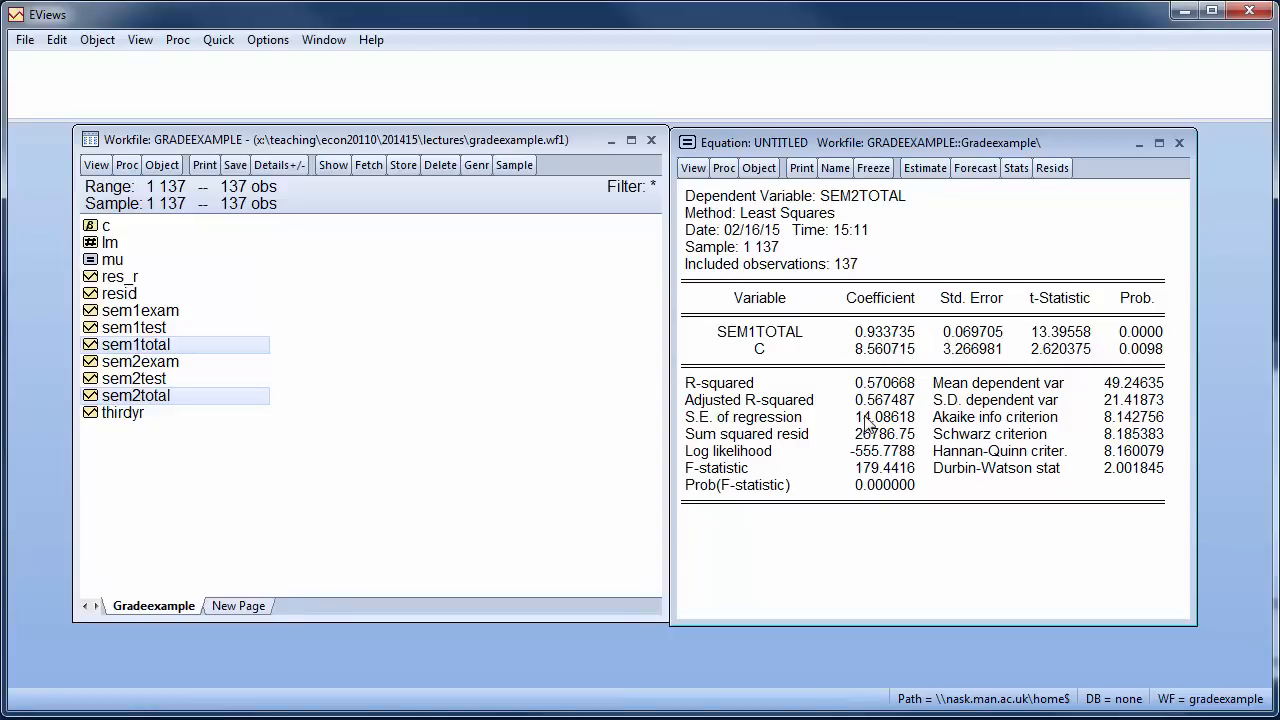
mouse_move(912, 418)
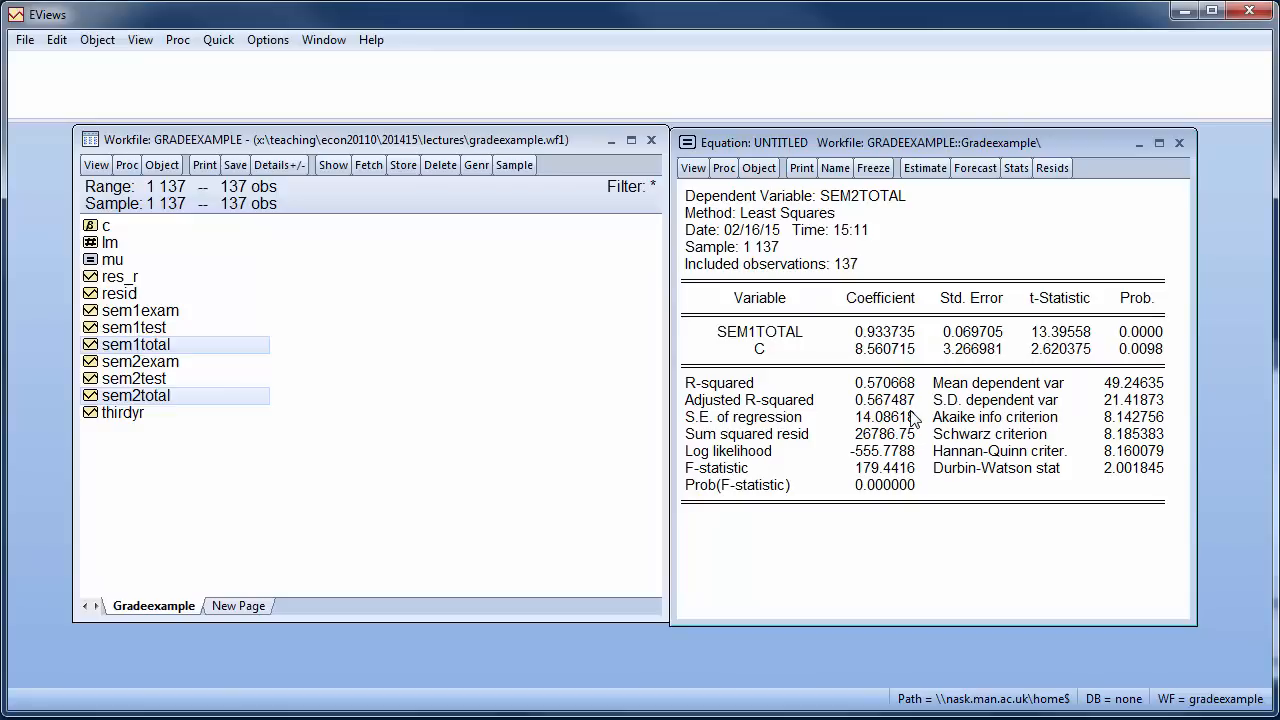
mouse_move(368, 212)
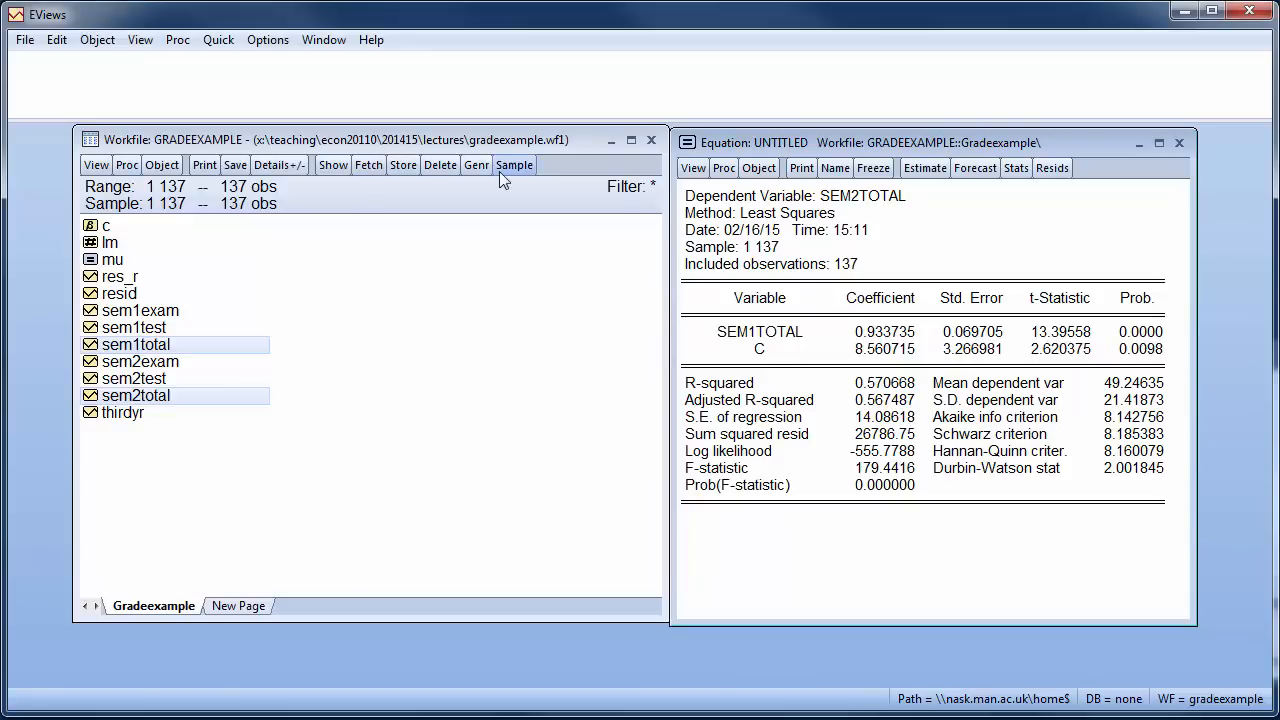
mouse_move(144, 450)
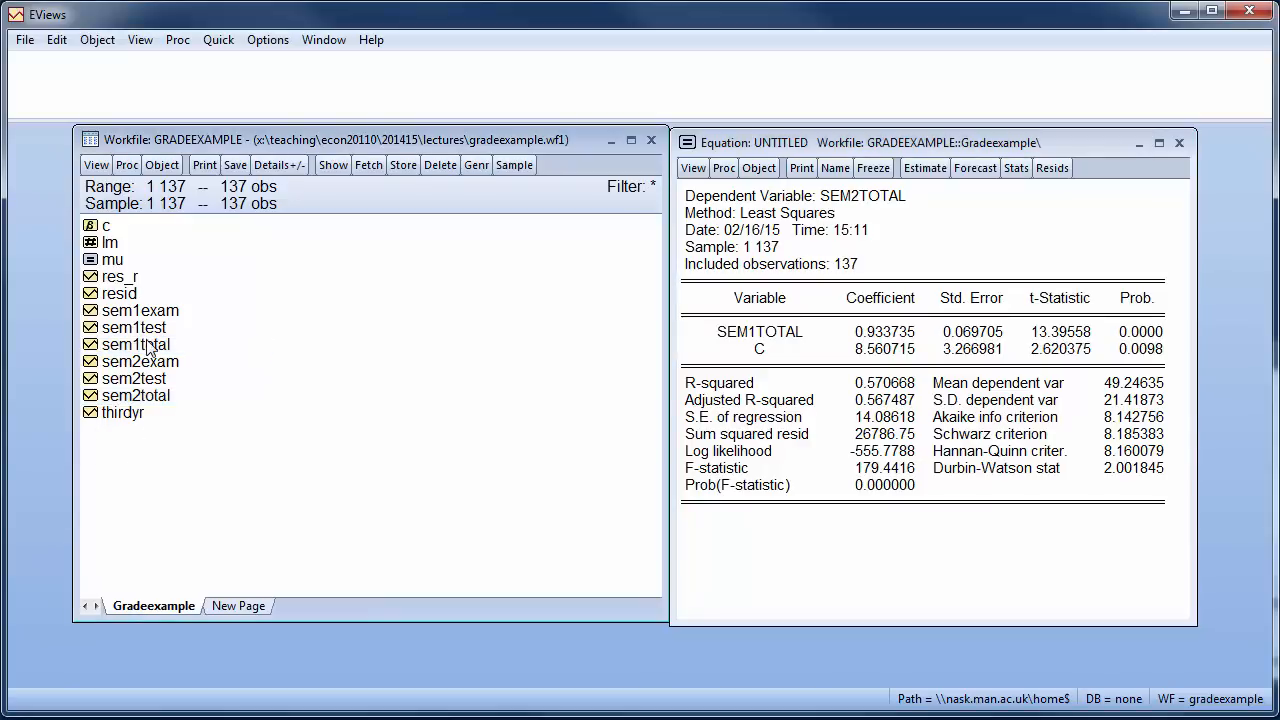
Show sem1total's histogram and descriptive statistics (mean 43.57, 137 observations).
double_click(136, 344)
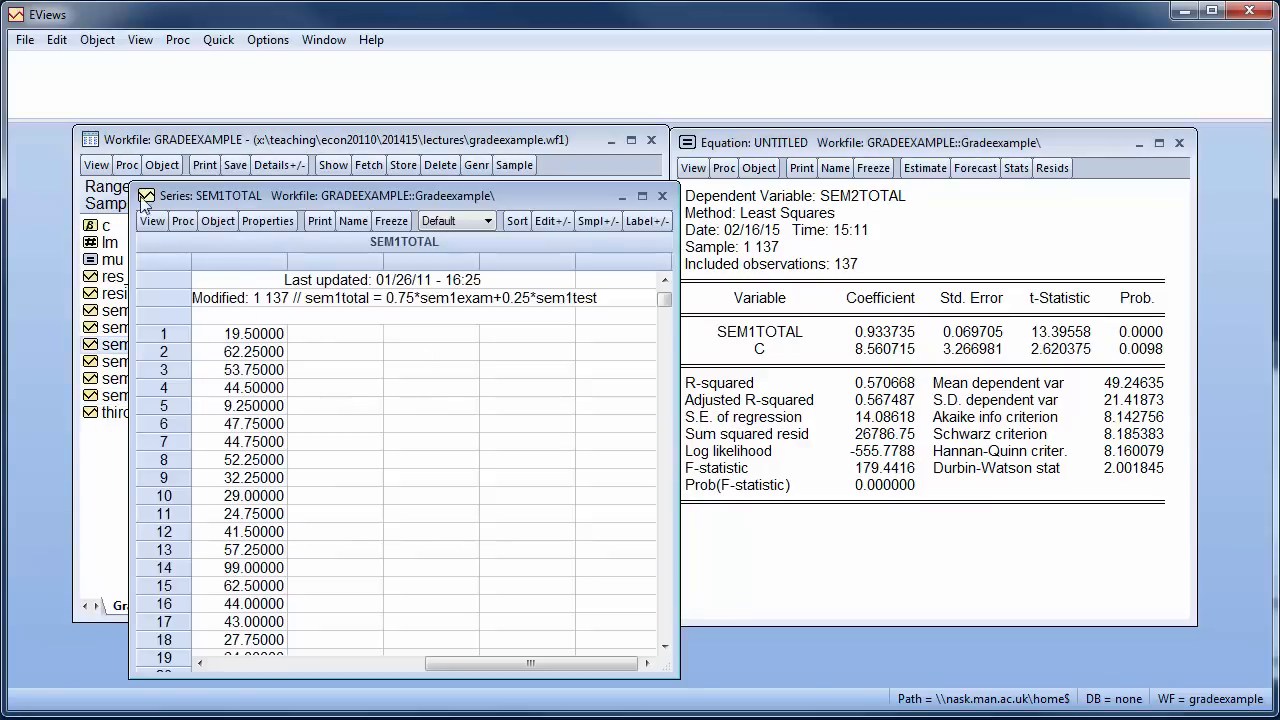
click(152, 220)
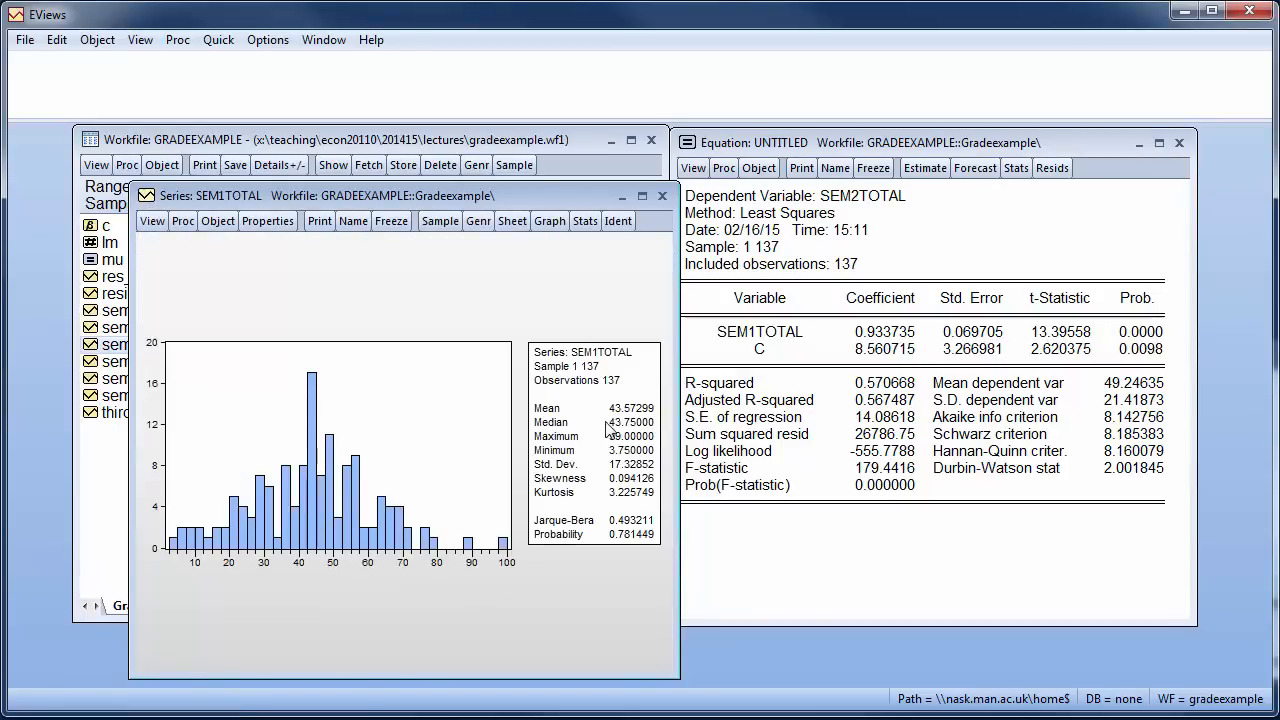
mouse_move(596, 440)
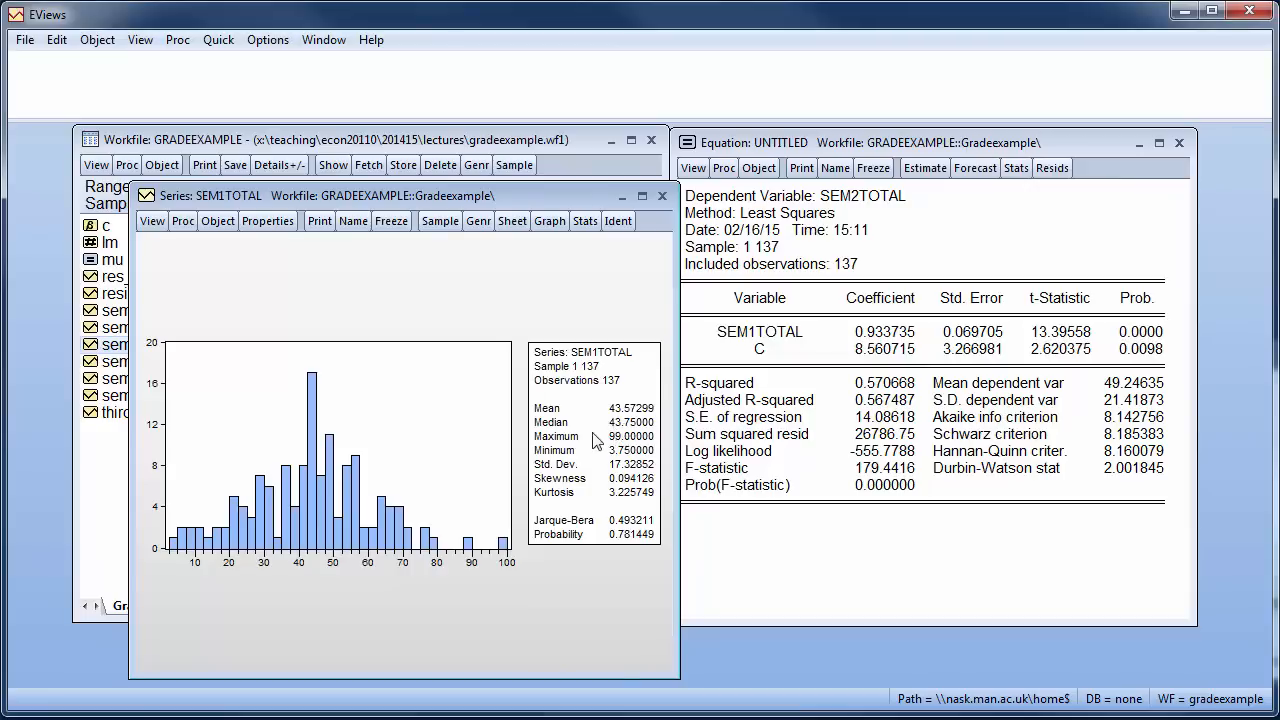
mouse_move(668, 280)
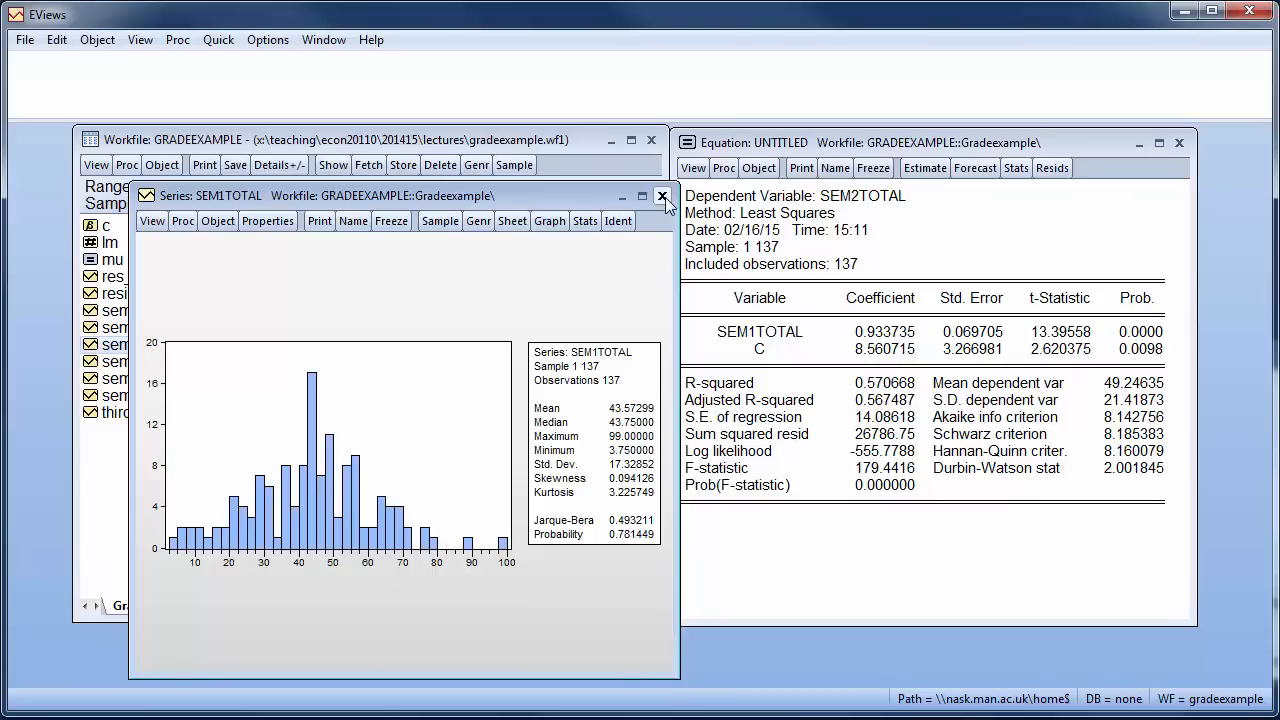
Restrict the sample with 'smpl if sem1total < 44', leaving 70 of 137 observations.
click(662, 196)
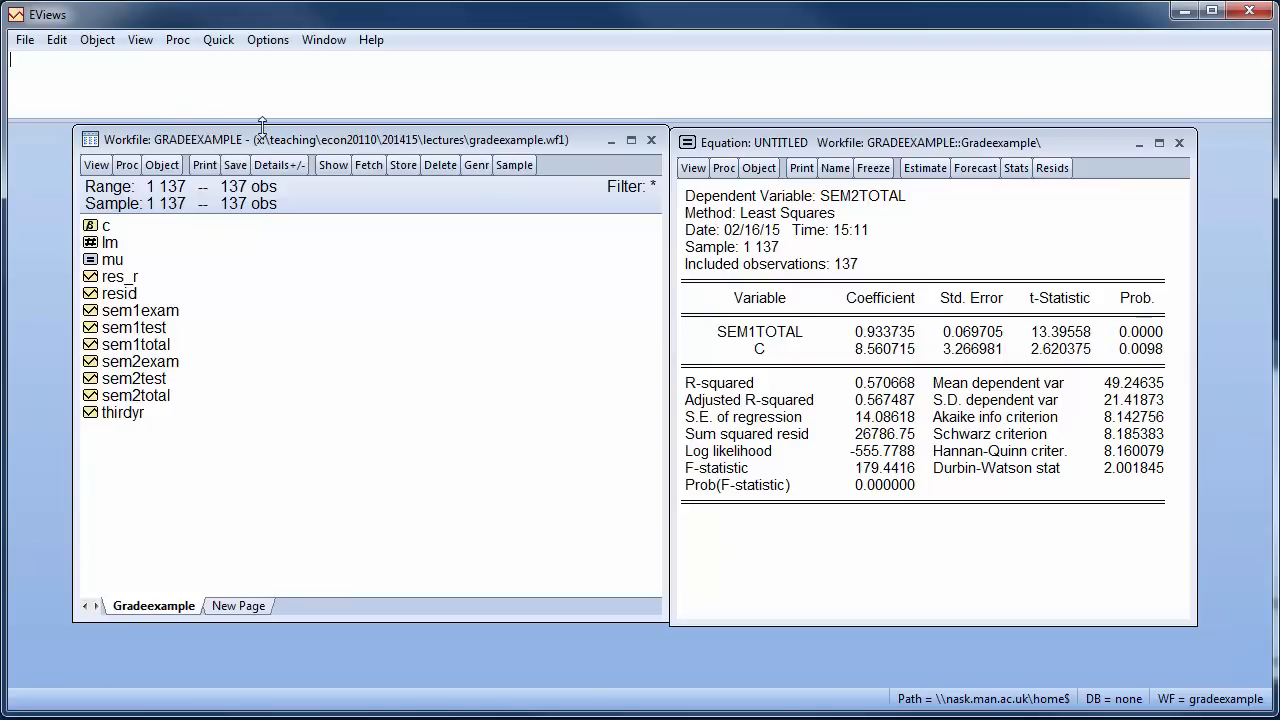
text(smp)
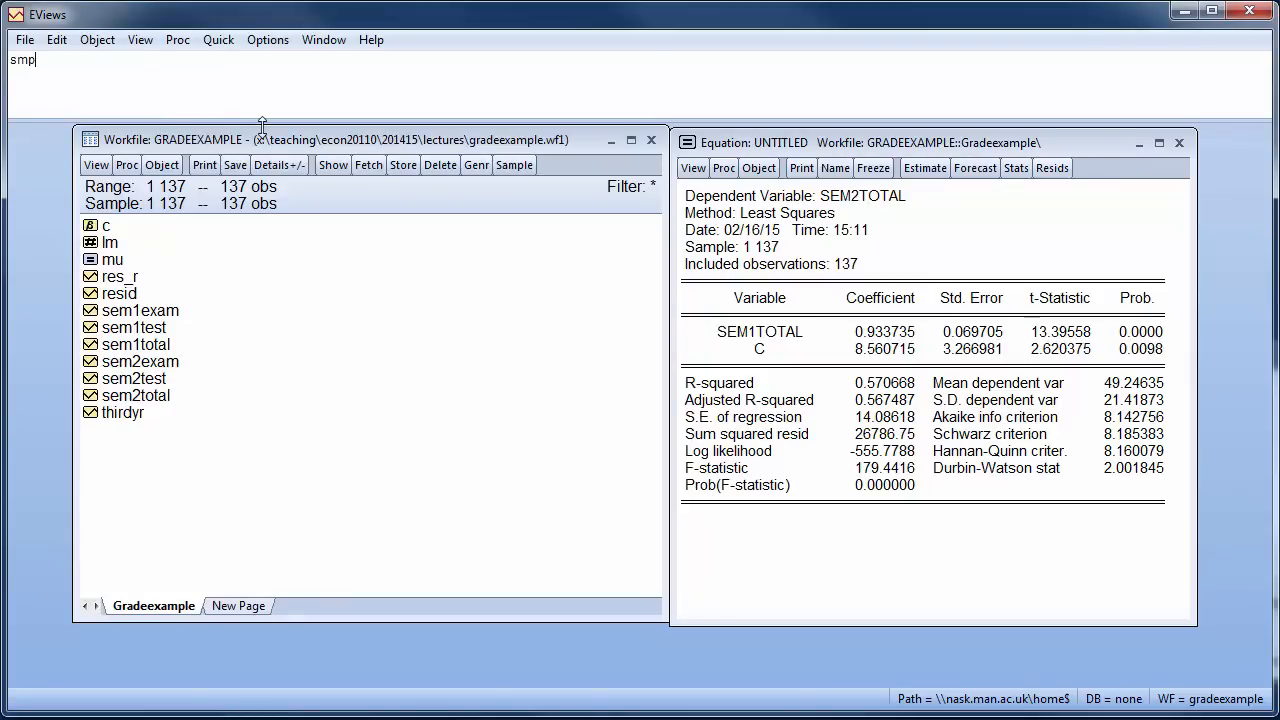
text(l)
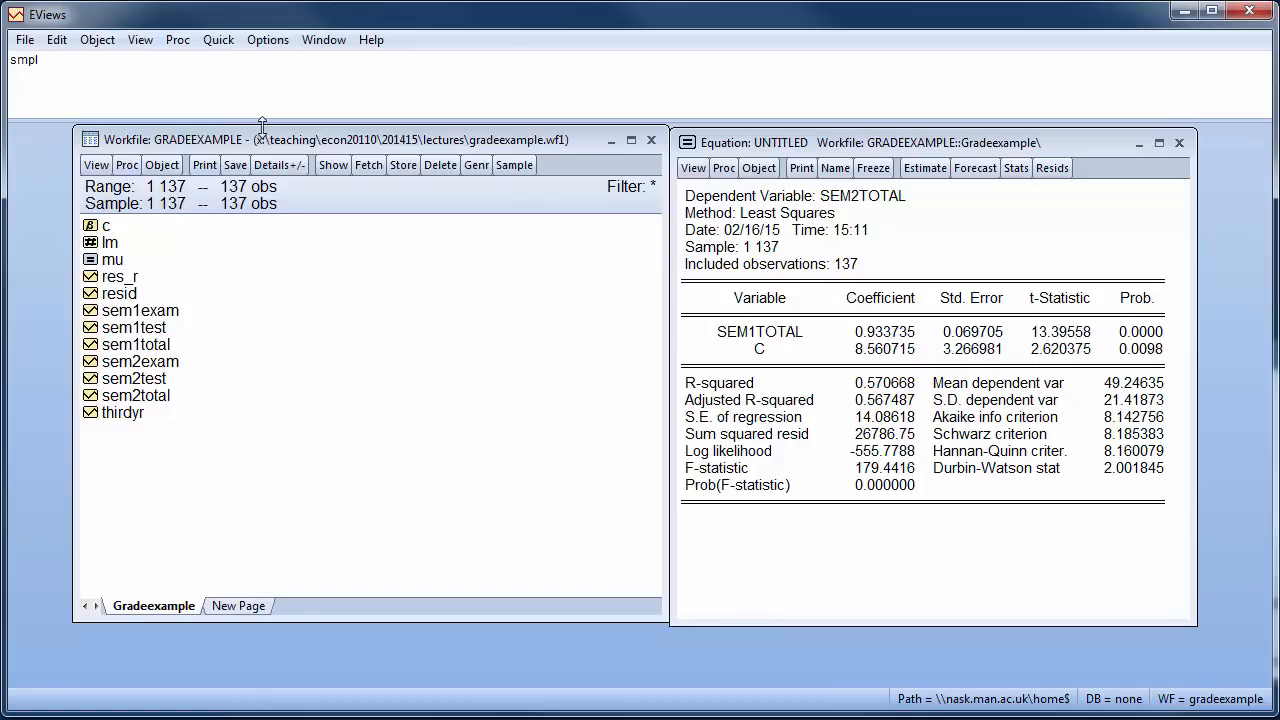
click(40, 60)
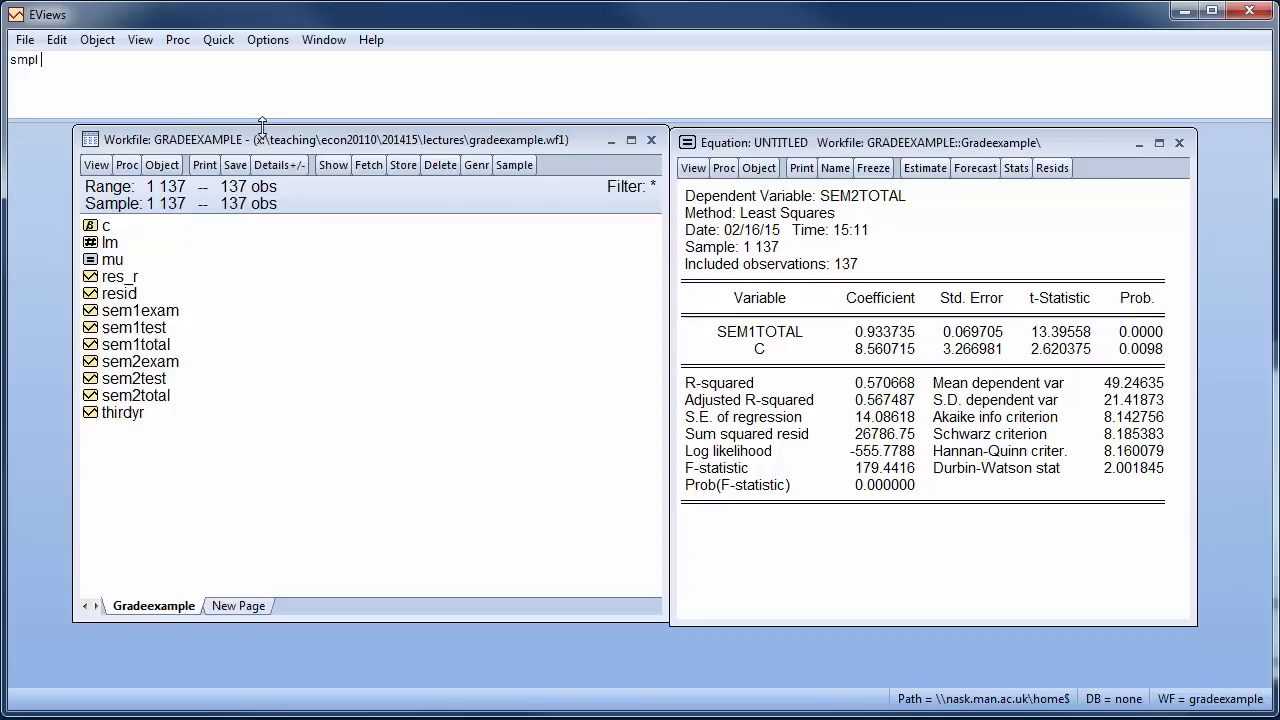
text(if sem1)
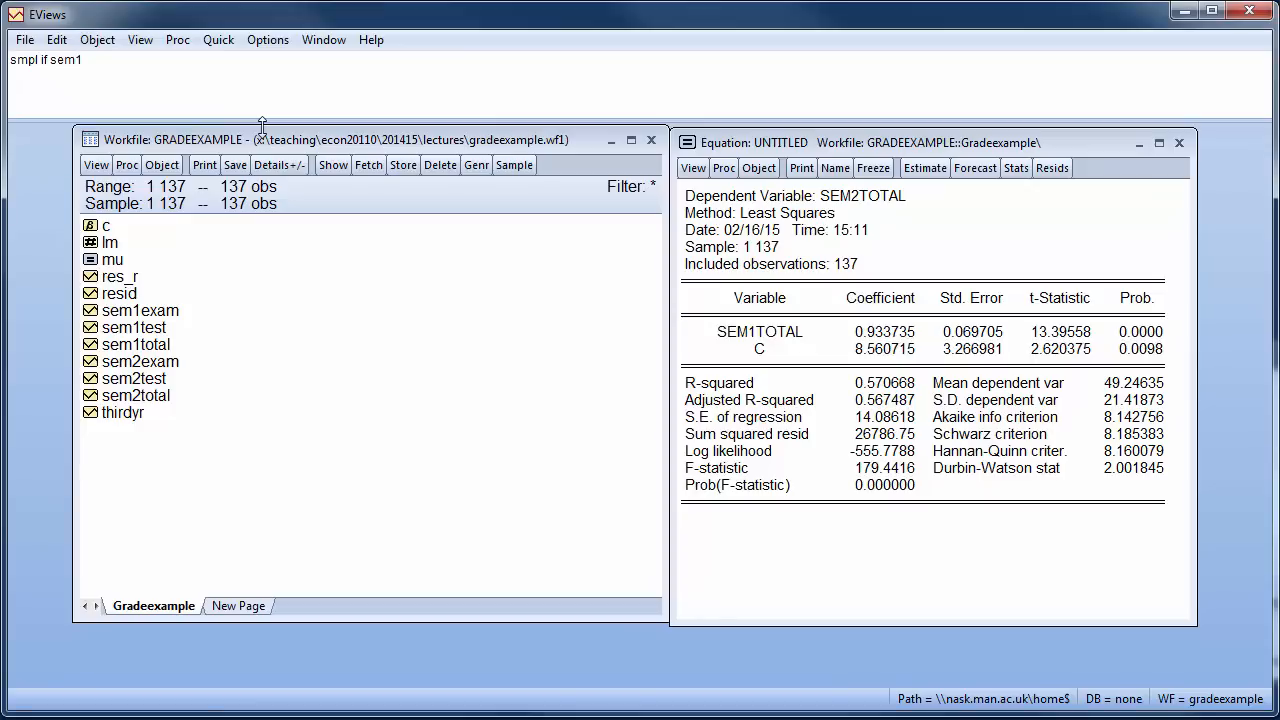
text(tota)
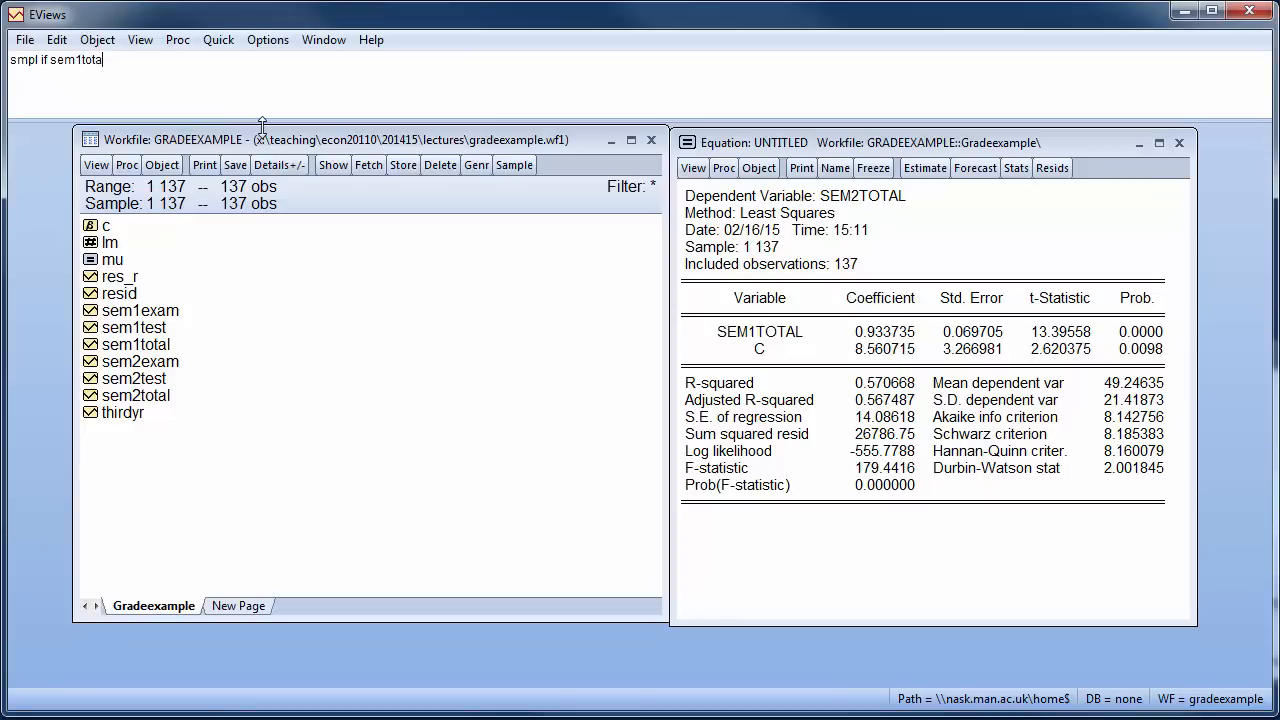
text(< 44)
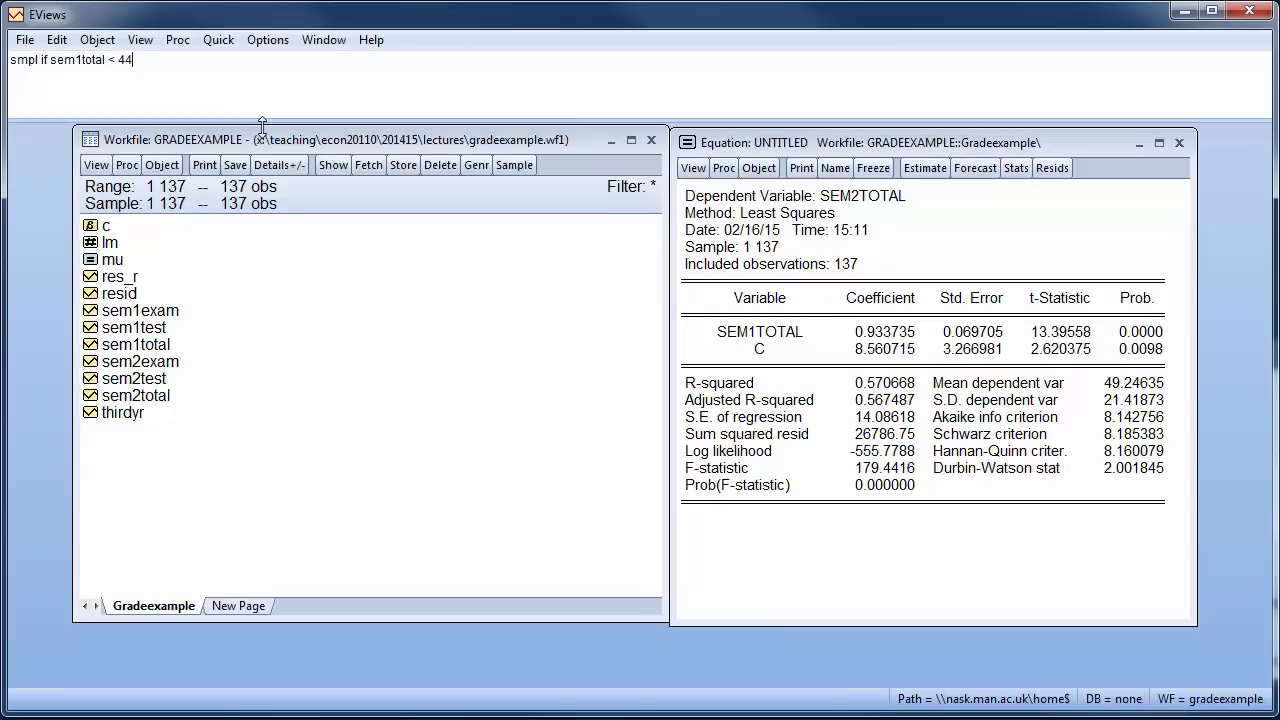
key(Return)
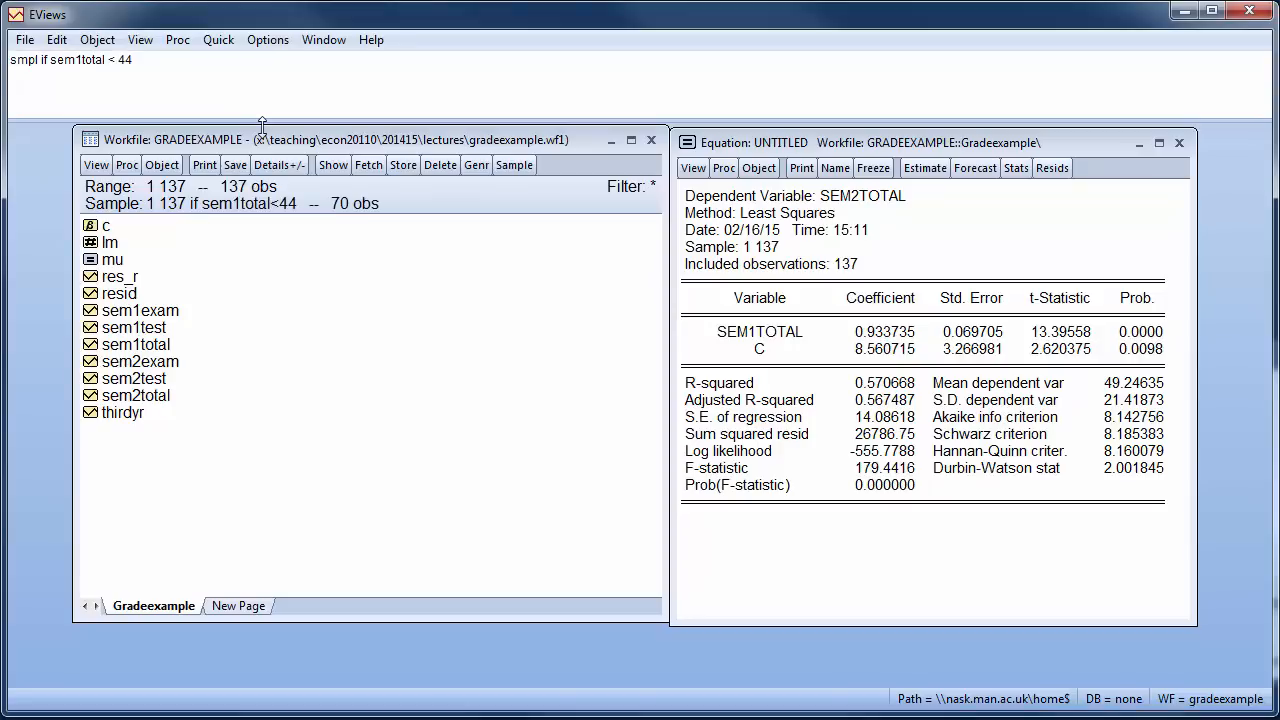
mouse_move(304, 216)
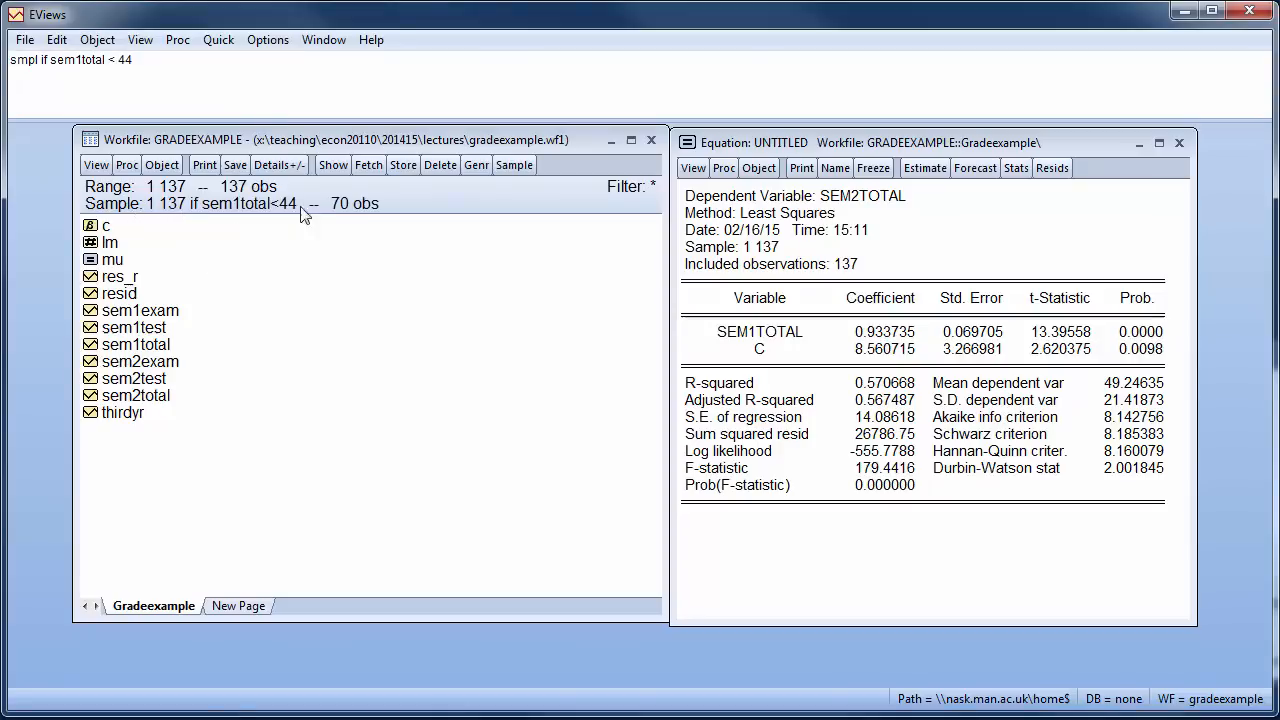
mouse_move(344, 220)
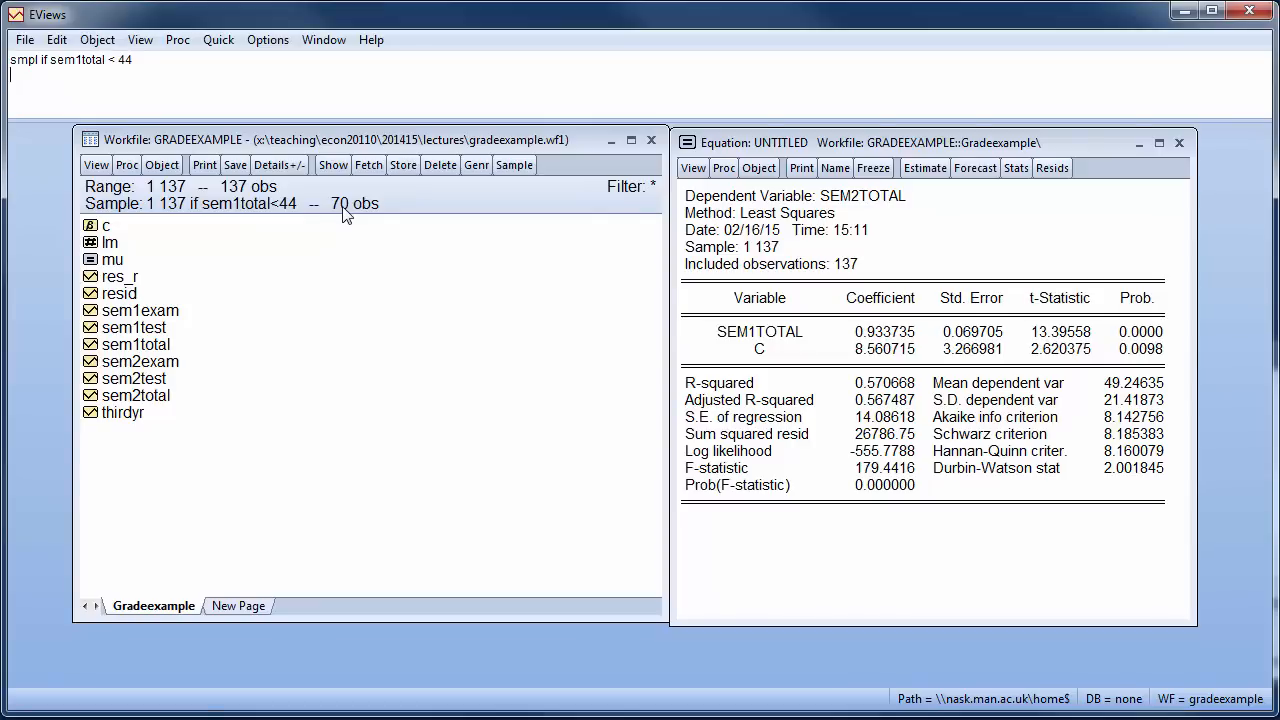
mouse_move(300, 206)
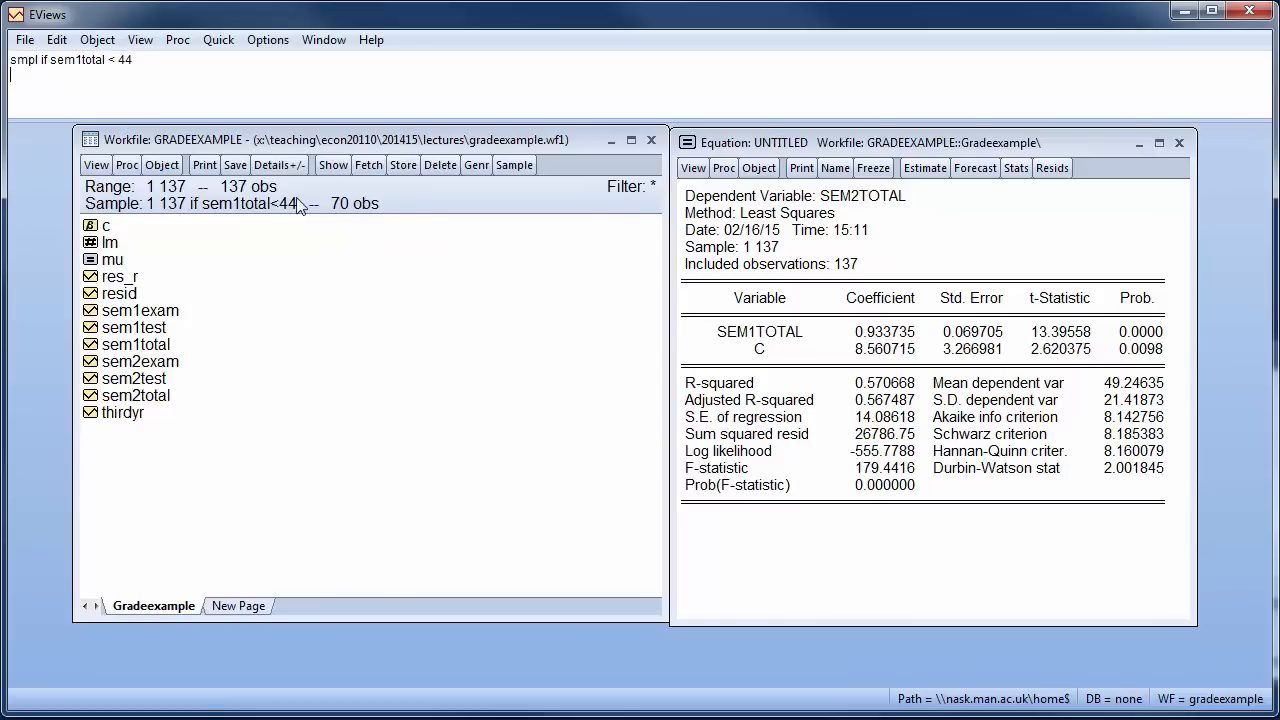
mouse_move(356, 222)
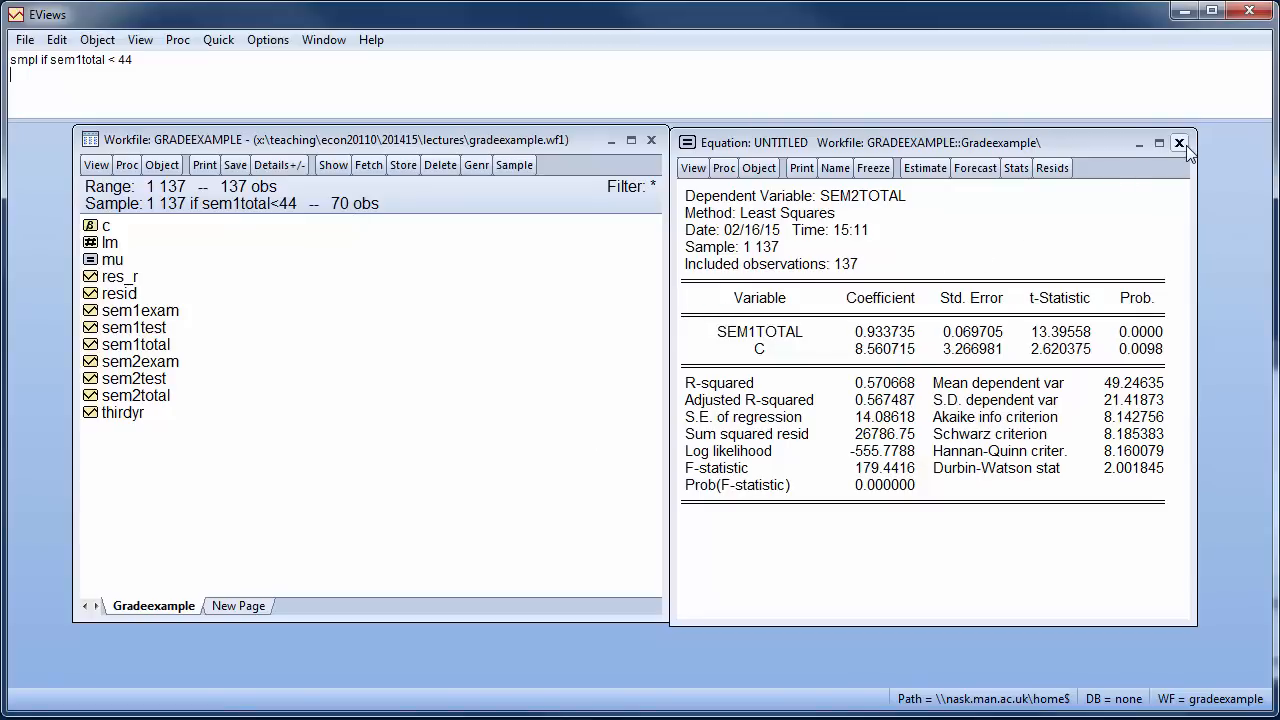
Regress sem2total on sem1total over the 70 low-scorer observations, slope 1.010, R-squared 0.361.
click(1180, 142)
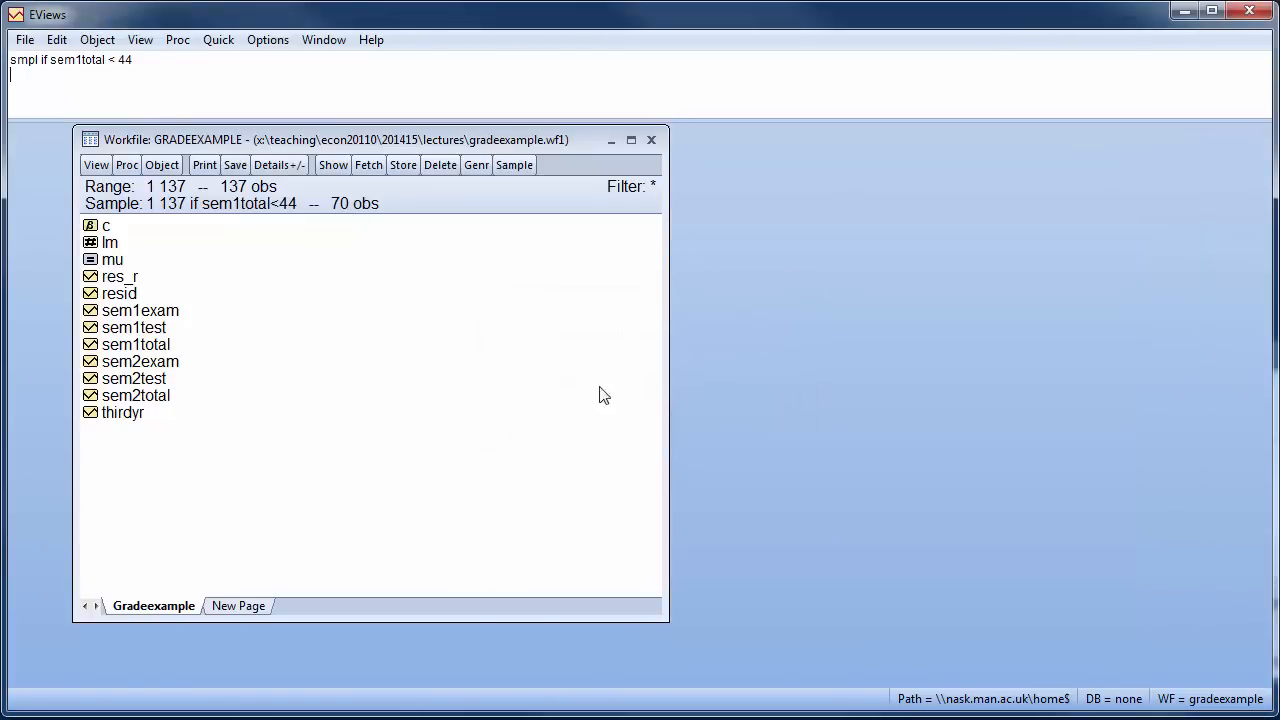
click(136, 396)
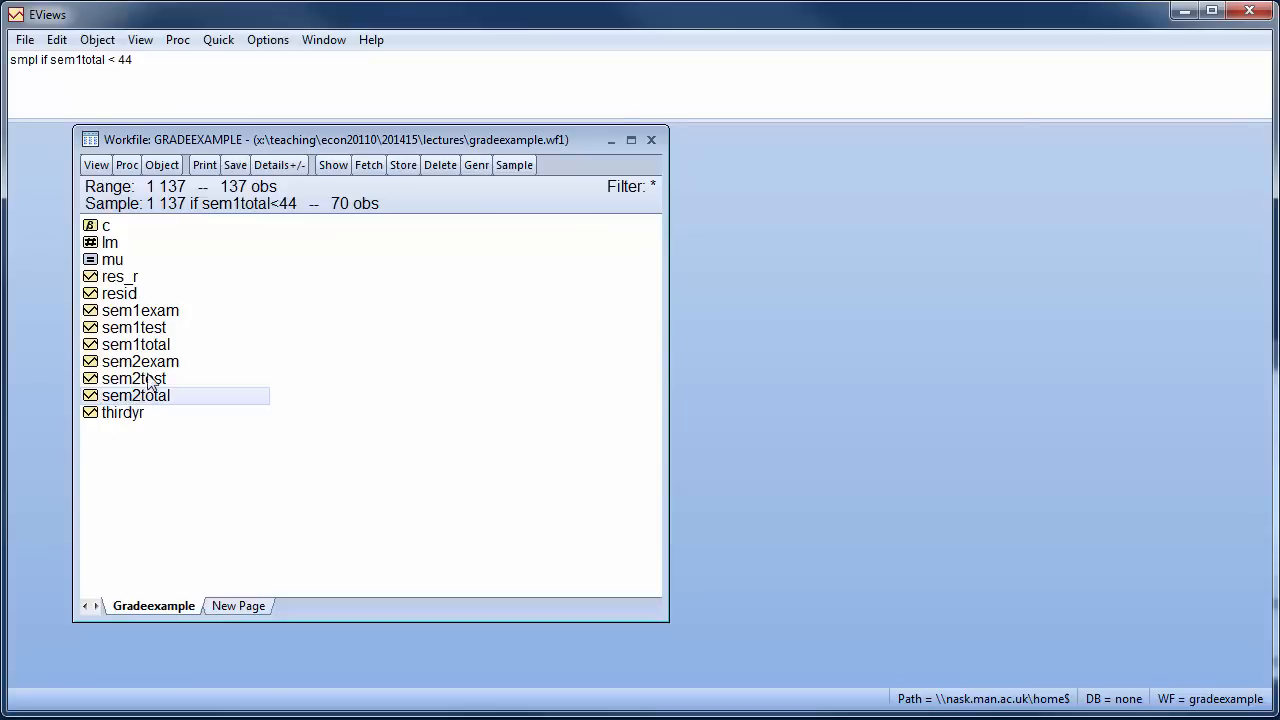
right_click(136, 396)
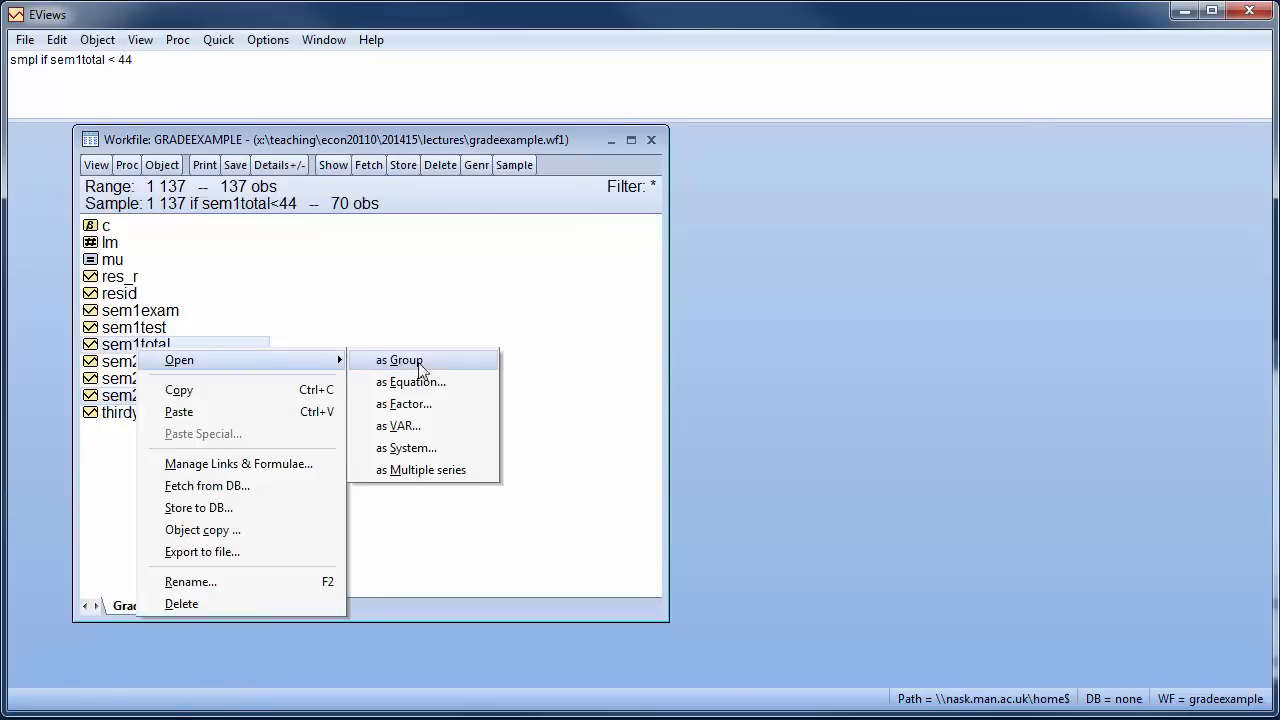
click(412, 382)
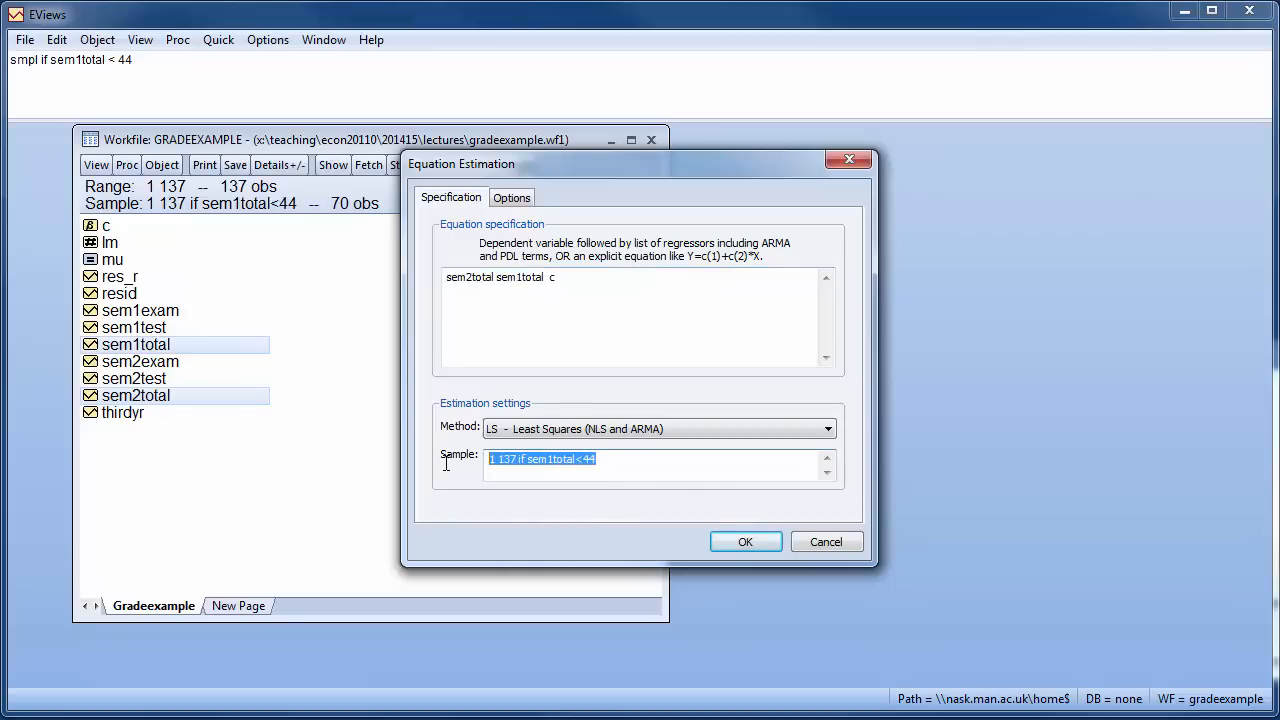
mouse_move(564, 492)
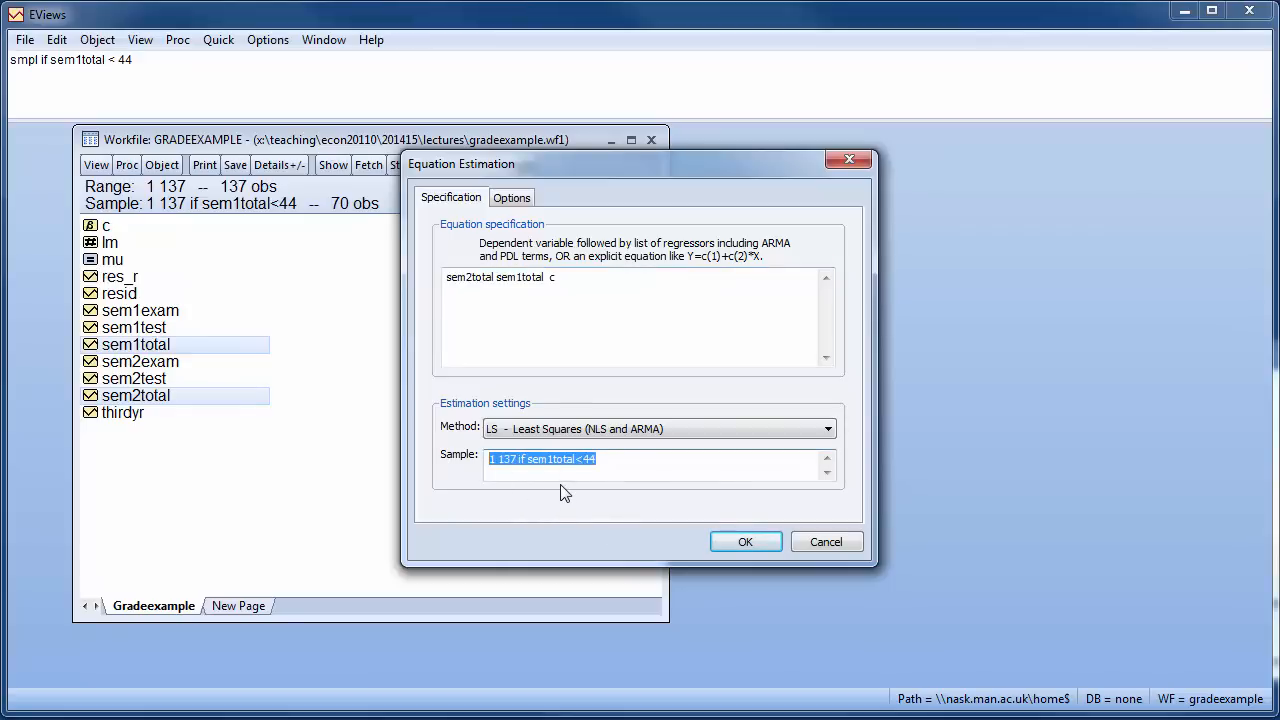
mouse_move(696, 540)
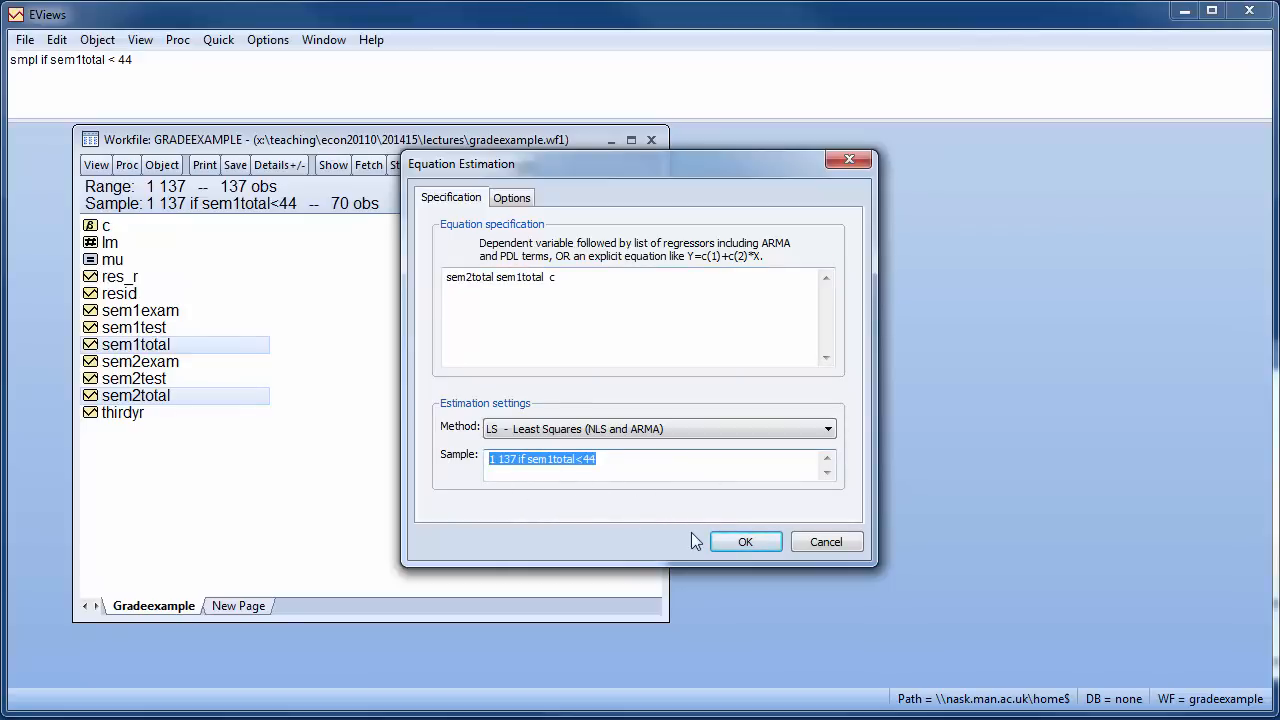
click(744, 540)
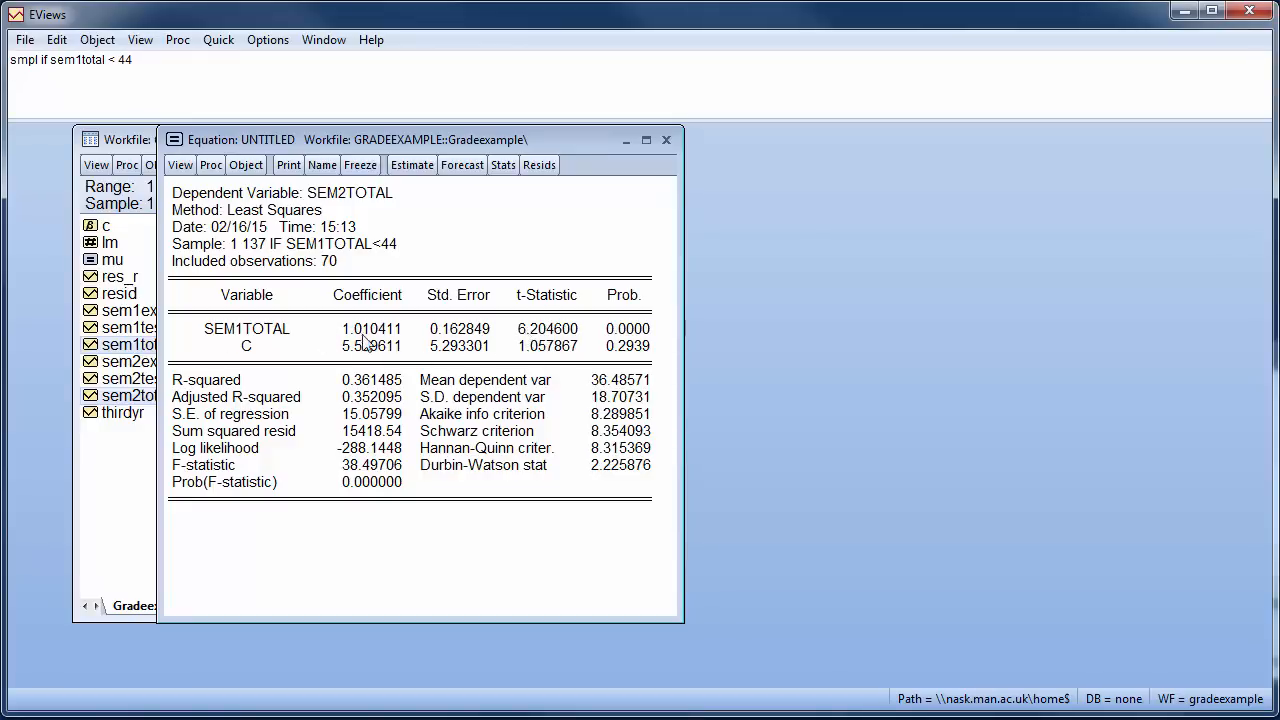
mouse_move(418, 412)
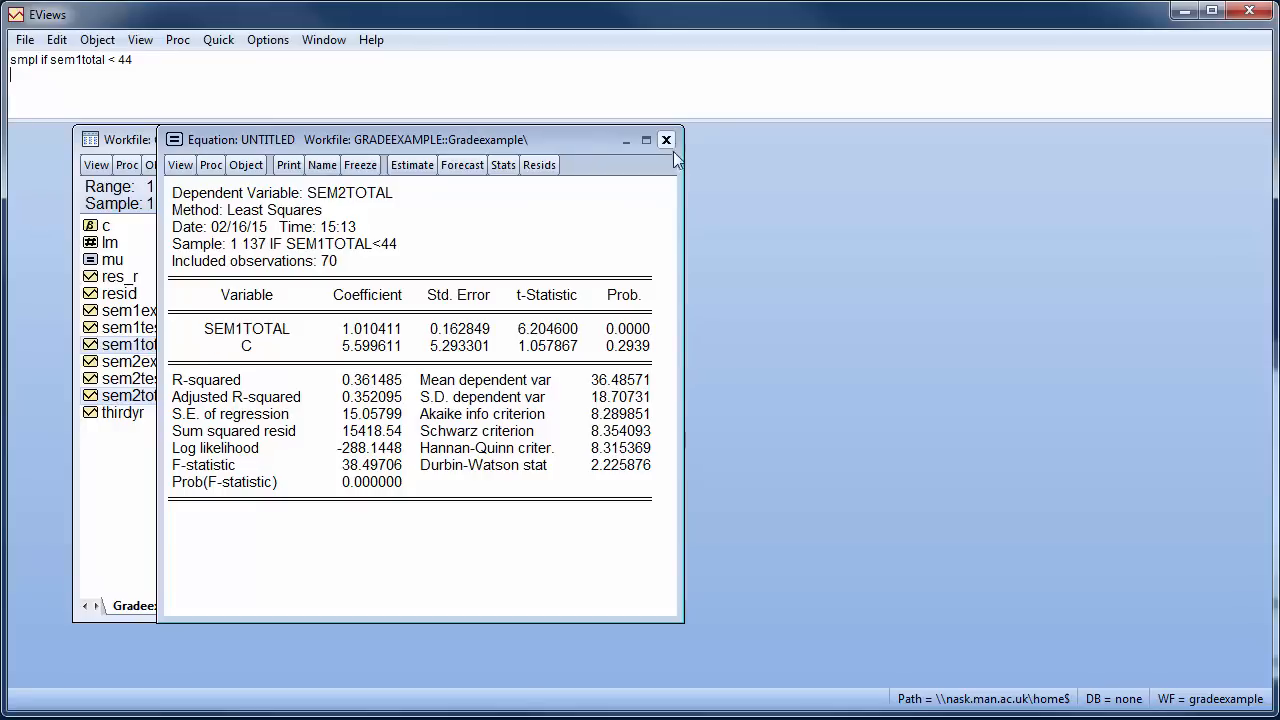
click(666, 140)
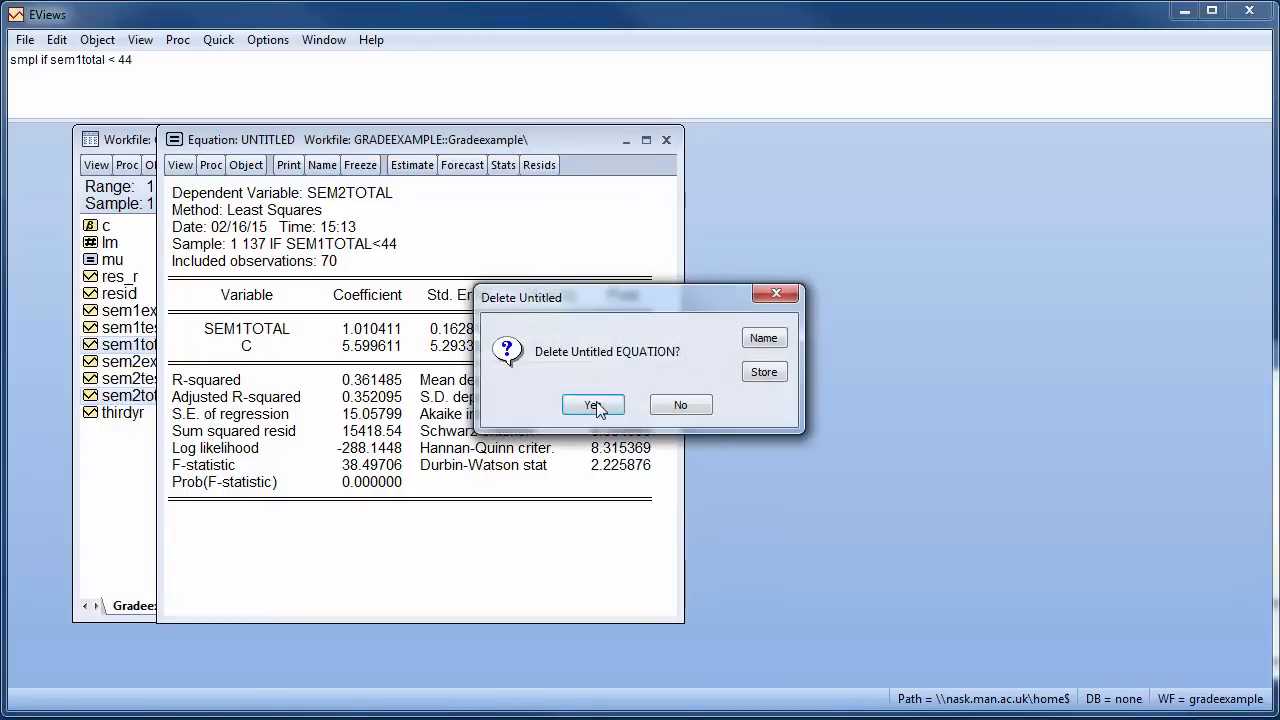
Discard the low-sample equation and switch the sample to 'smpl if sem1total >= 44' (67 observations).
click(592, 404)
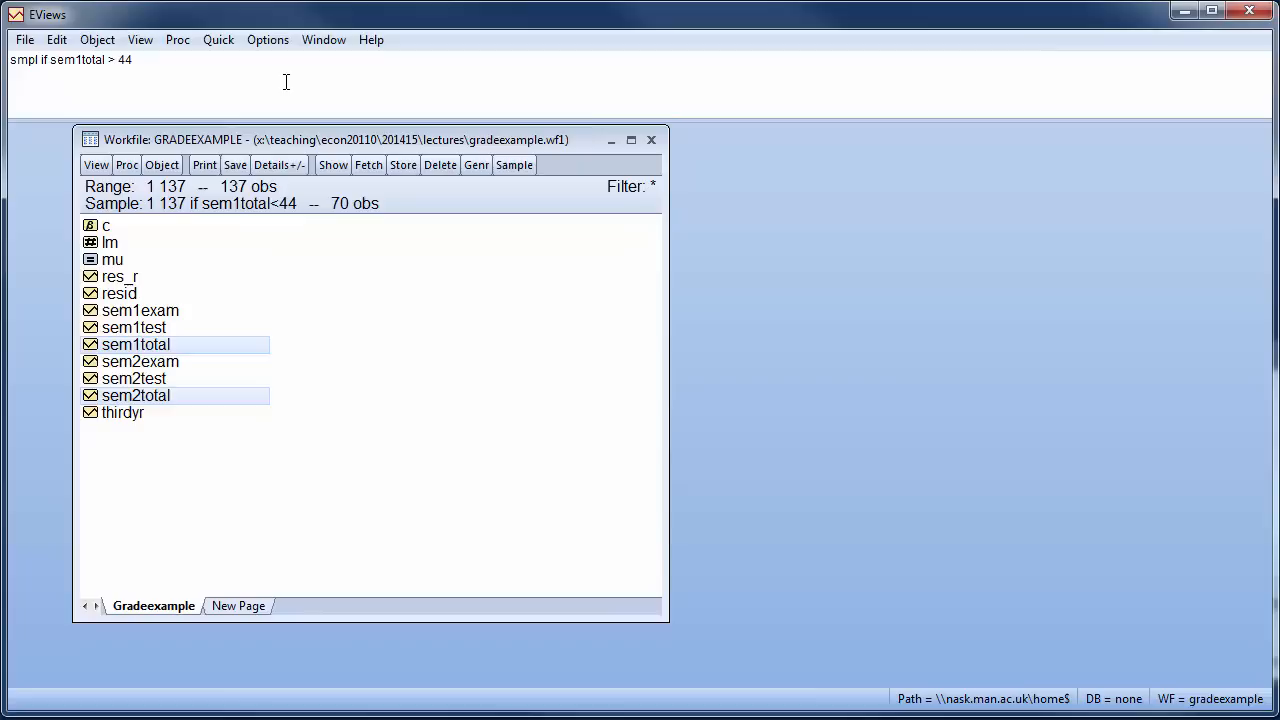
key(Backspace)
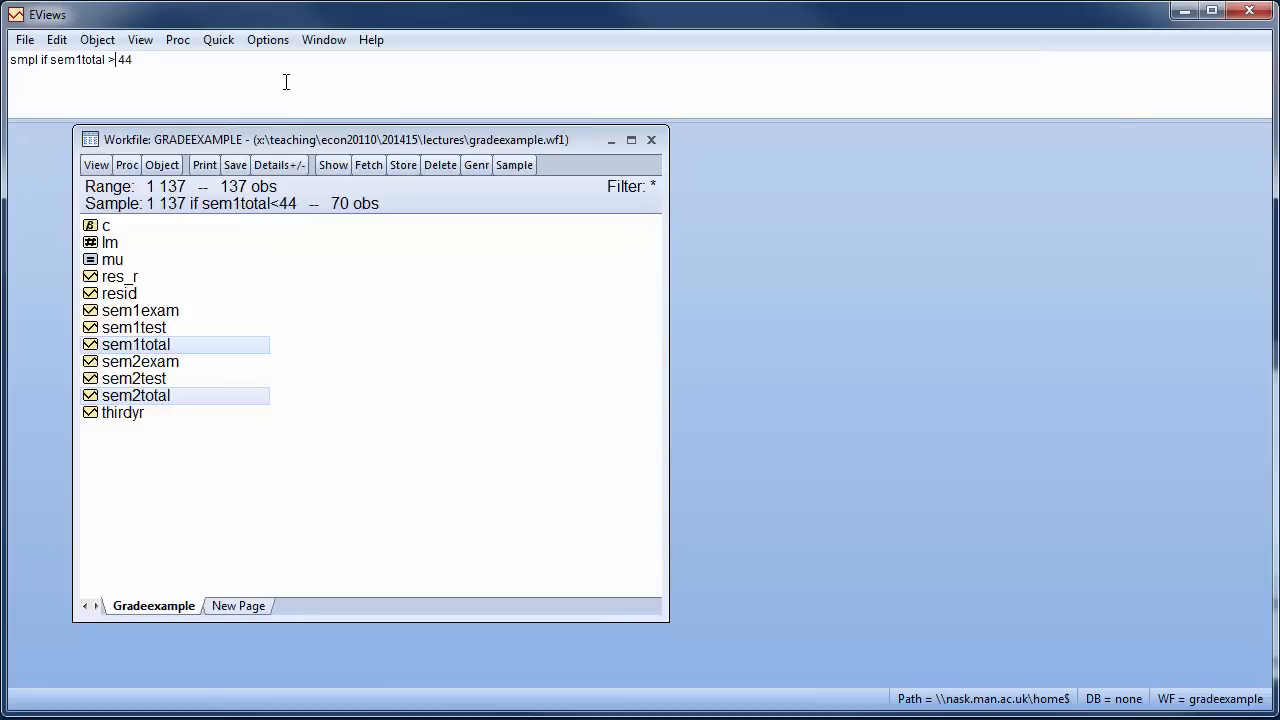
text(>= 44)
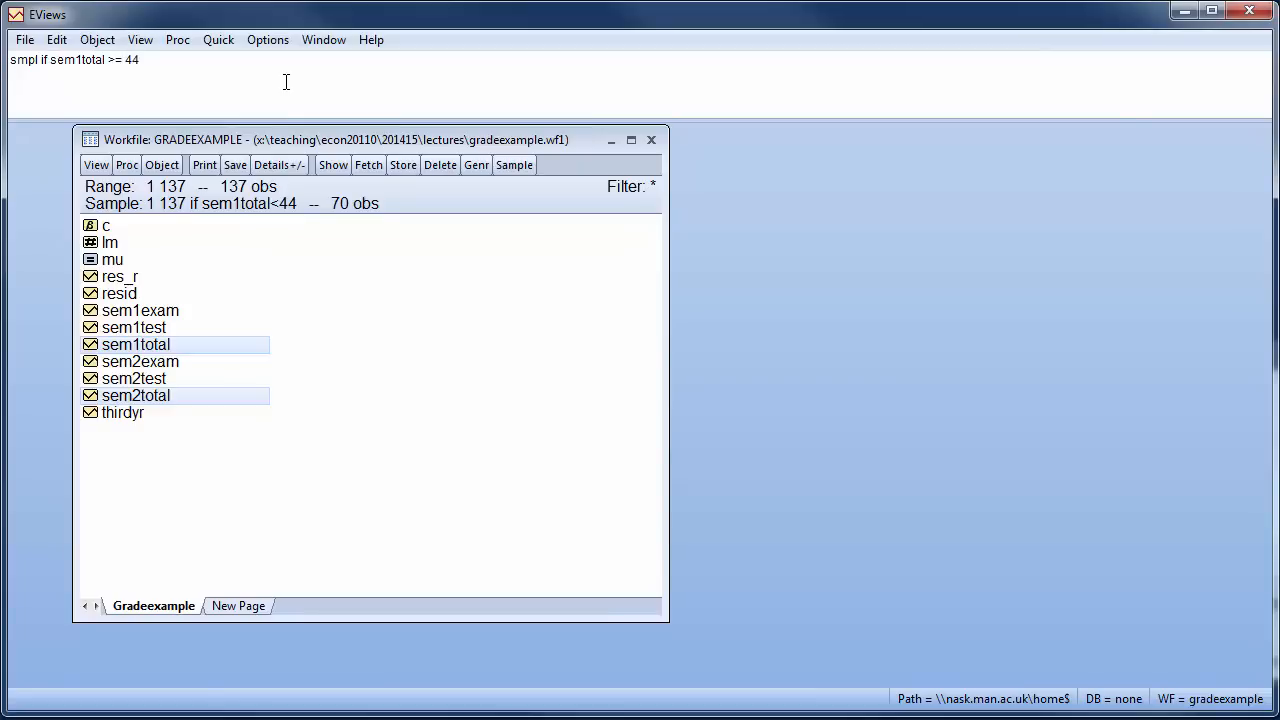
key(Return)
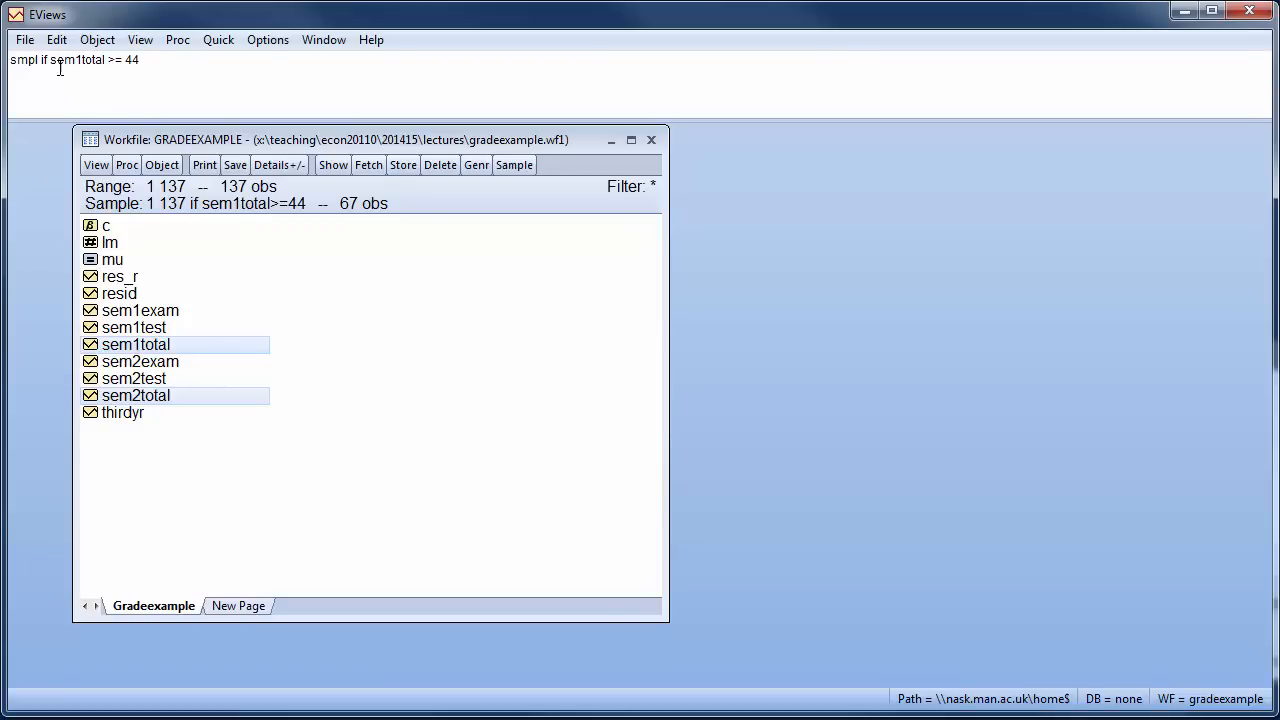
mouse_move(348, 216)
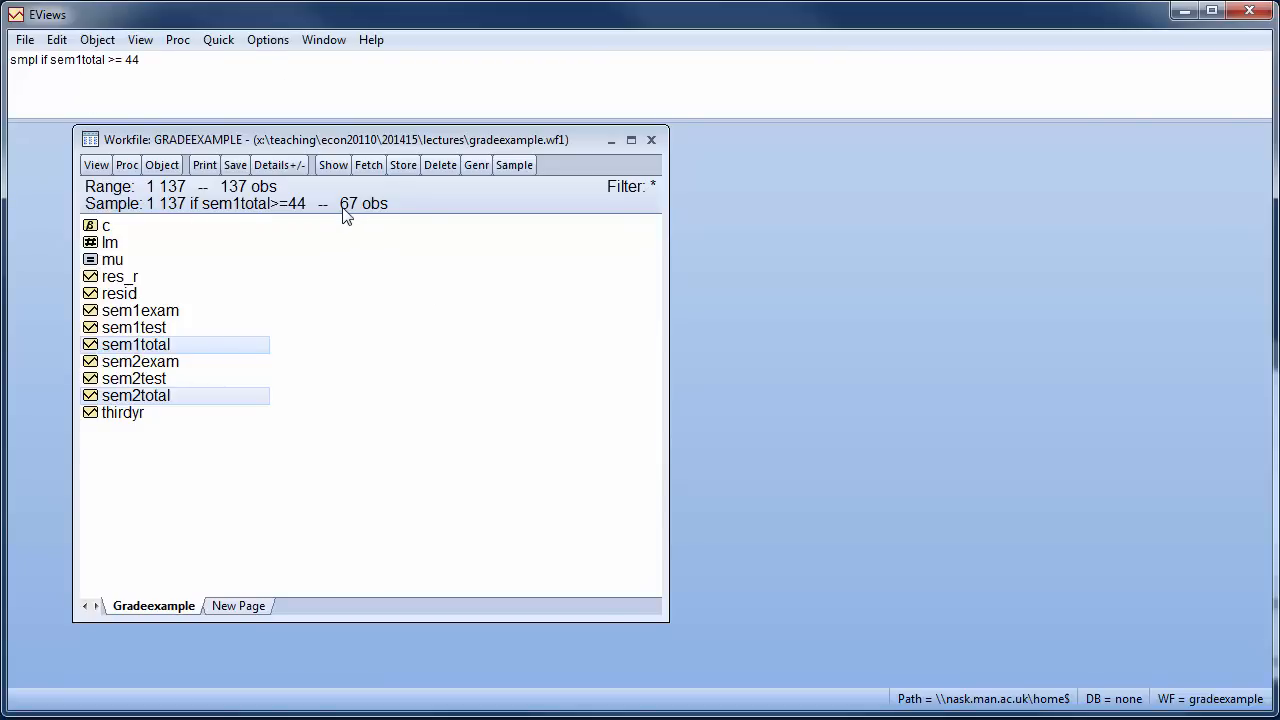
Regress sem2total on sem1total over the 67 high scorers, showing slope 0.710360 at full precision.
right_click(136, 344)
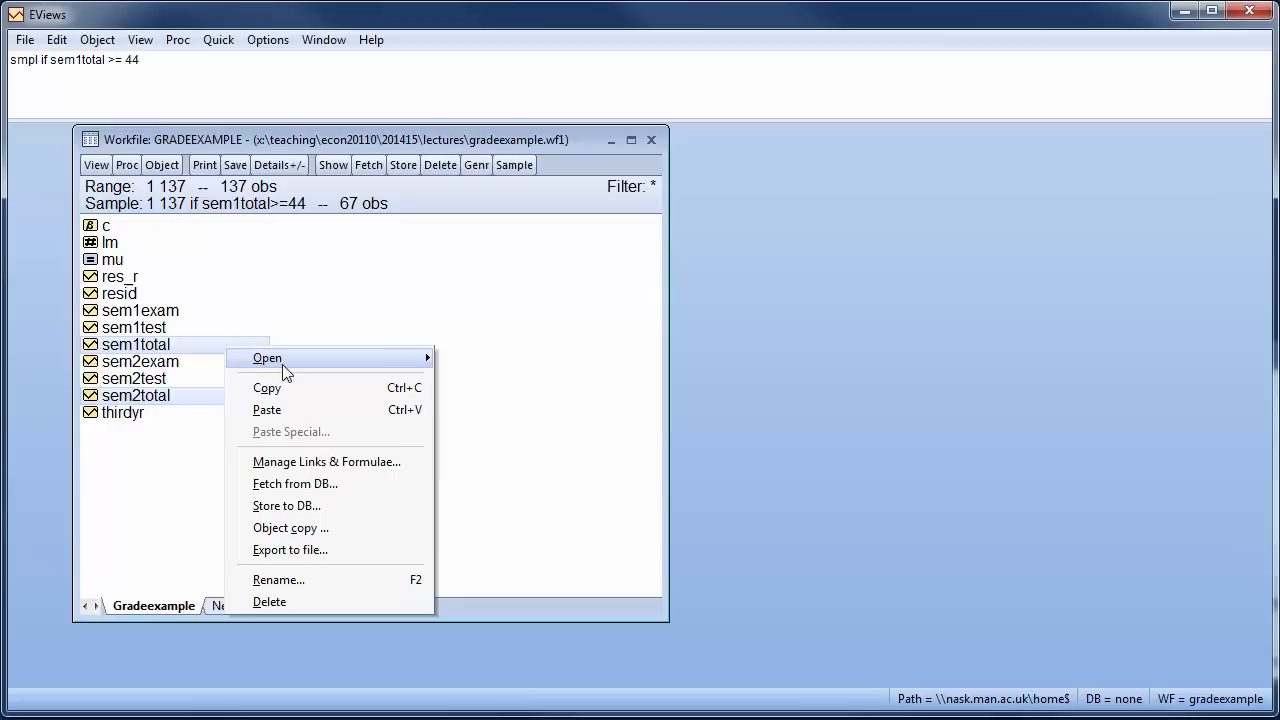
click(268, 358)
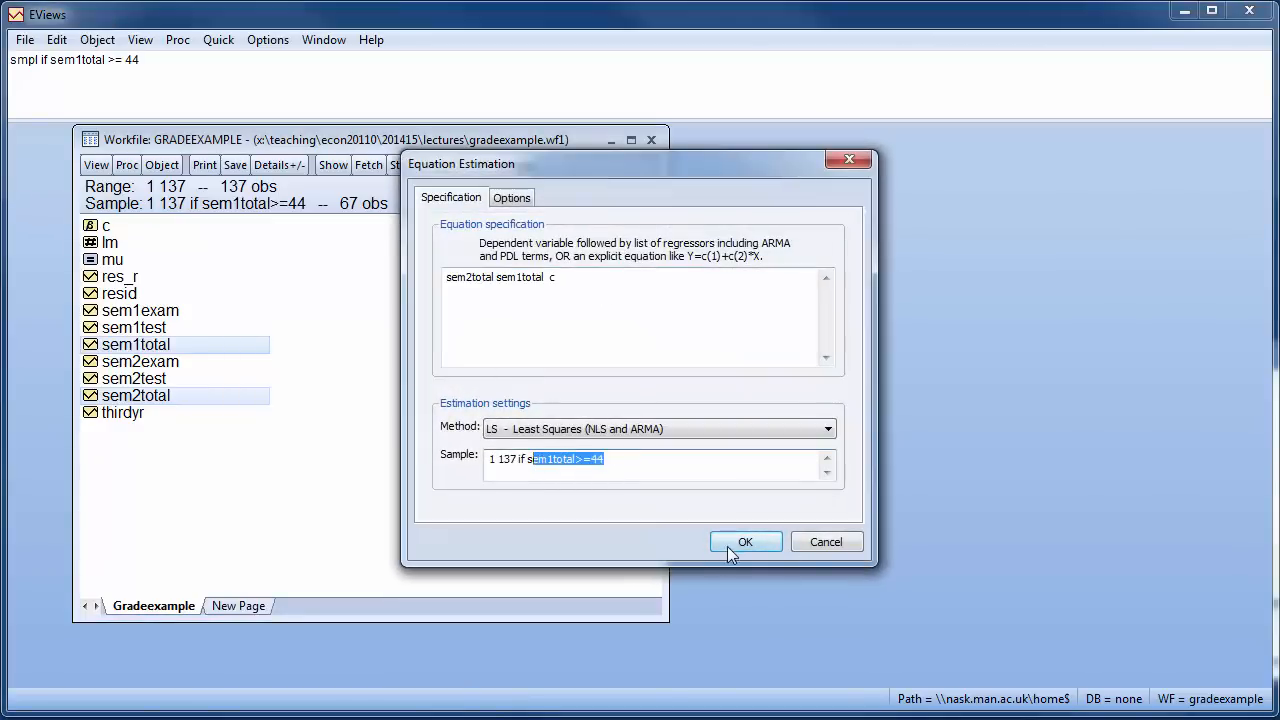
click(744, 540)
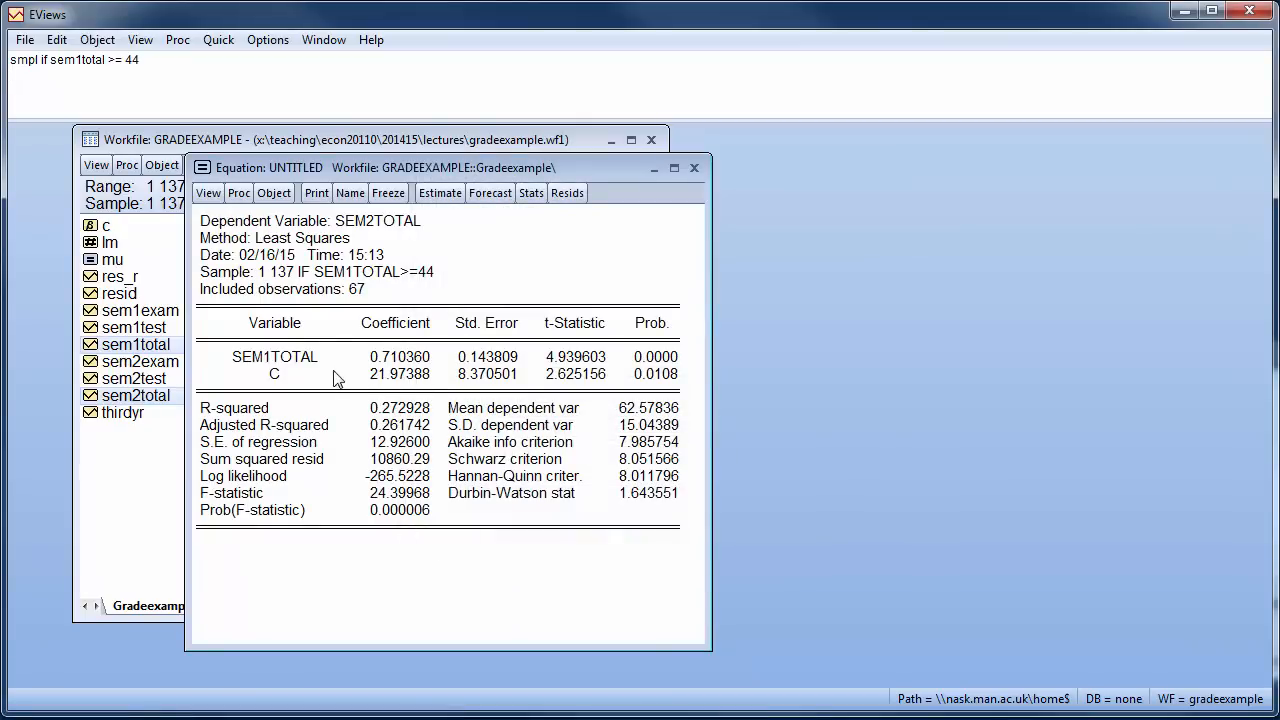
click(400, 356)
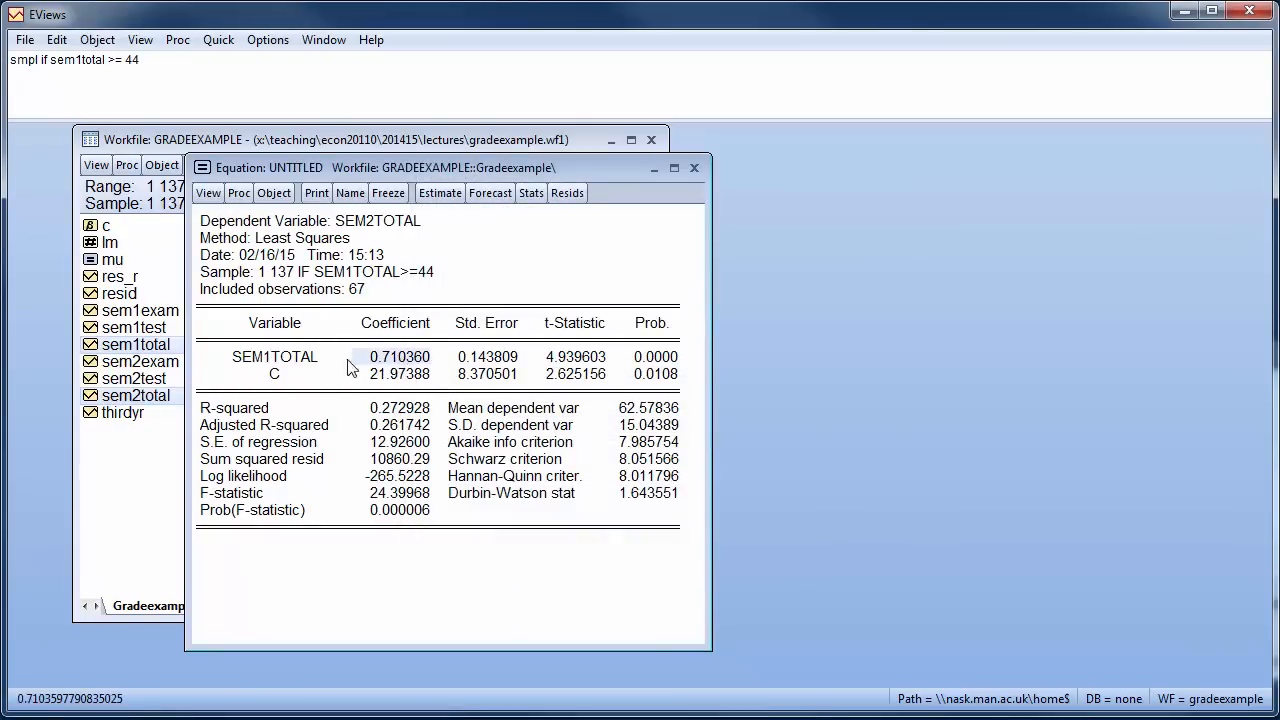
mouse_move(372, 376)
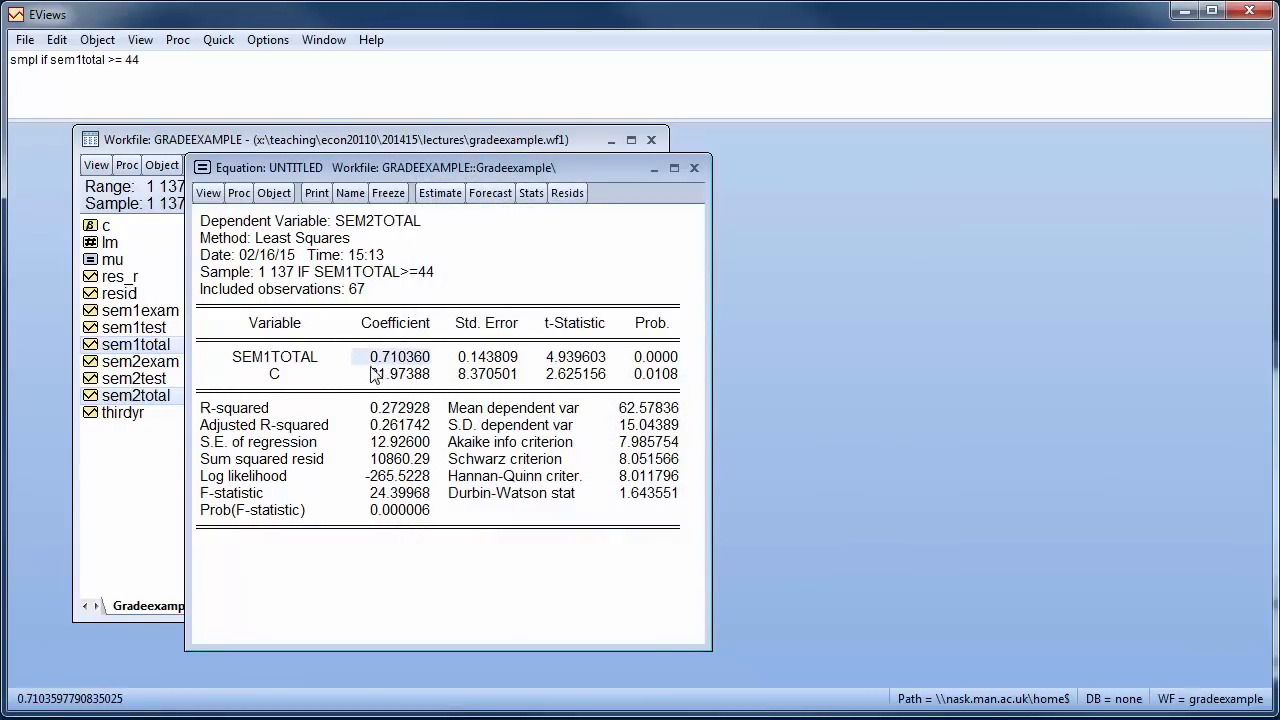
mouse_move(430, 364)
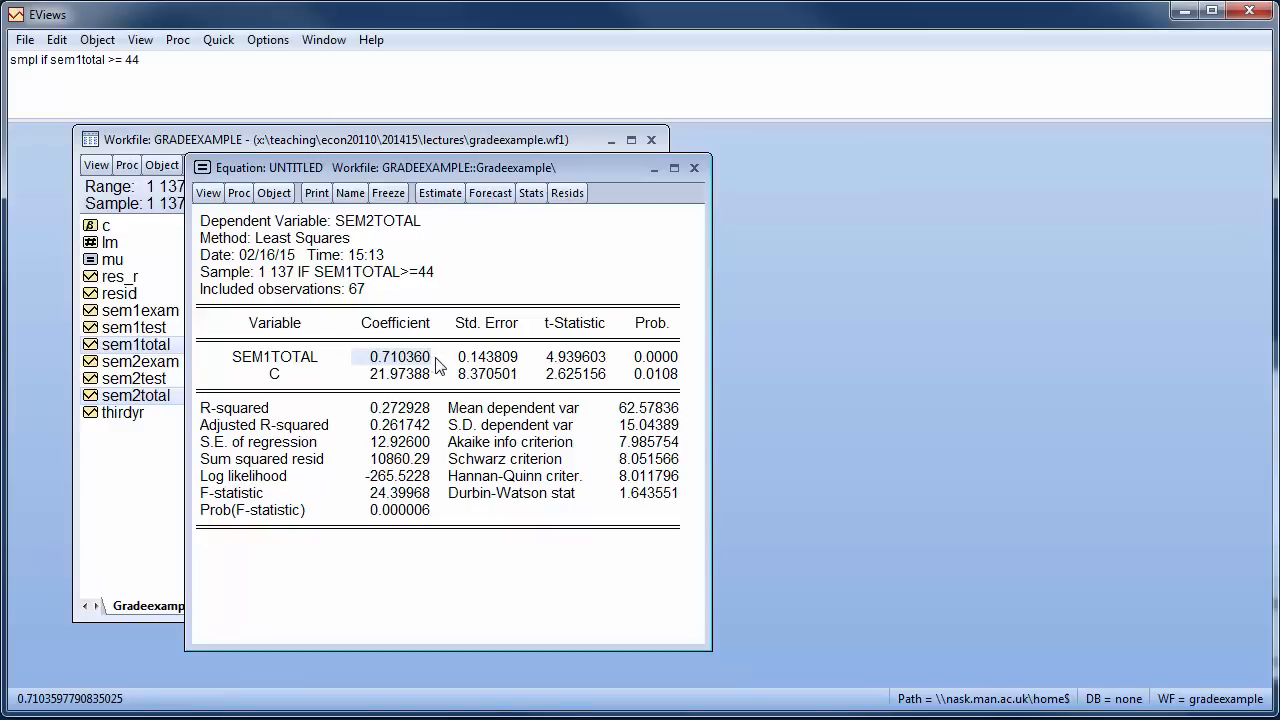
mouse_move(460, 374)
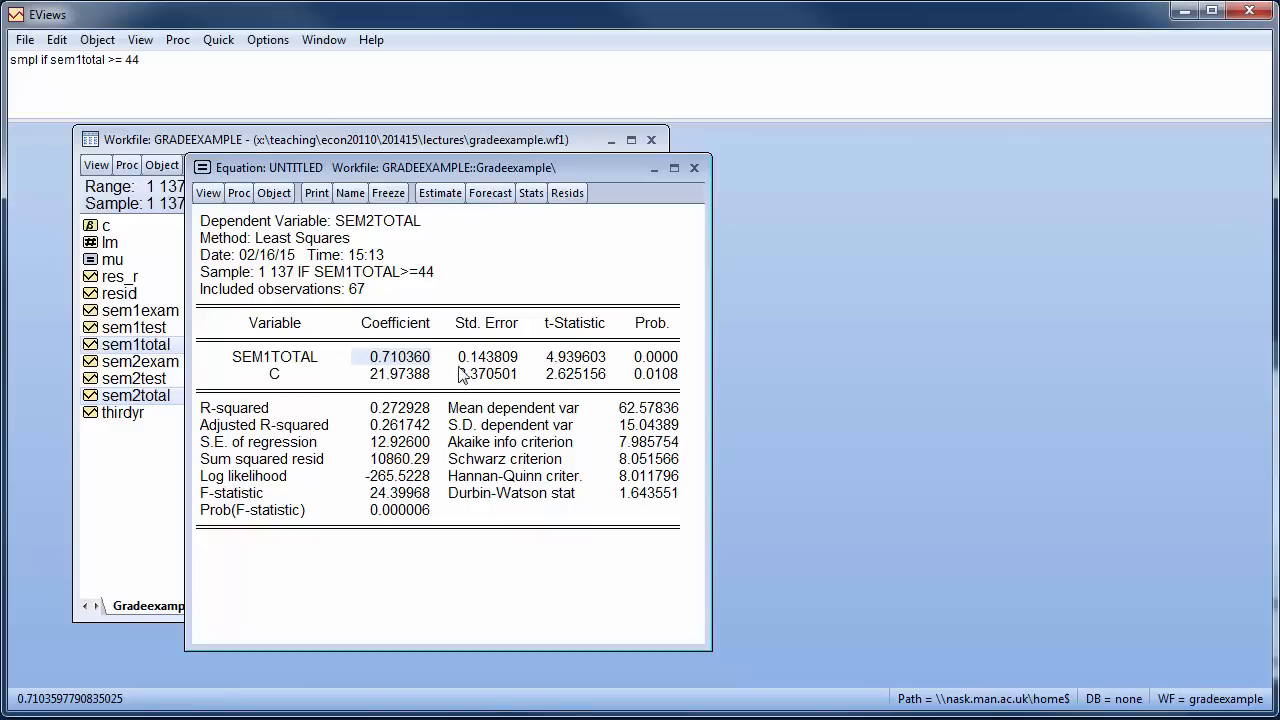
mouse_move(444, 288)
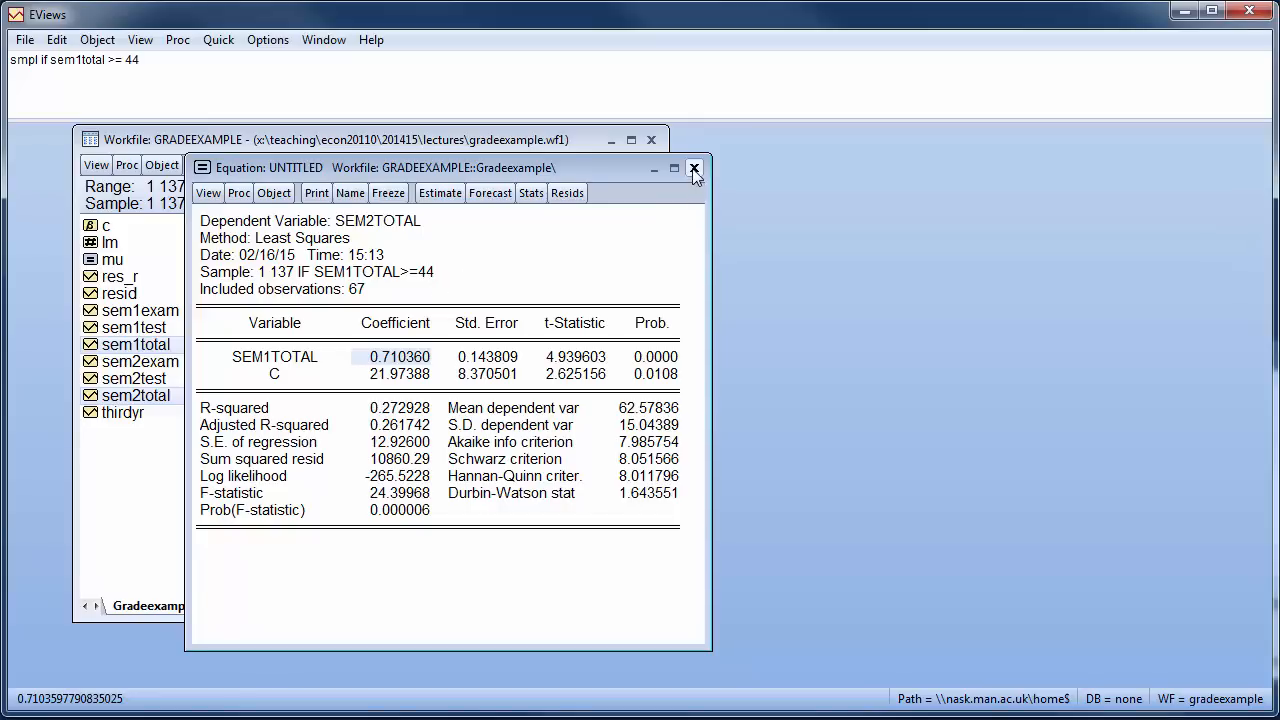
click(694, 168)
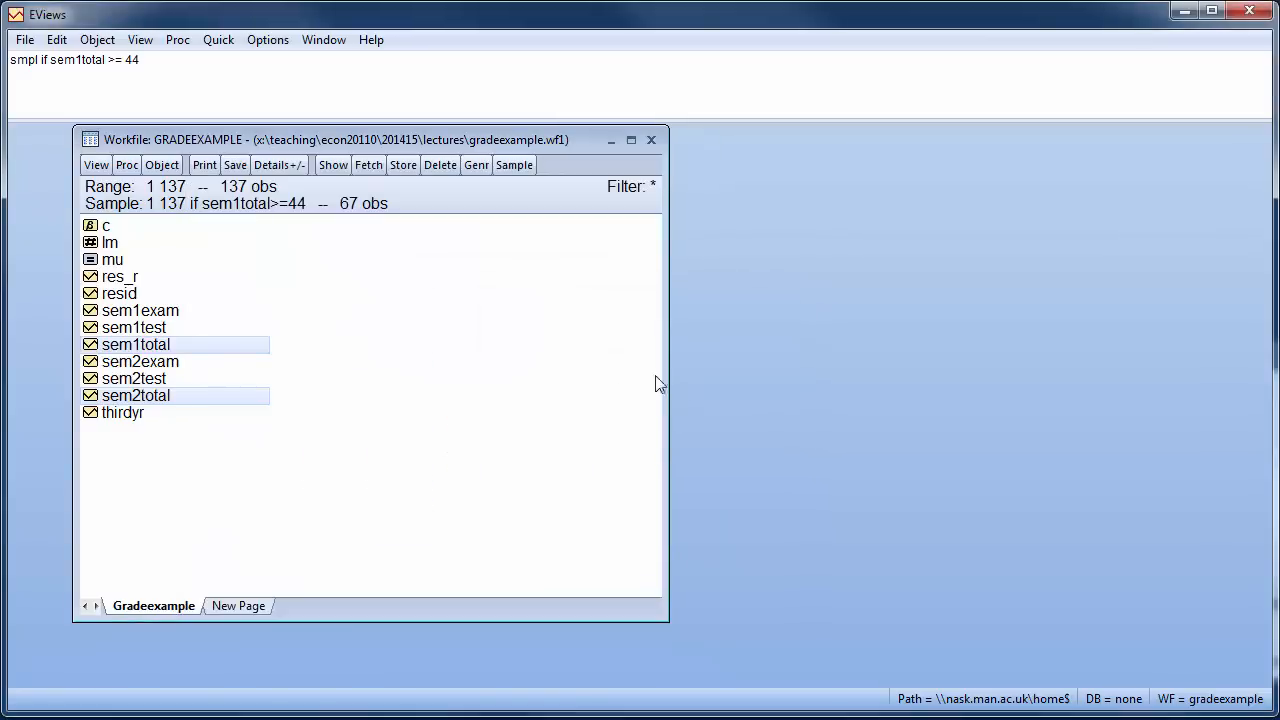
click(134, 378)
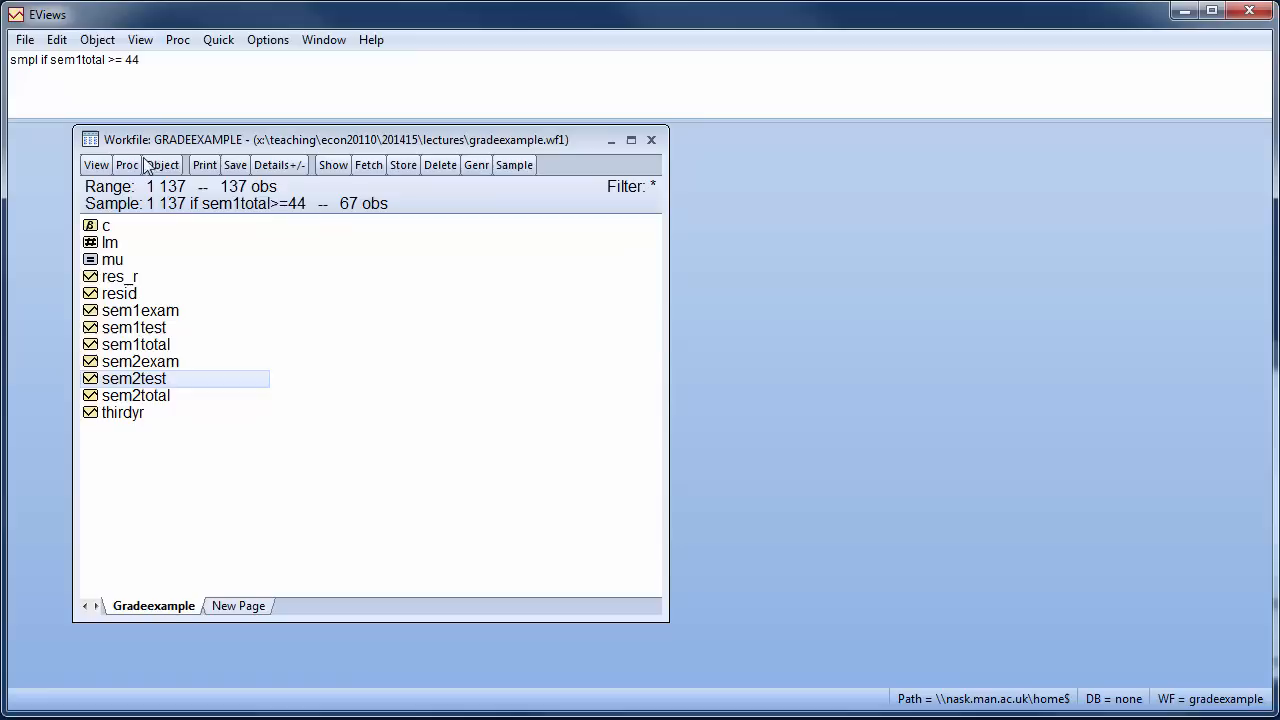
mouse_move(160, 338)
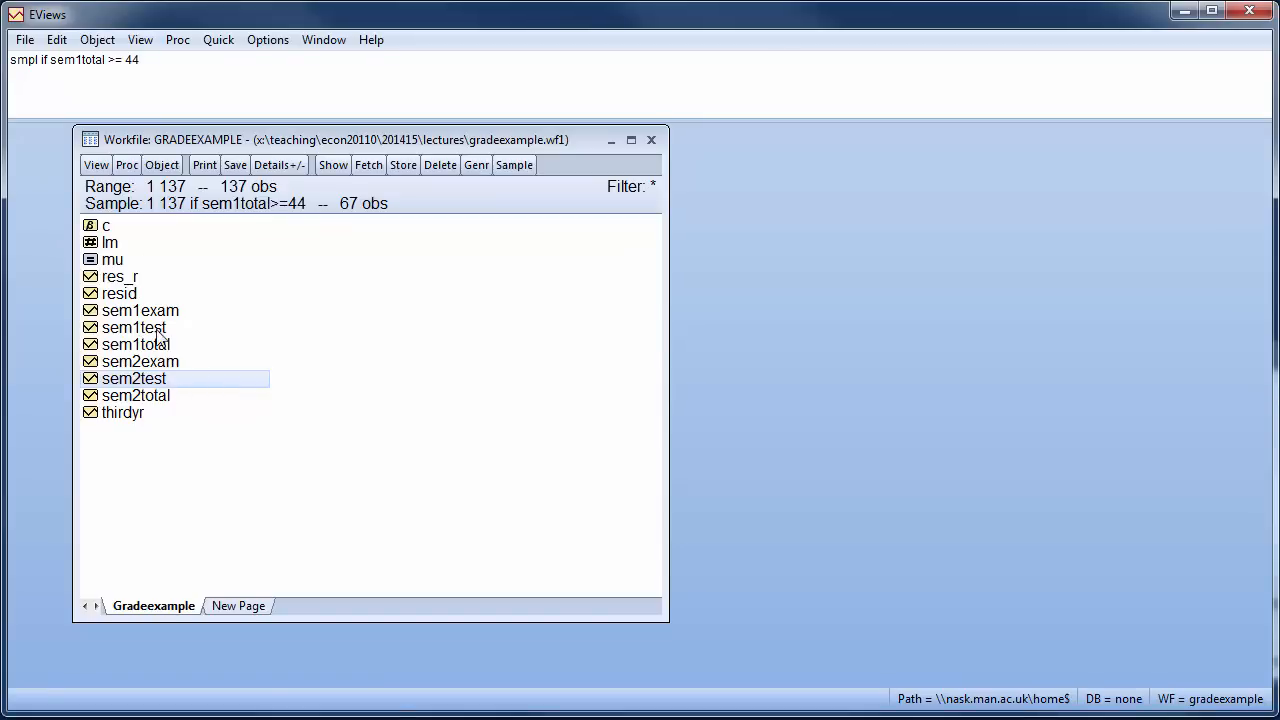
double_click(132, 328)
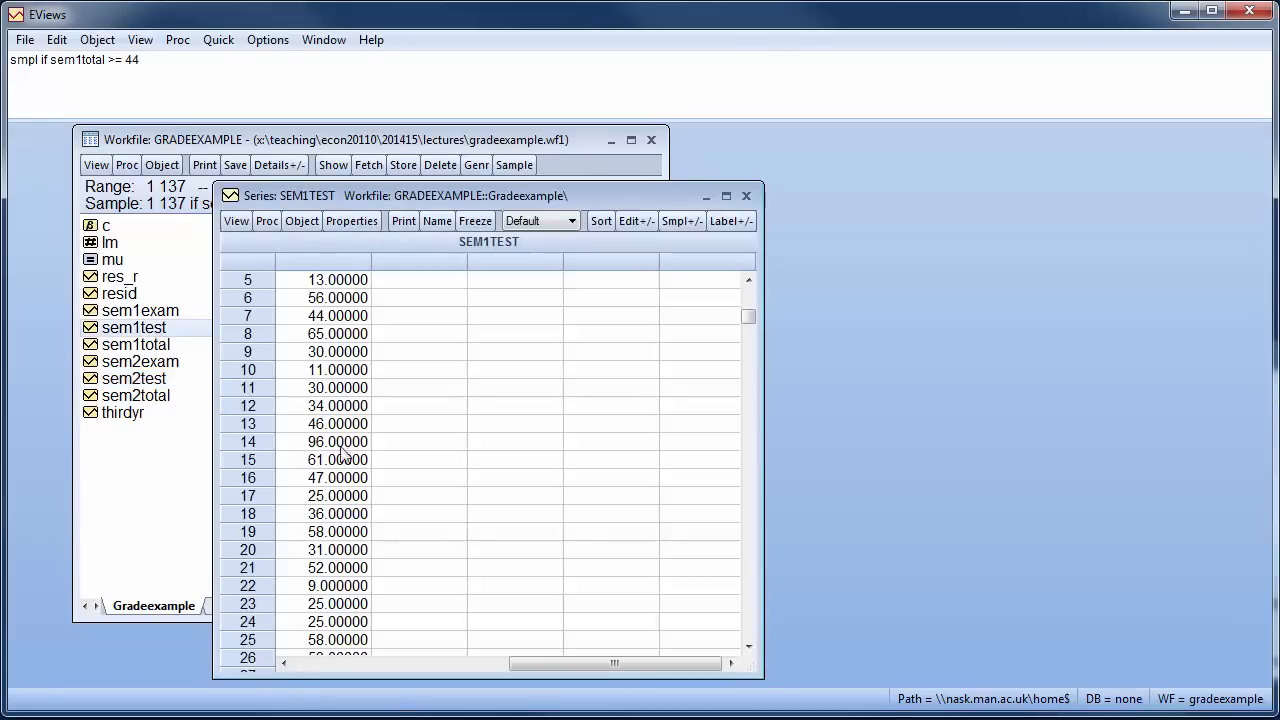
mouse_move(764, 214)
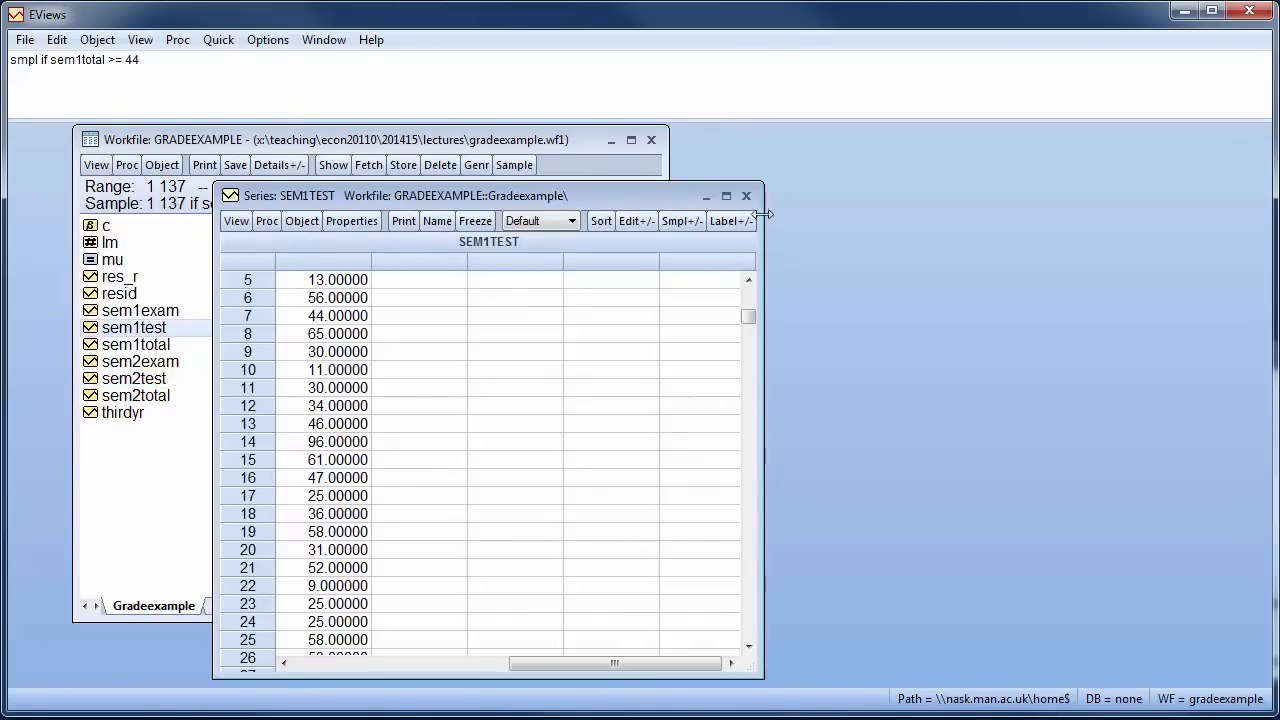
click(744, 196)
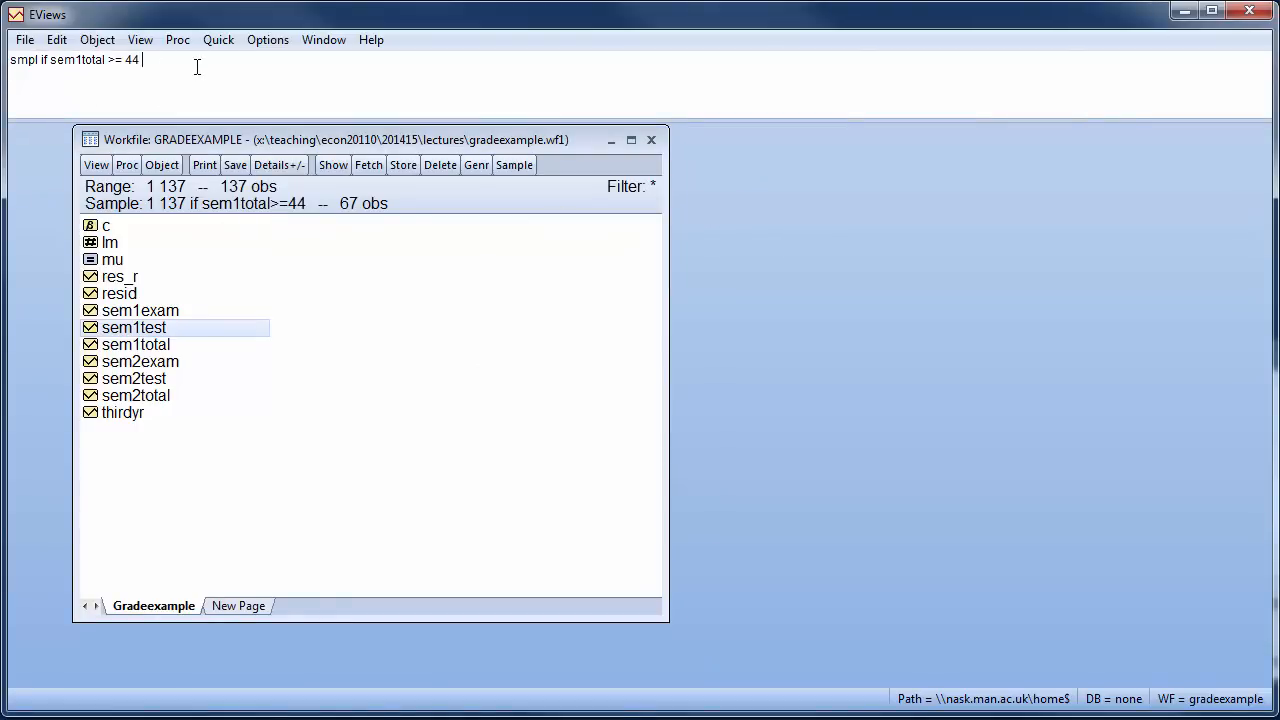
Extend the sample condition to 'sem1total >= 44 and sem1test > 50', leaving 37 observations.
text(a)
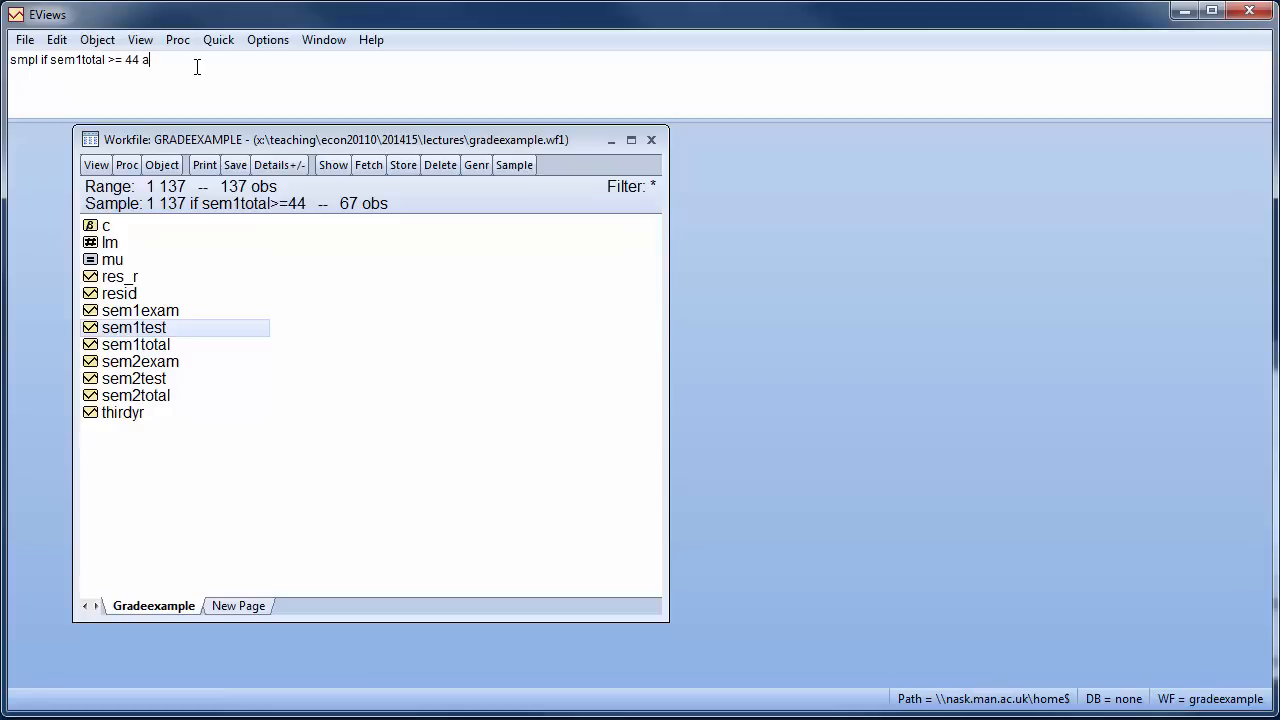
text(nd)
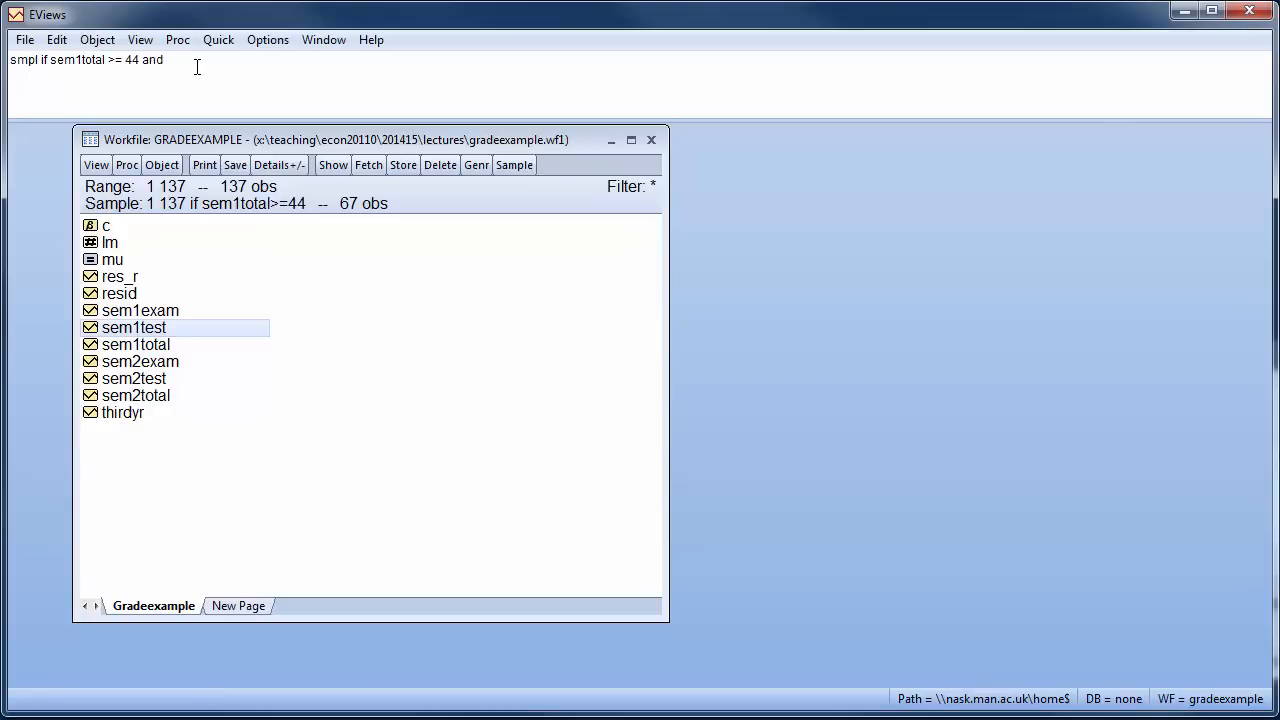
text(sem1)
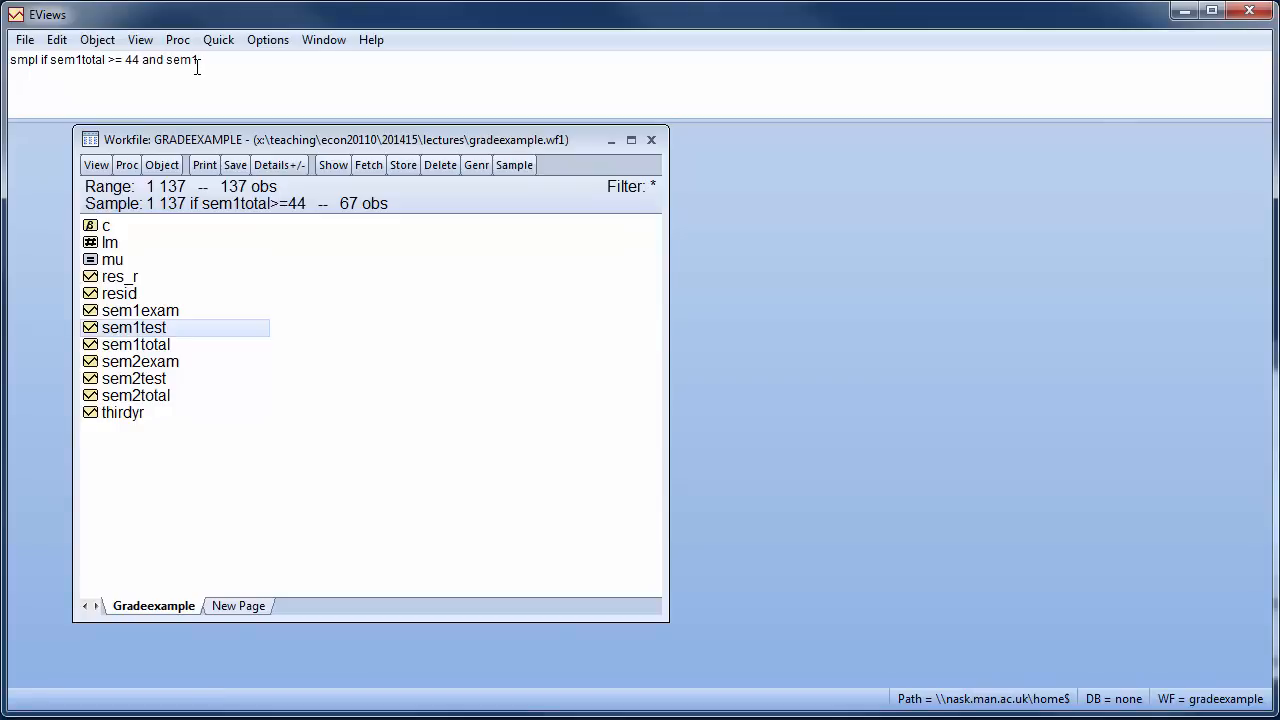
text(test)
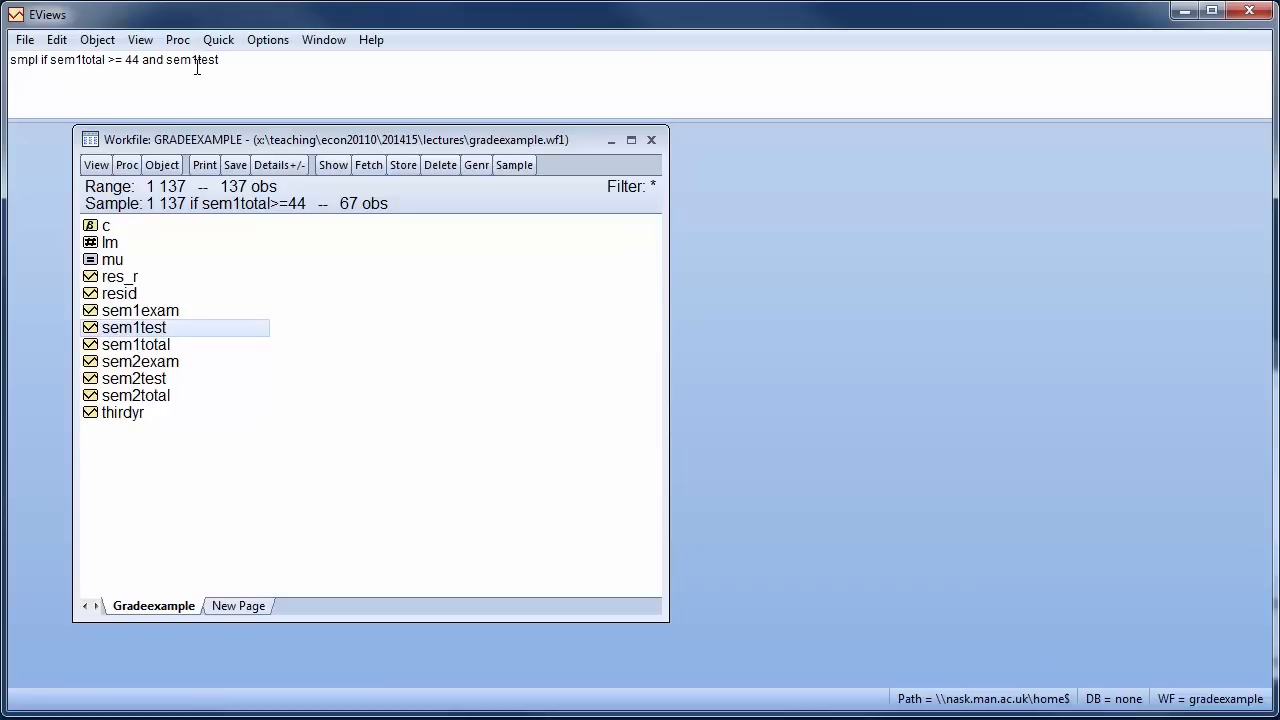
text(>)
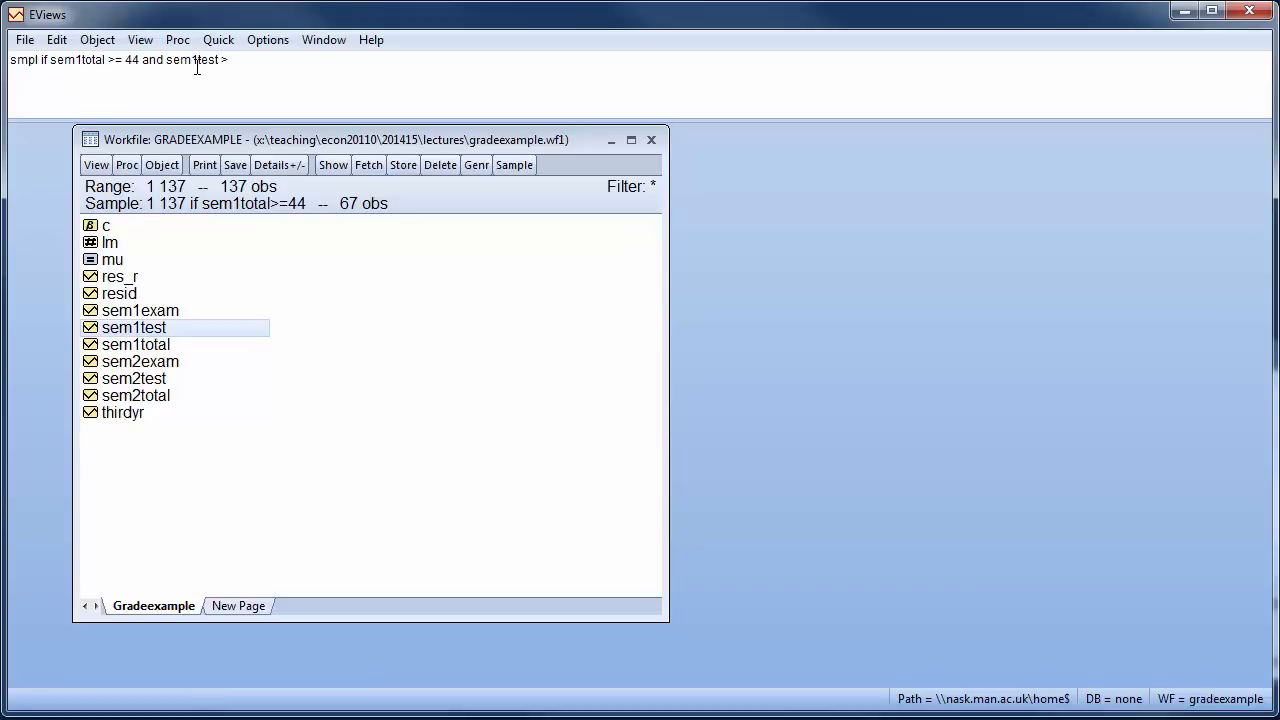
text(50)
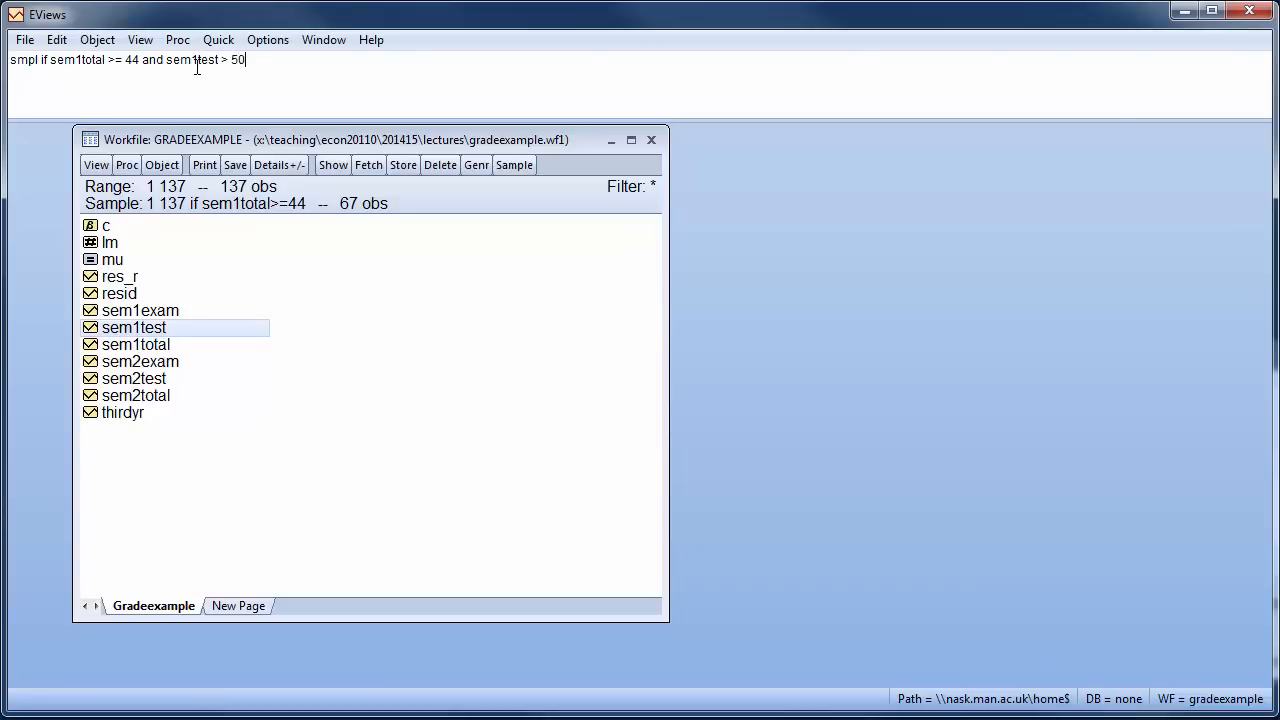
key(Return)
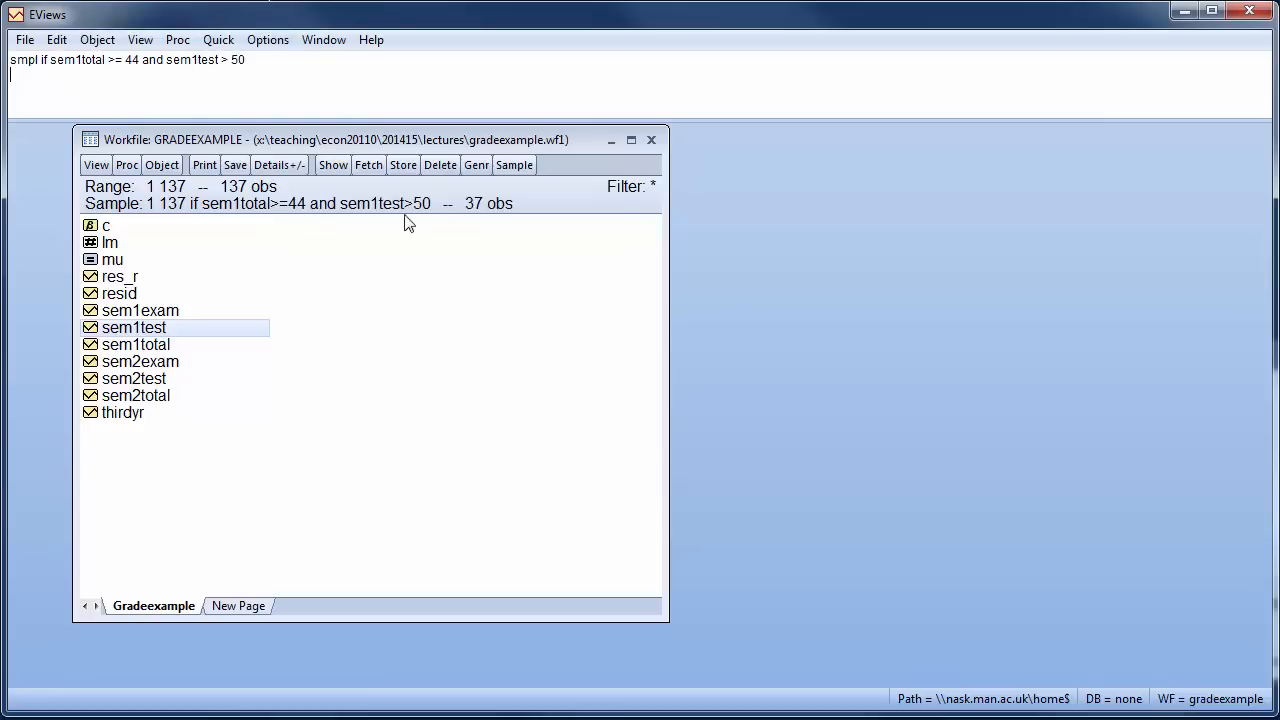
mouse_move(478, 216)
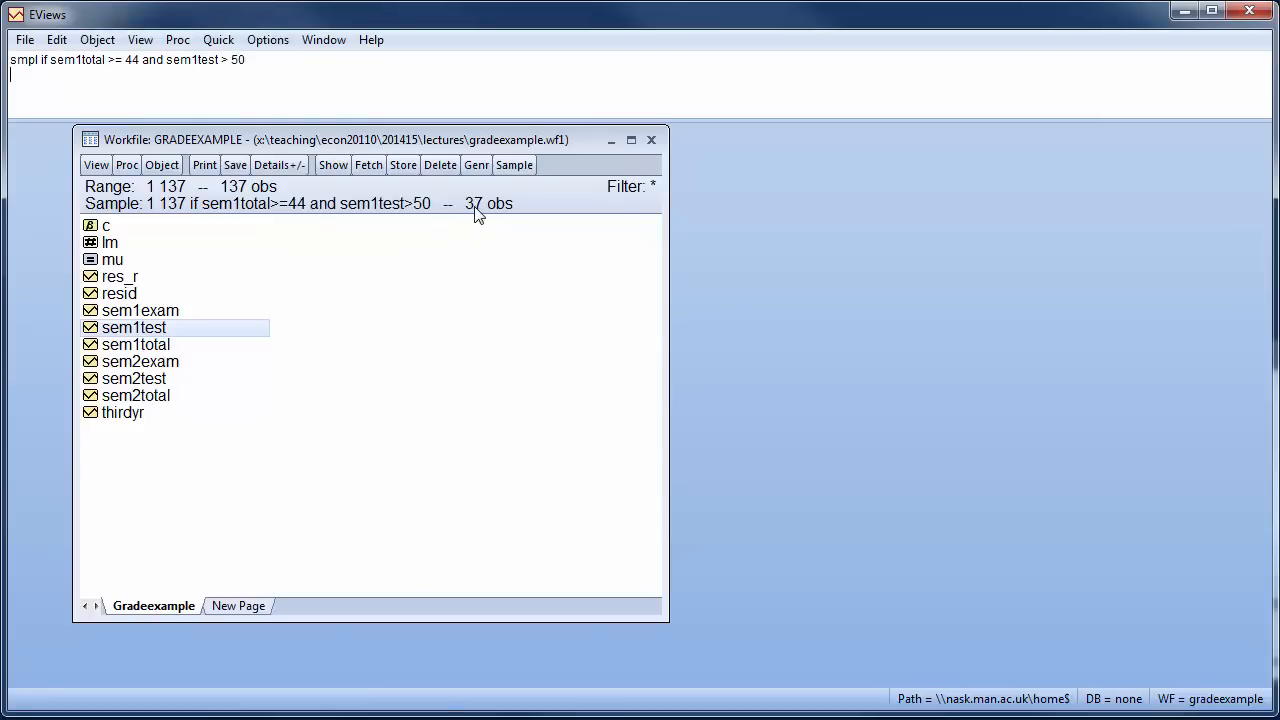
mouse_move(170, 350)
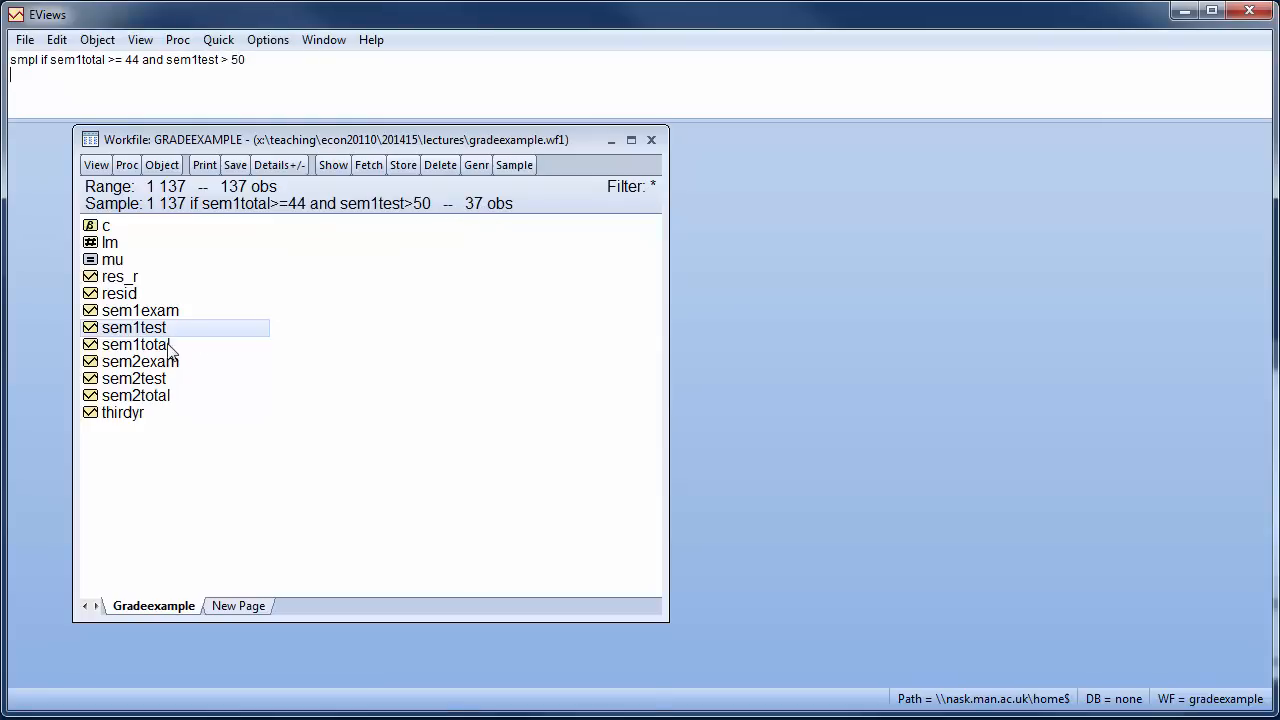
click(136, 396)
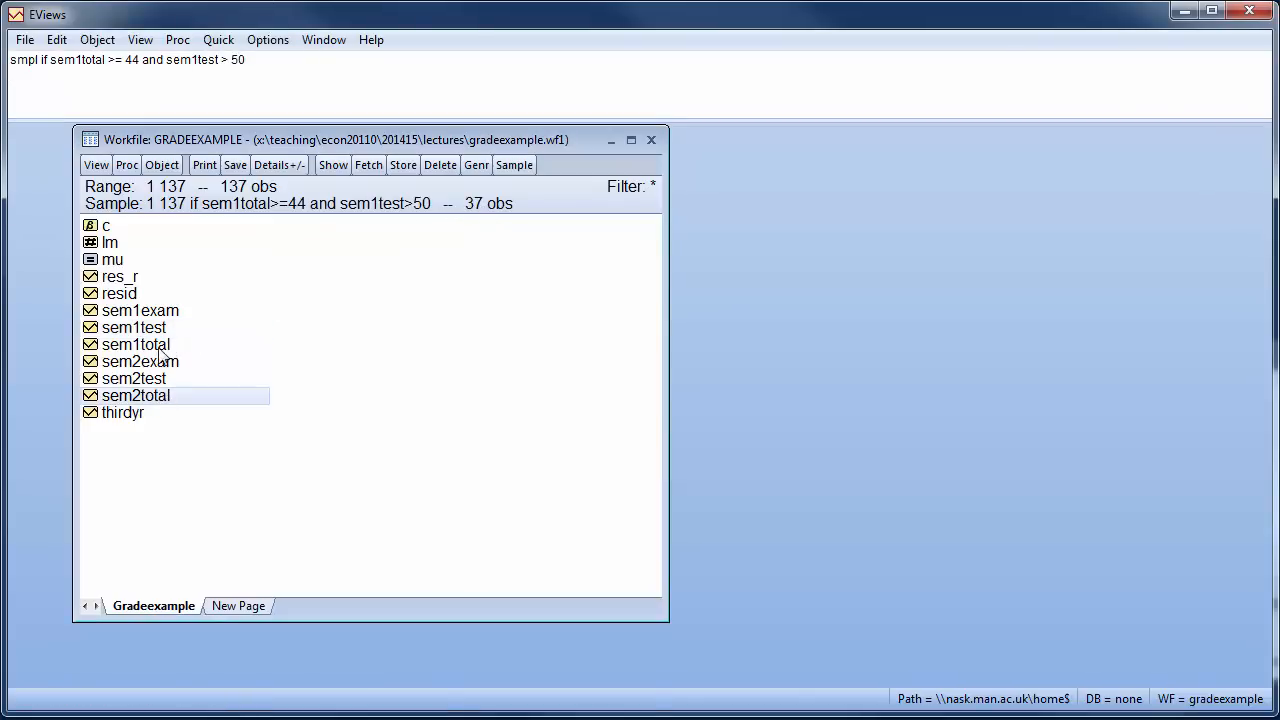
Regress sem2total on sem1total over the 37-observation subsample, slope 0.491674, intercept 38.93515.
right_click(136, 344)
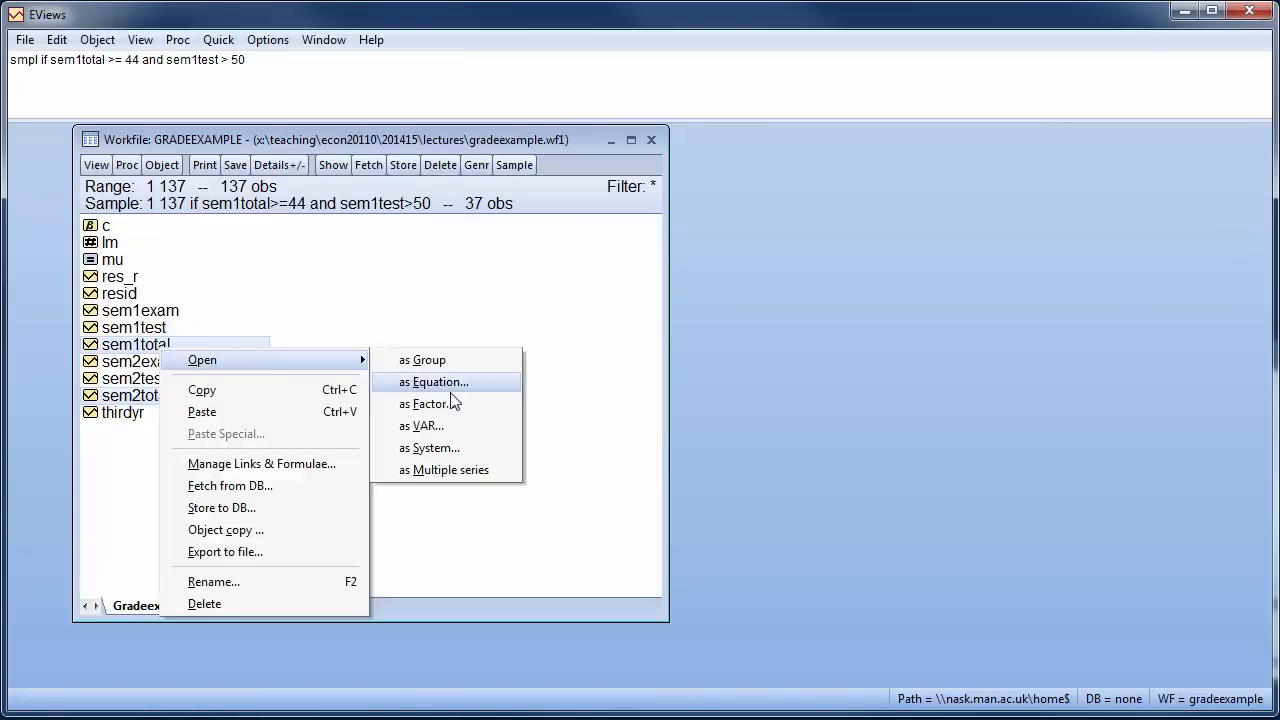
click(432, 382)
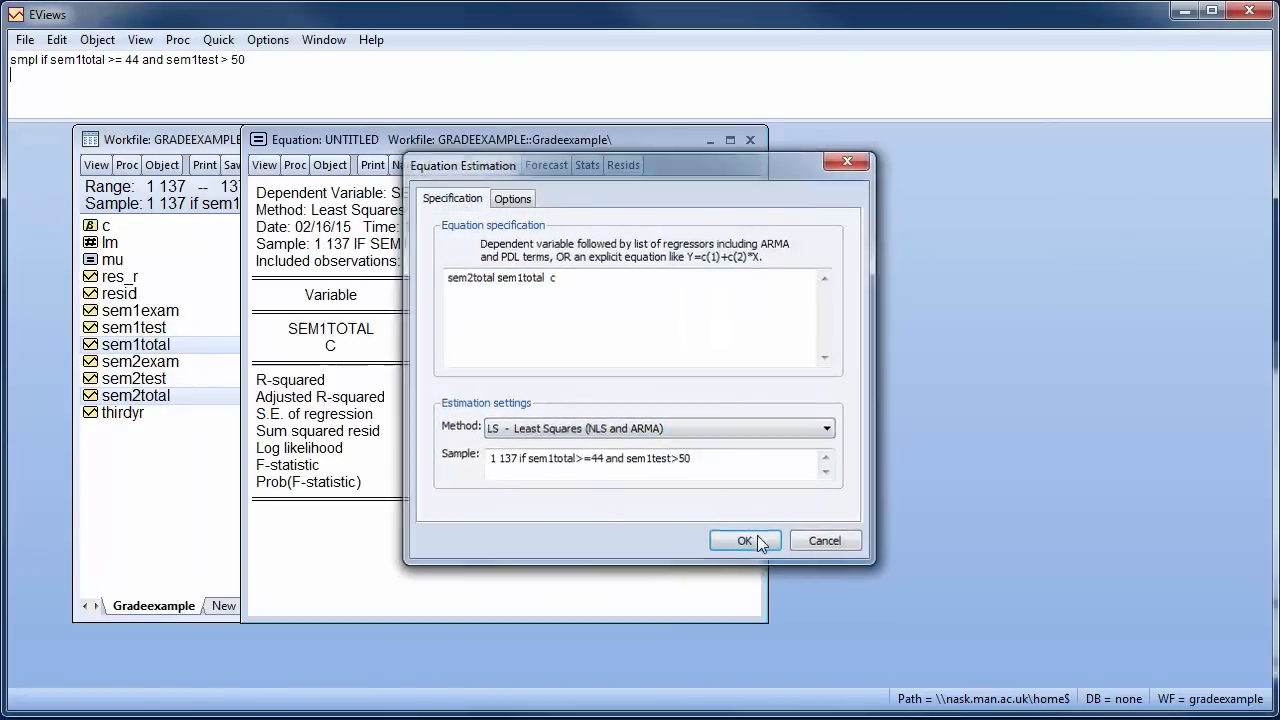
click(744, 540)
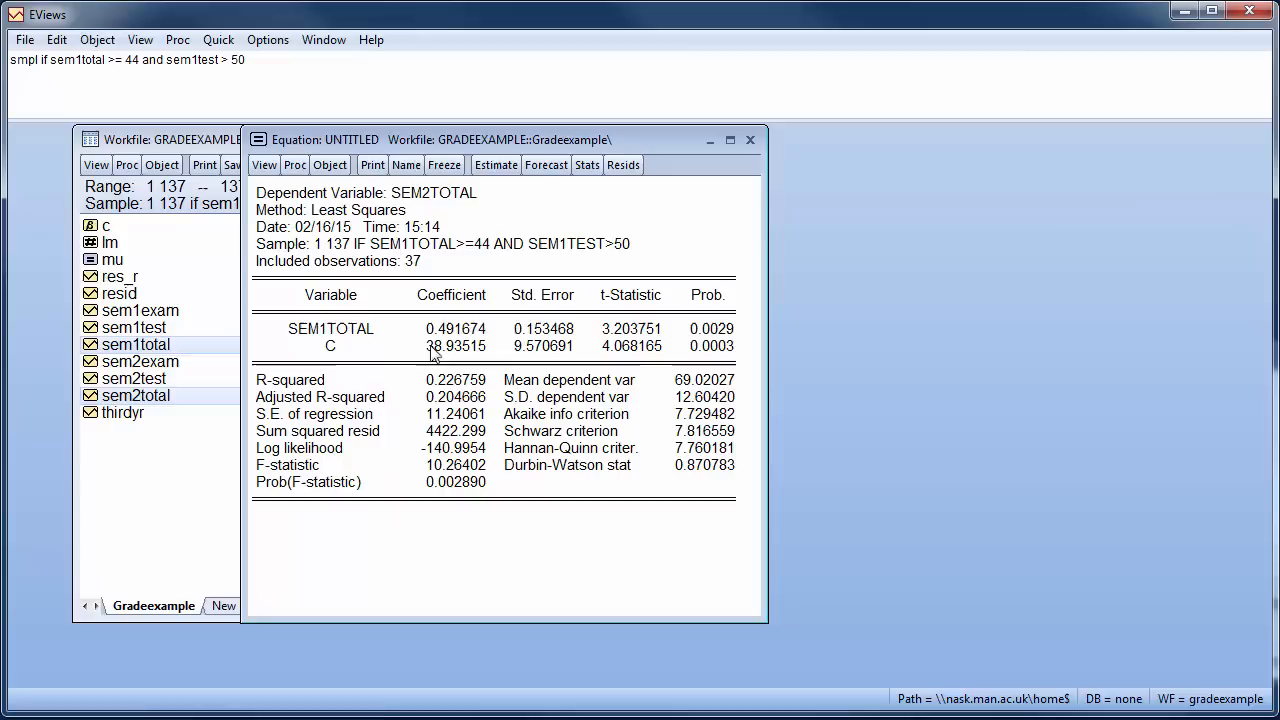
mouse_move(516, 338)
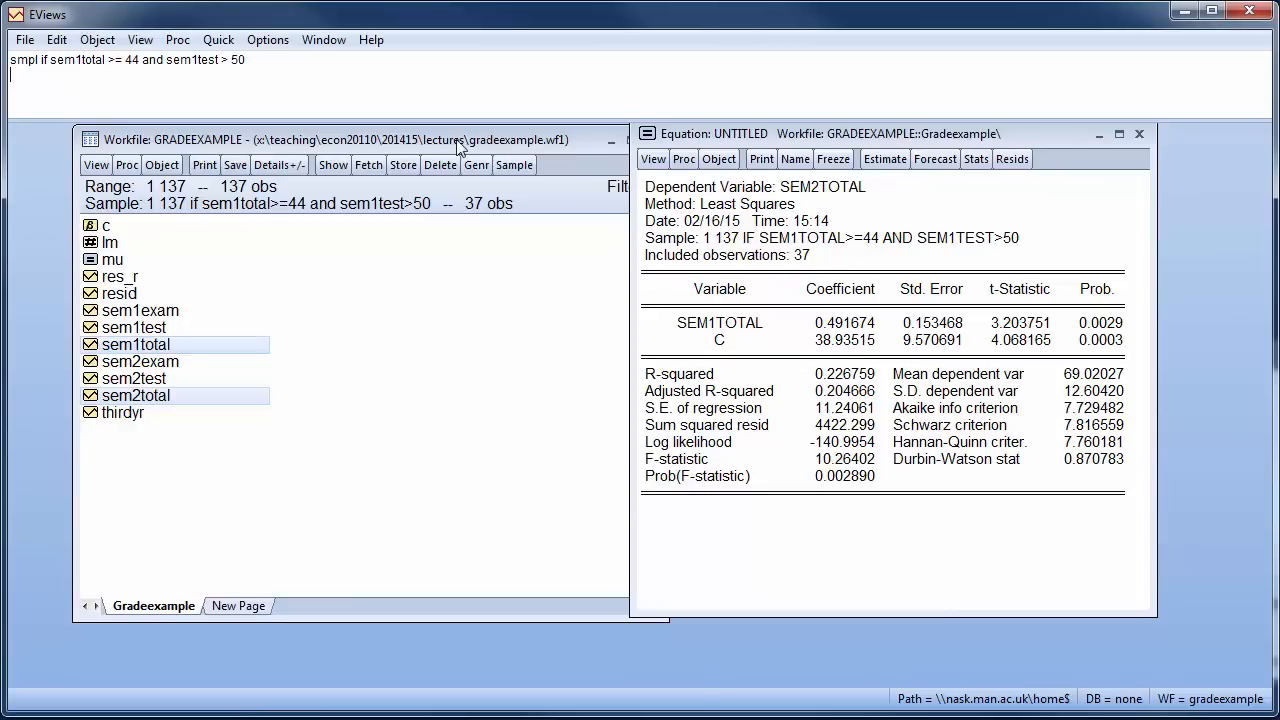
text(smpl)
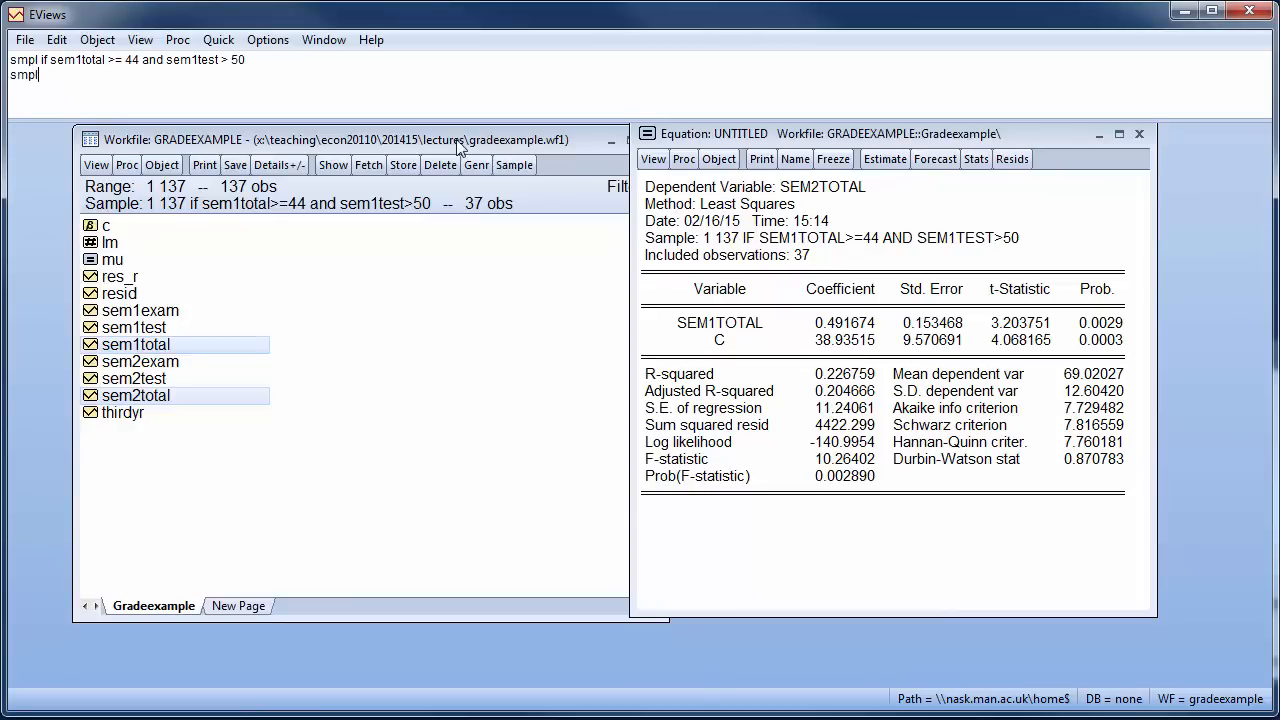
text(@a)
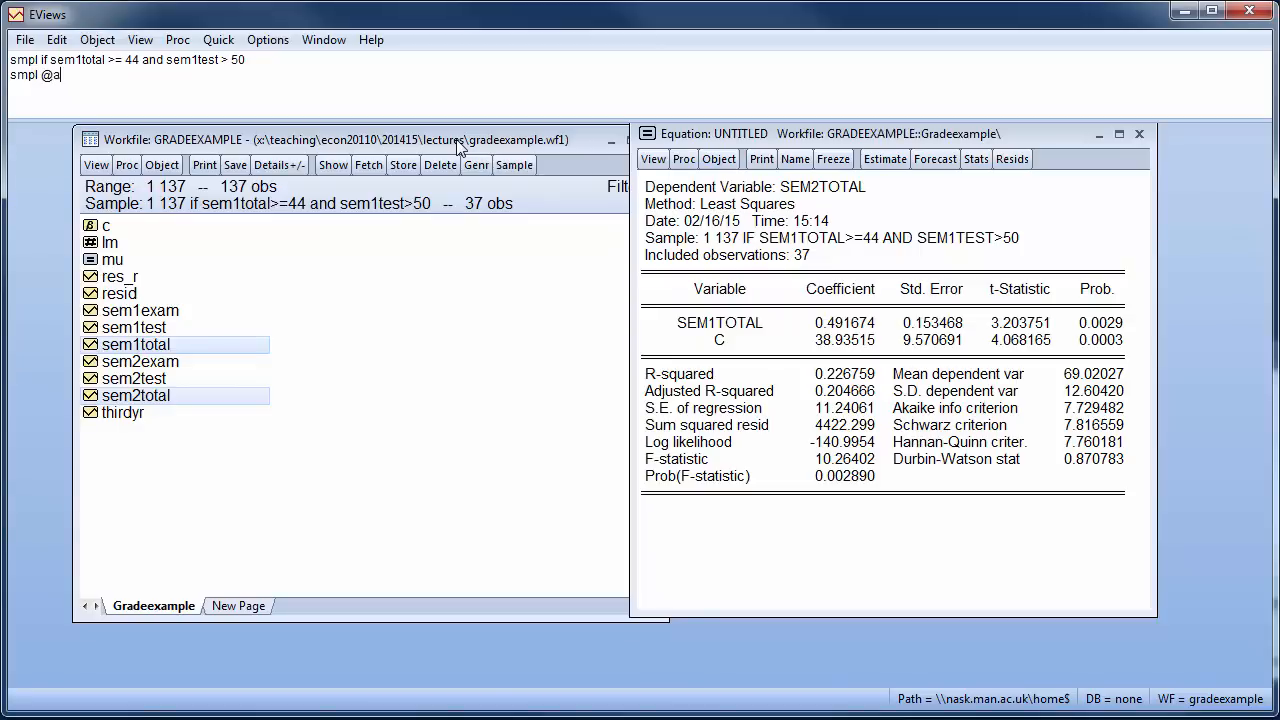
text(ll)
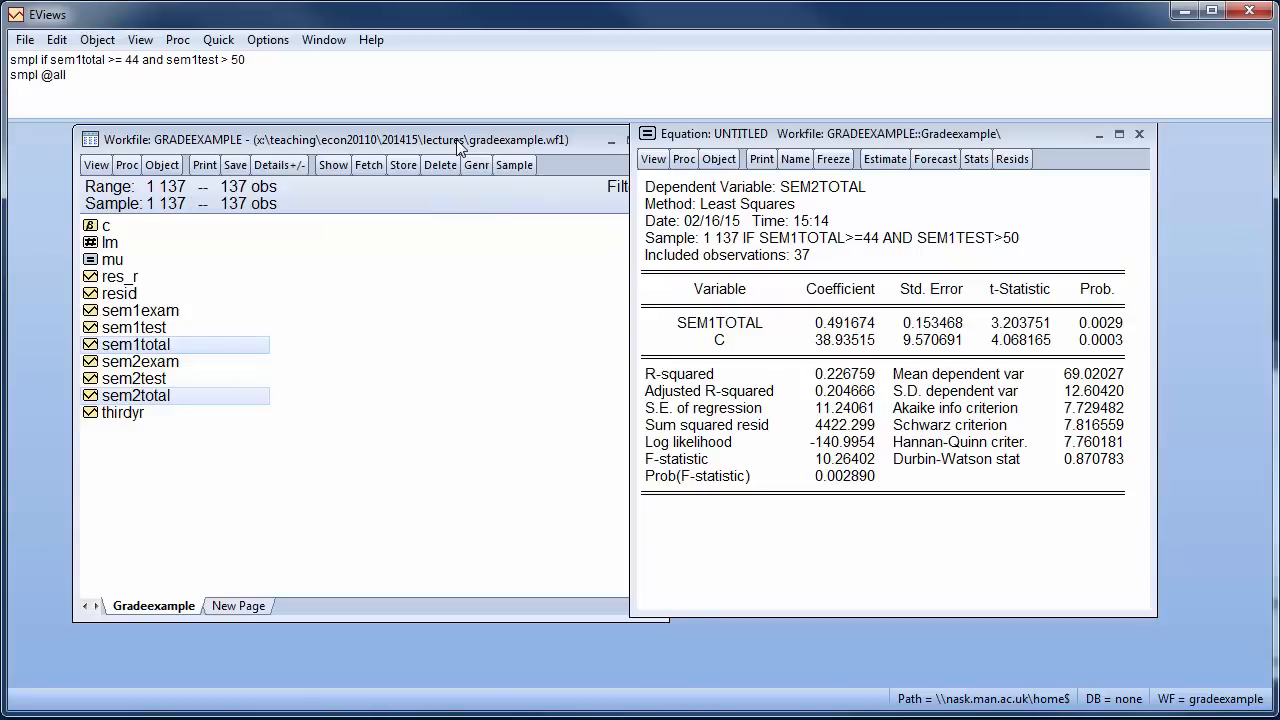
mouse_move(232, 208)
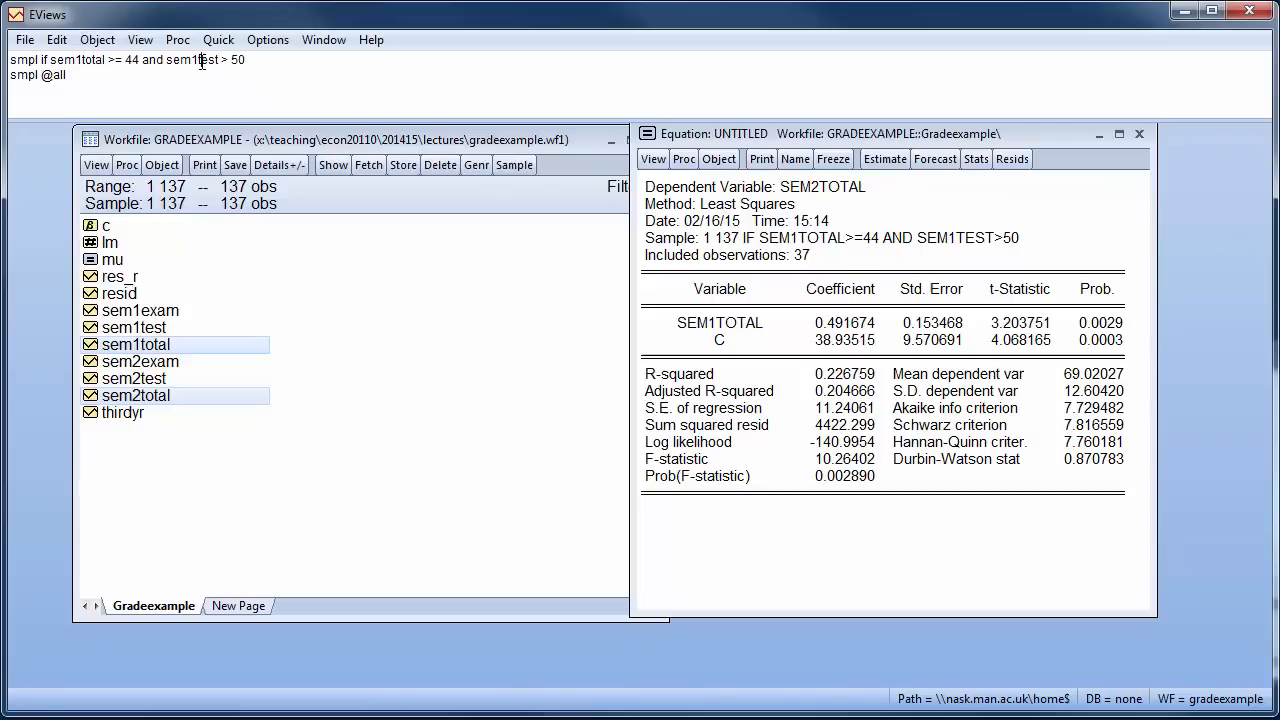
key(Return)
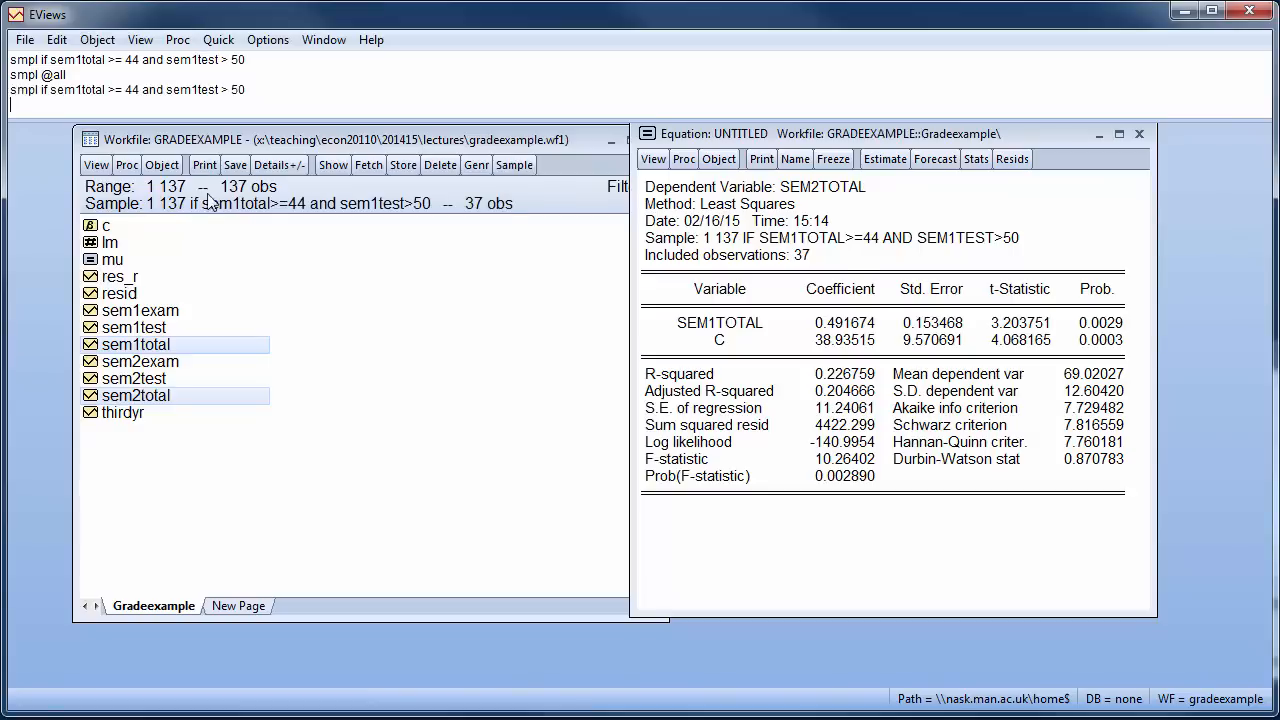